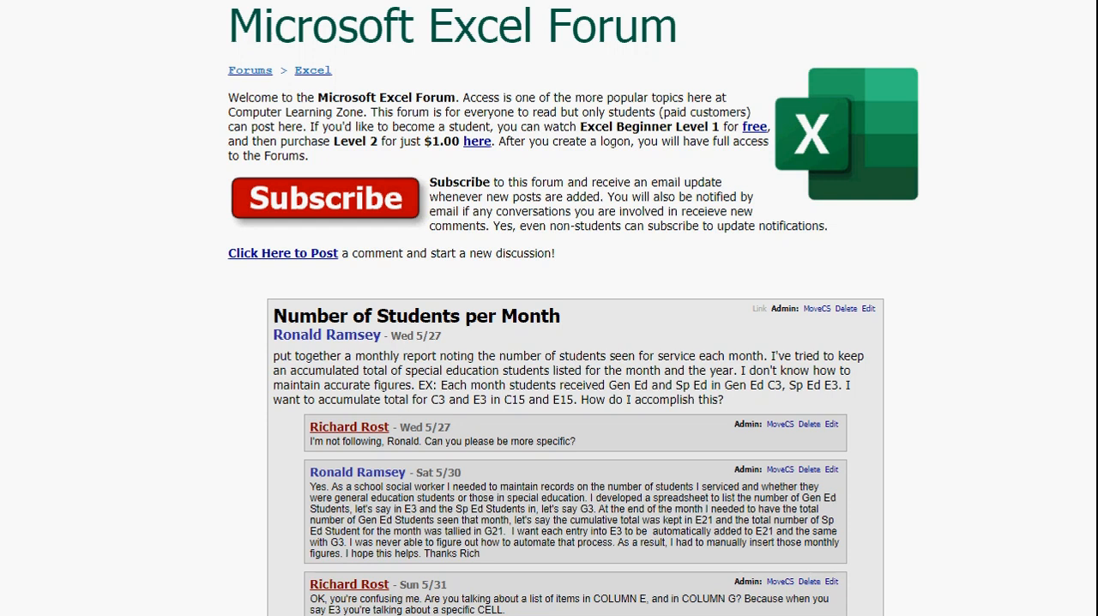
Step: Scroll through the 'Number of Students per Month' forum thread
scroll("down", 3)
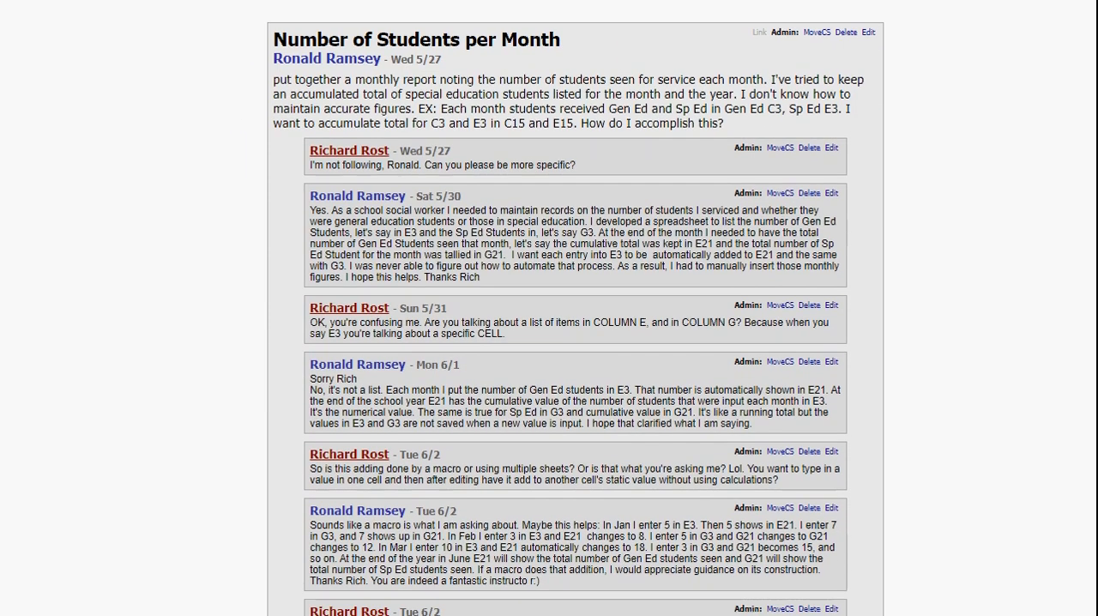
scroll("down", 3)
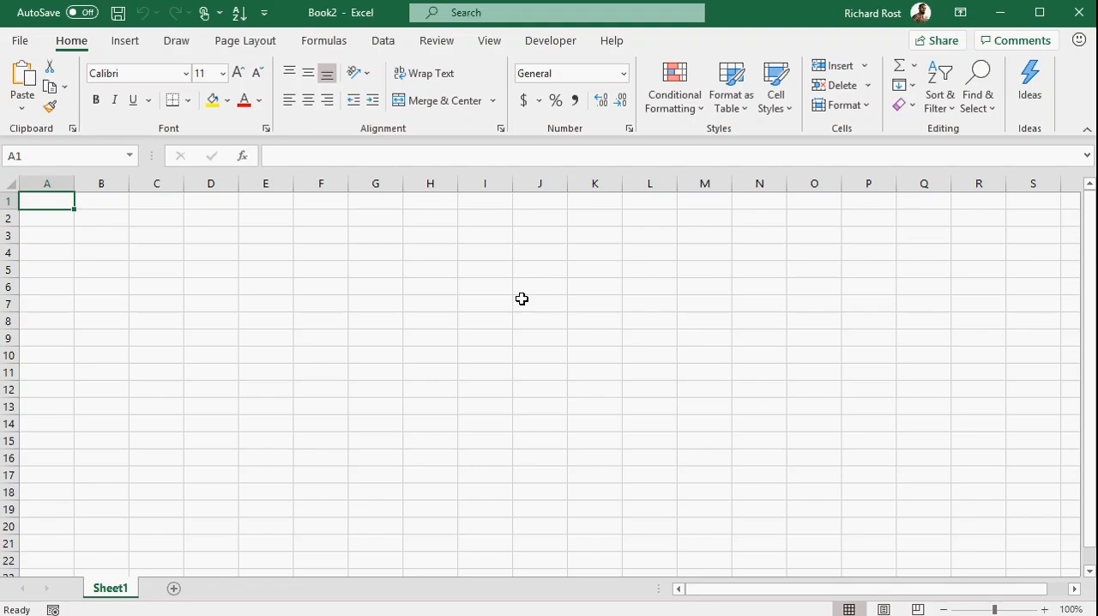
mouse_move(199, 251)
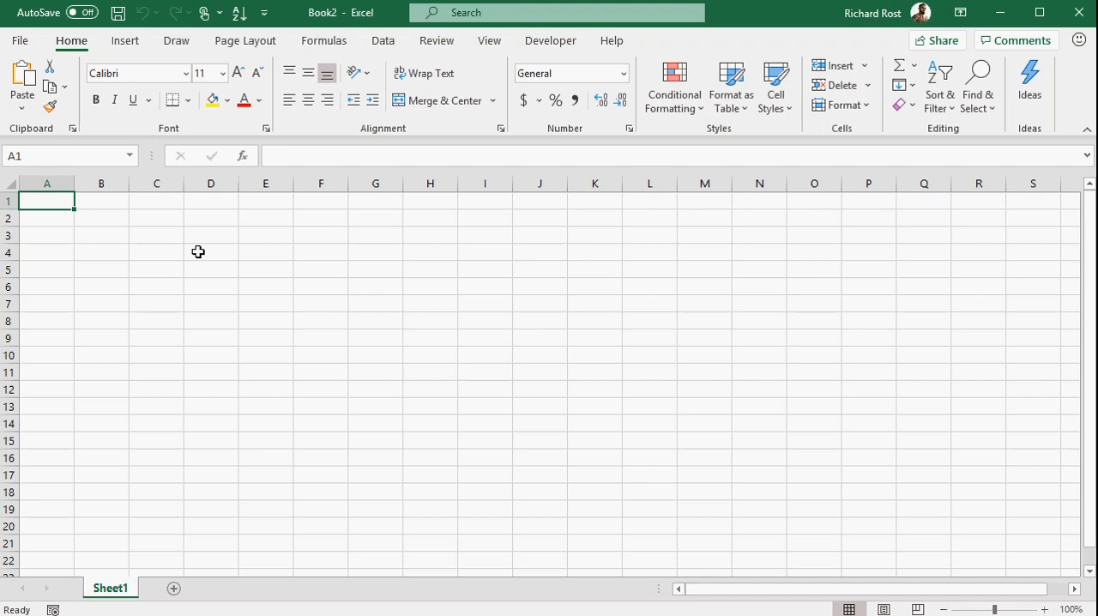
Step: Label B2 'New Value:' and B6 'Sum:', shading C2 yellow and C6 green
left_click(101, 218)
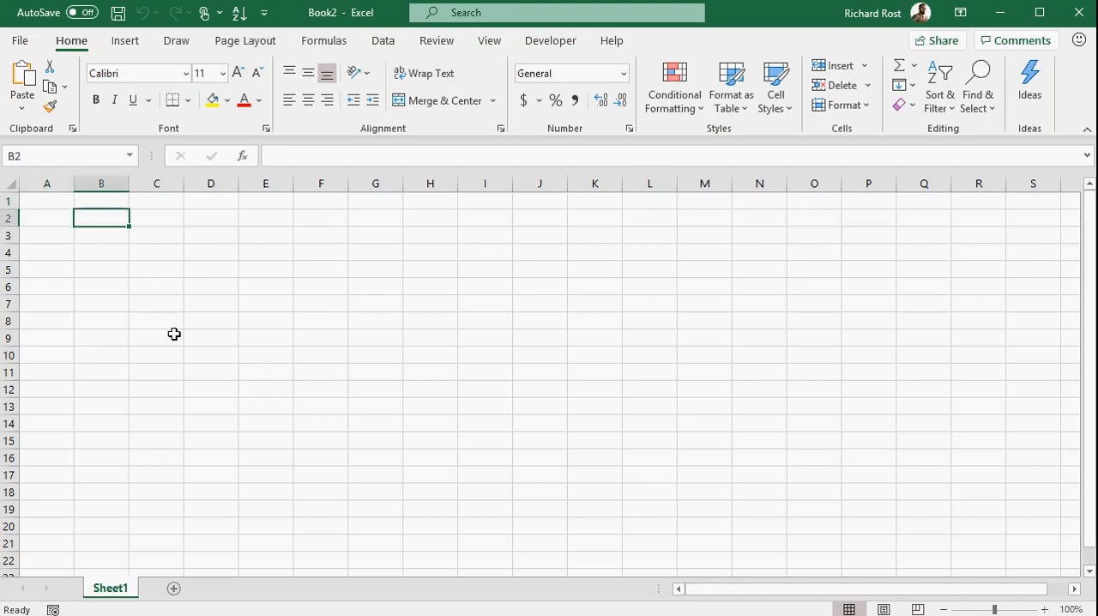
type("New Value:")
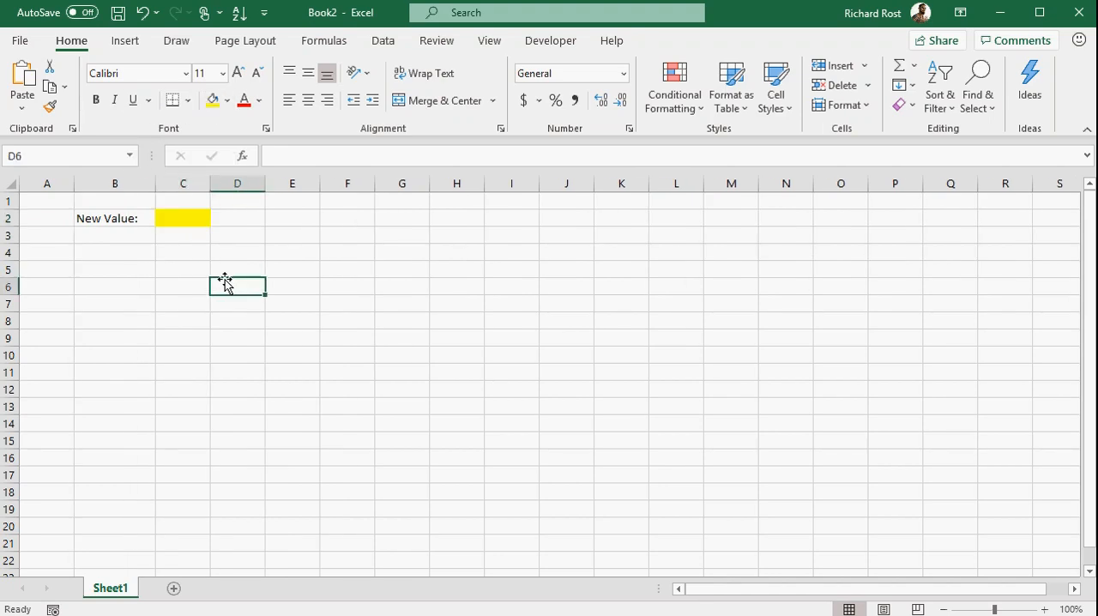
left_click(172, 100)
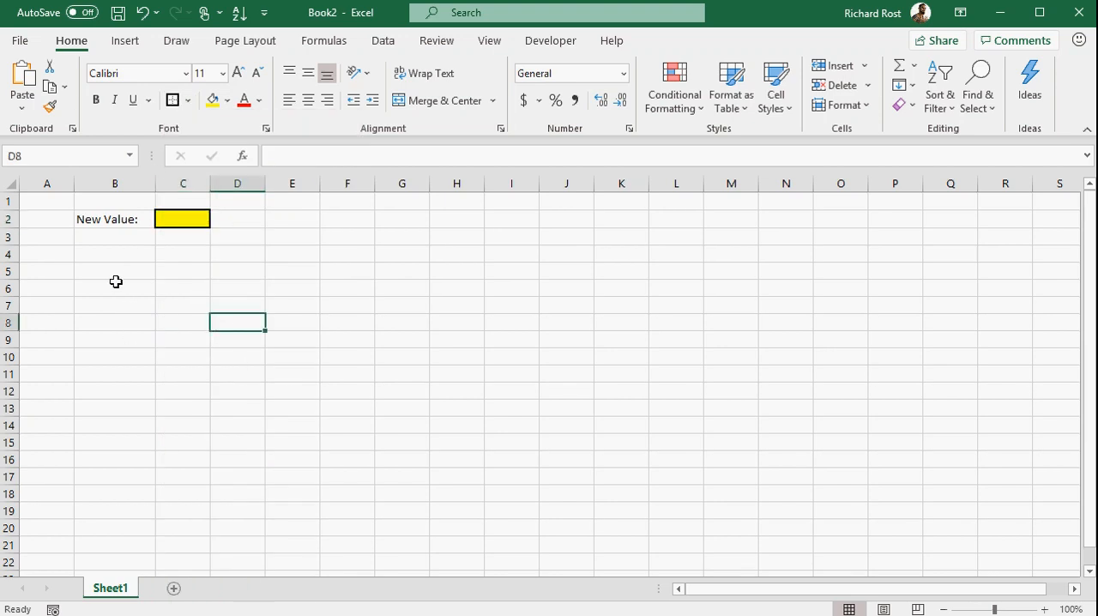
type("Sum:")
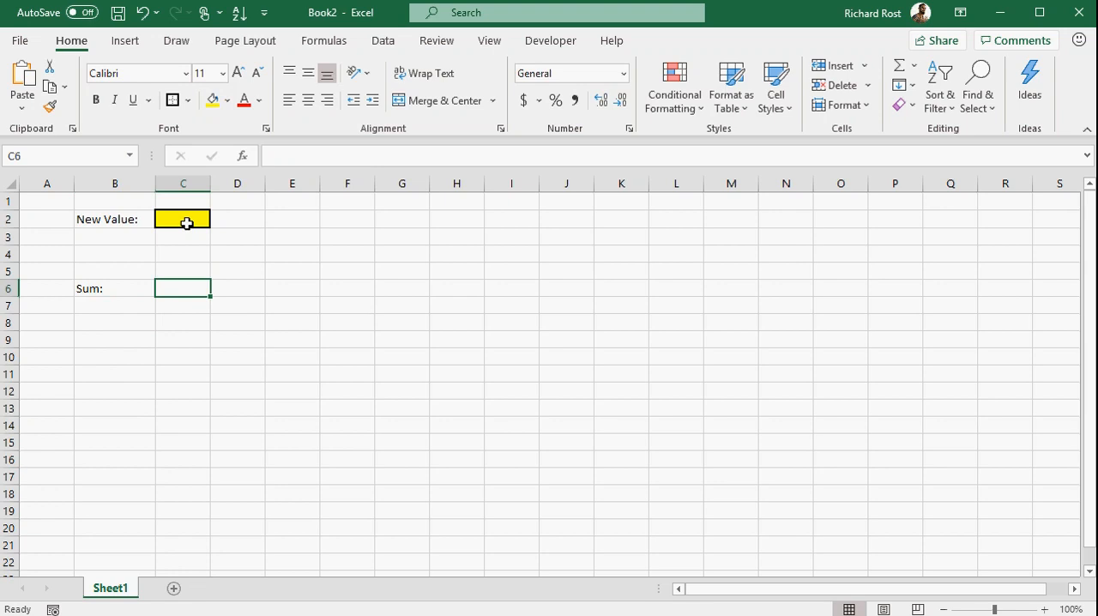
mouse_move(175, 286)
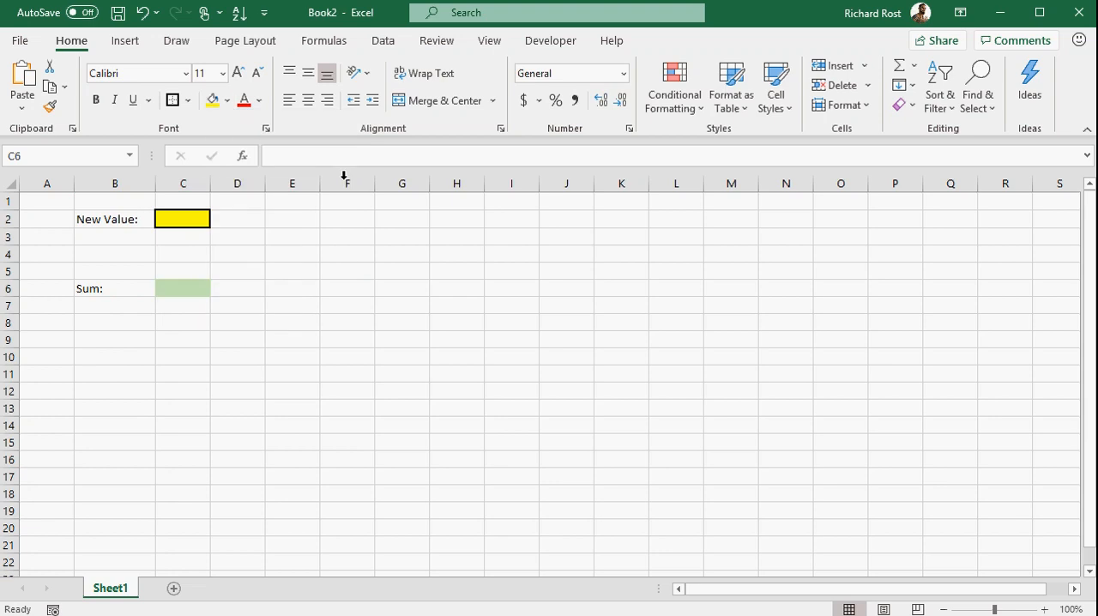
left_click(182, 220)
type("5")
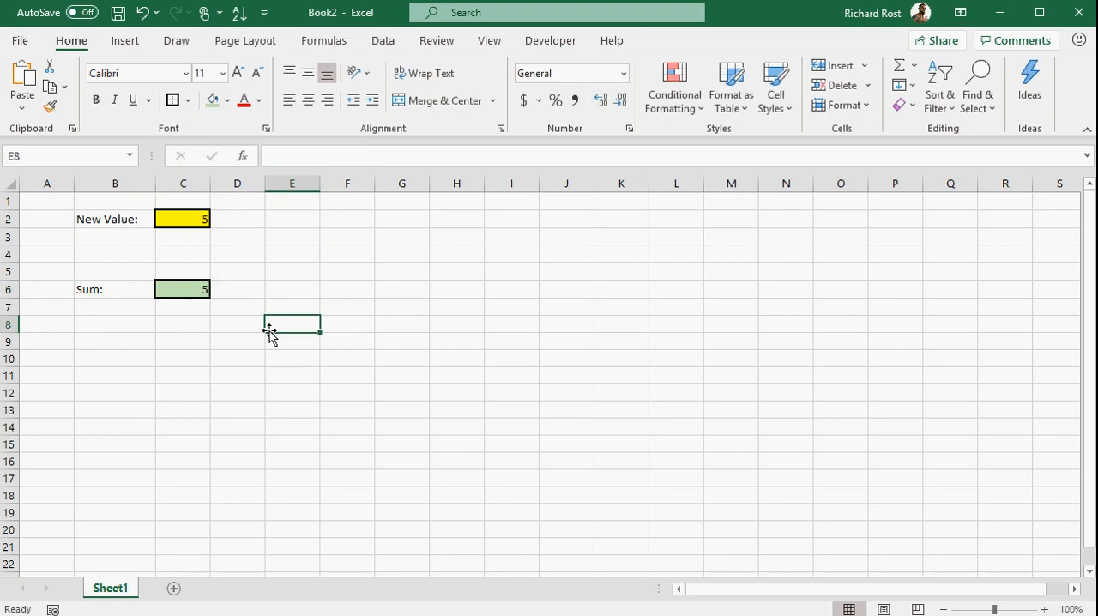
Step: Enter 3 then 10 in C2 and manually update the Sum in C6 to 18
left_click(182, 220)
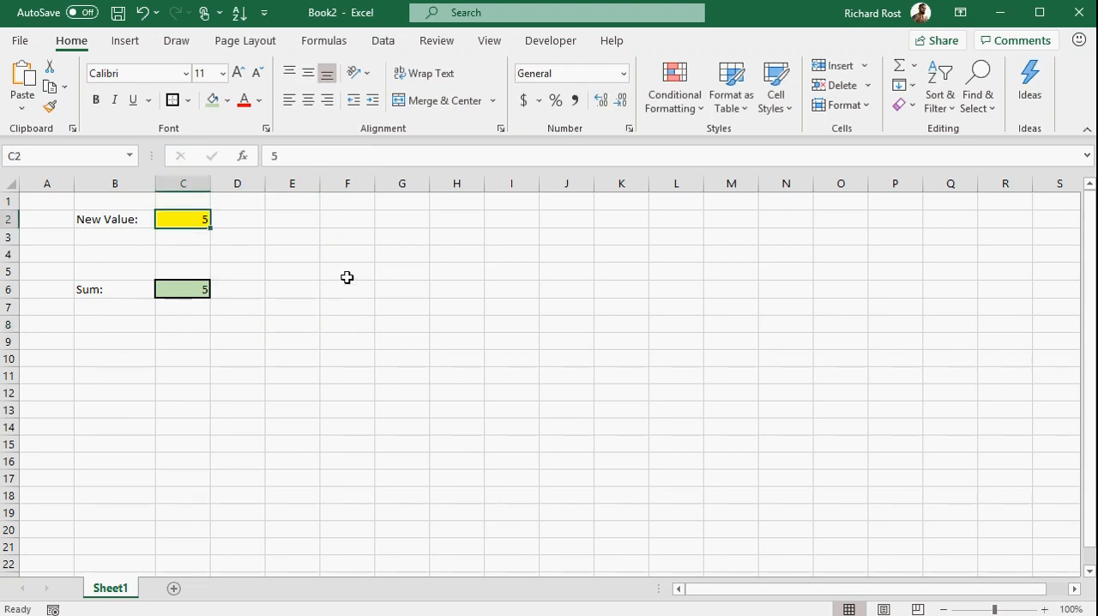
type("3")
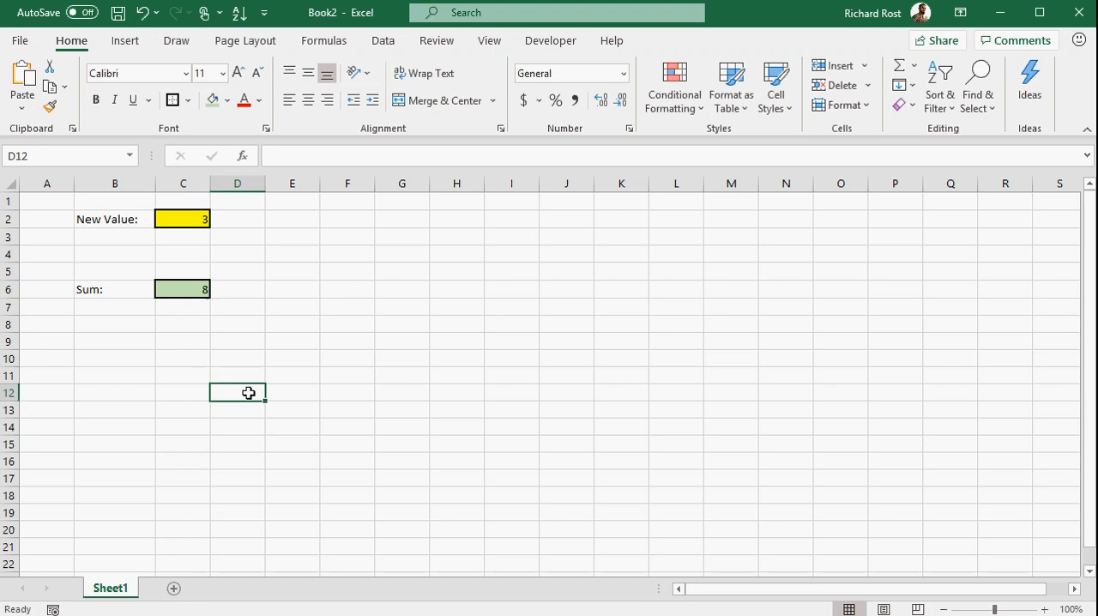
left_click(182, 220)
type("10")
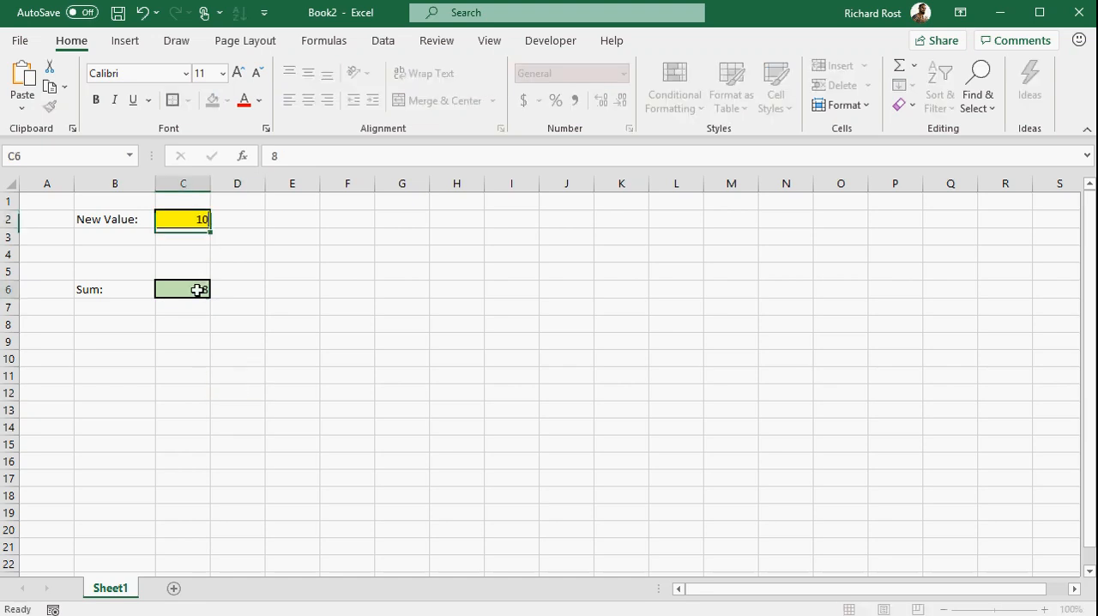
type("1")
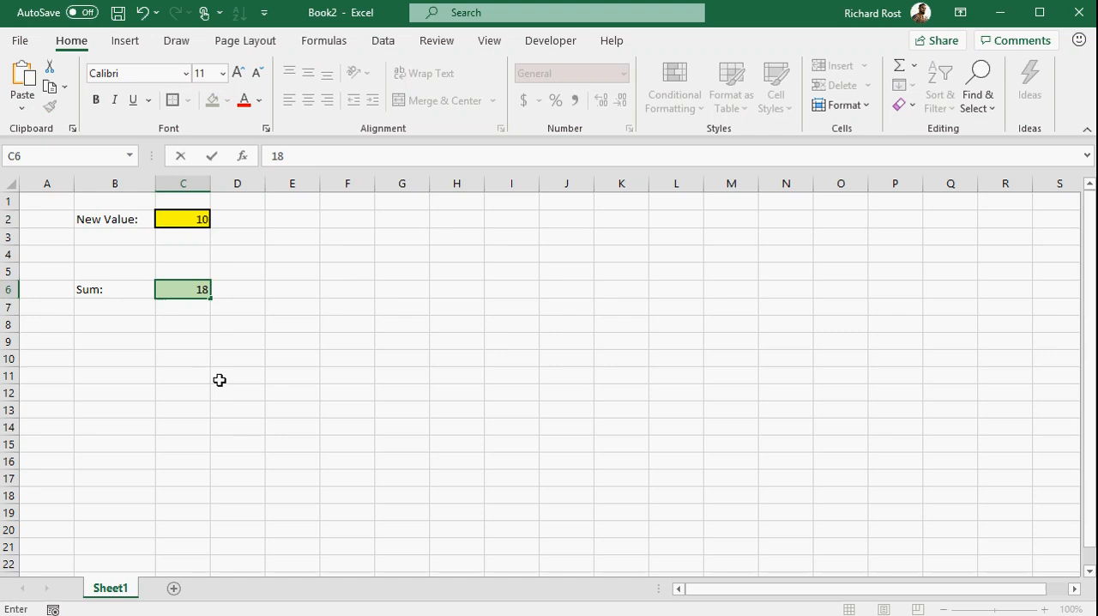
left_click(236, 376)
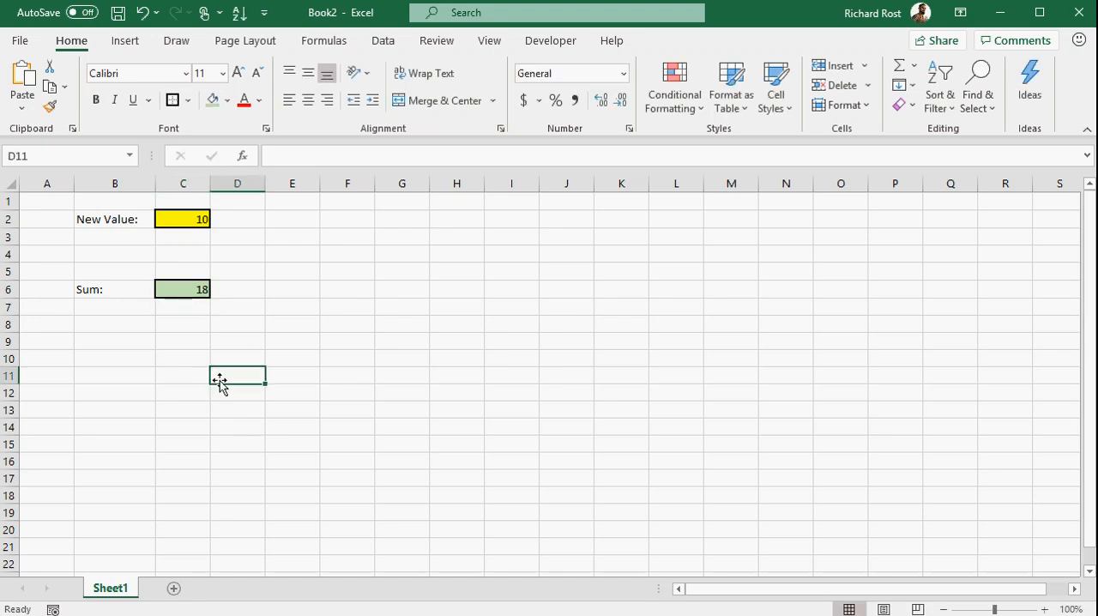
mouse_move(283, 333)
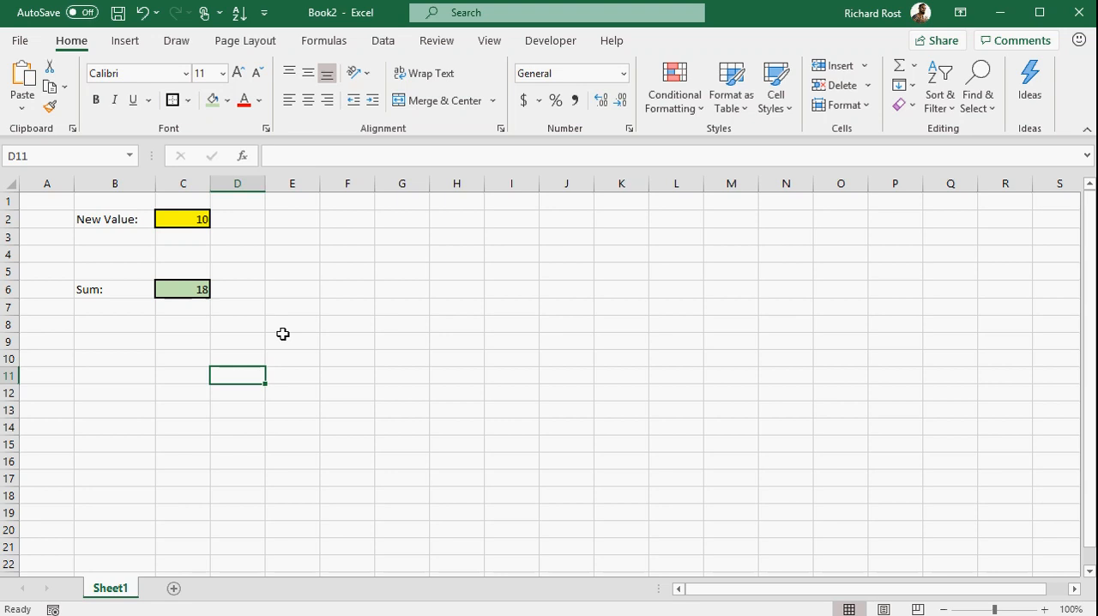
mouse_move(551, 41)
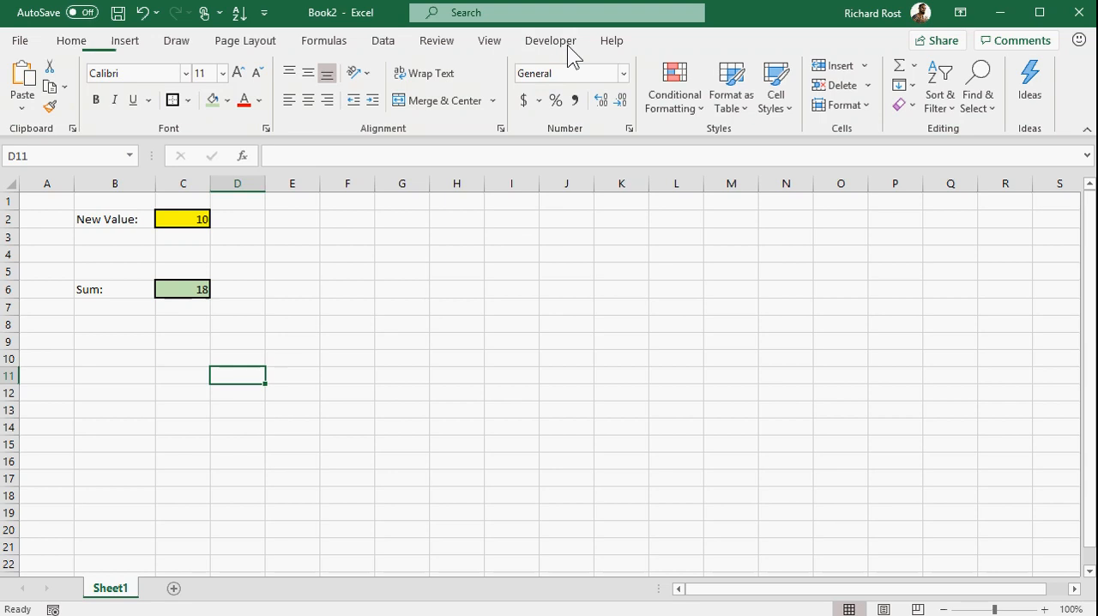
Step: Show the Developer ribbon and go into Excel Options
left_click(549, 41)
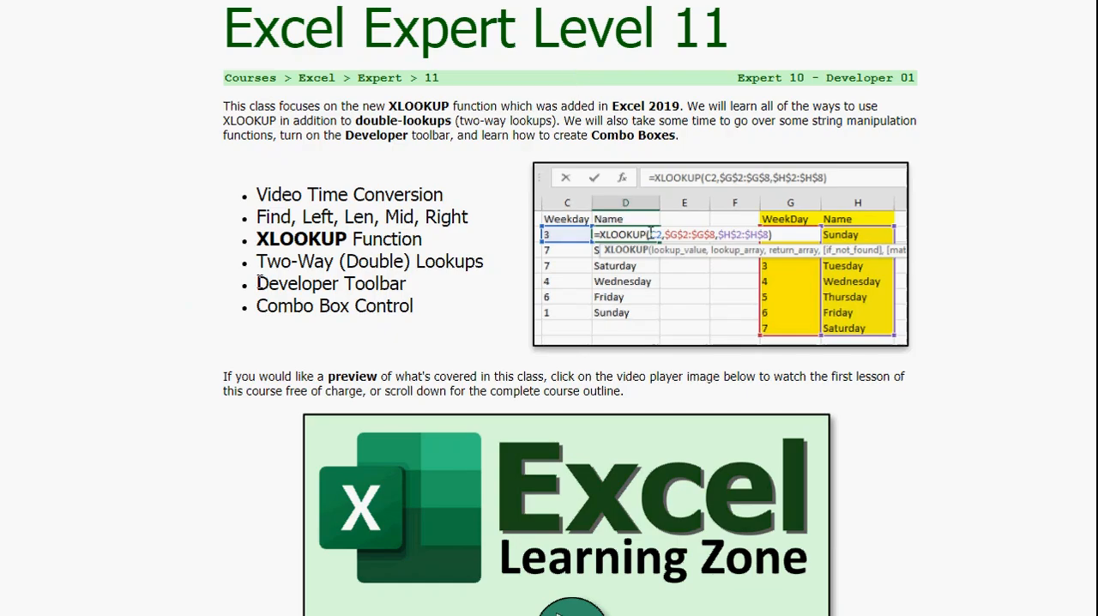
double_click(331, 283)
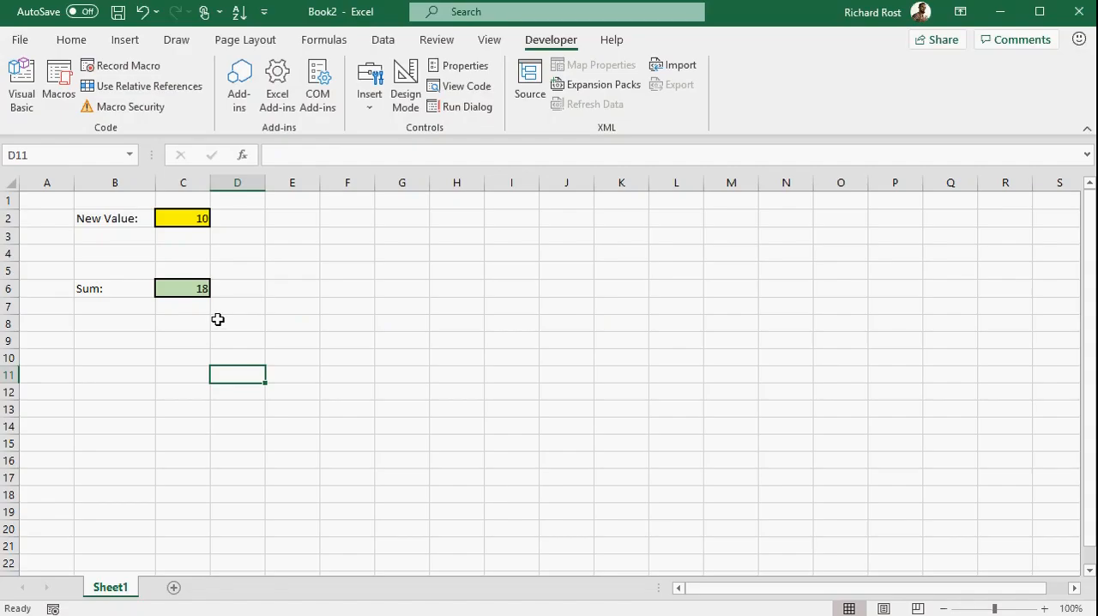
left_click(20, 39)
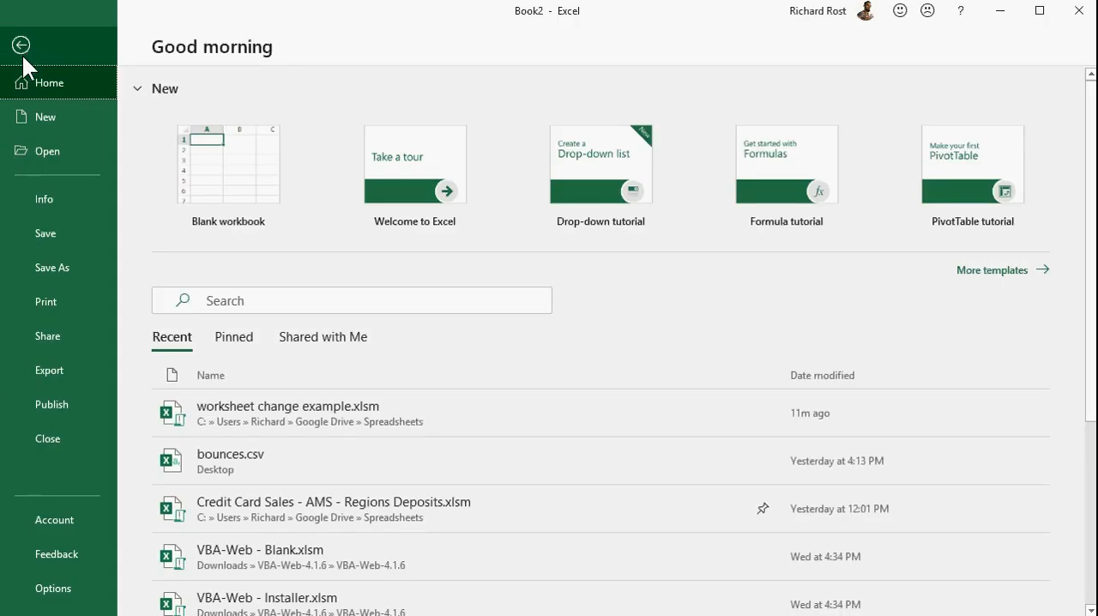
left_click(53, 586)
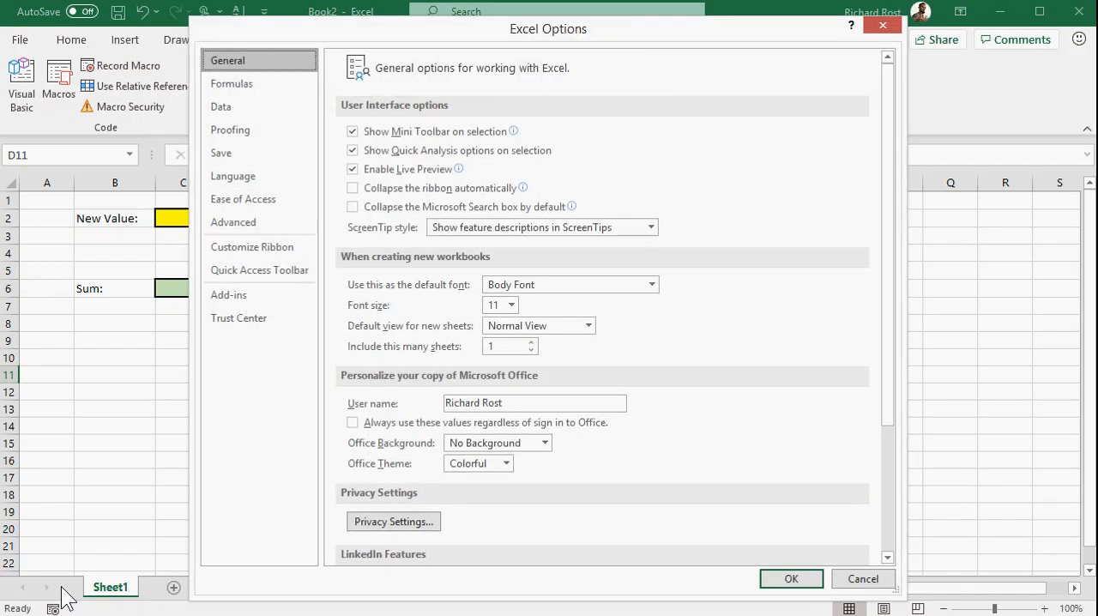
Step: Check Developer is ticked under Customize Ribbon and cancel without changes
left_click(252, 247)
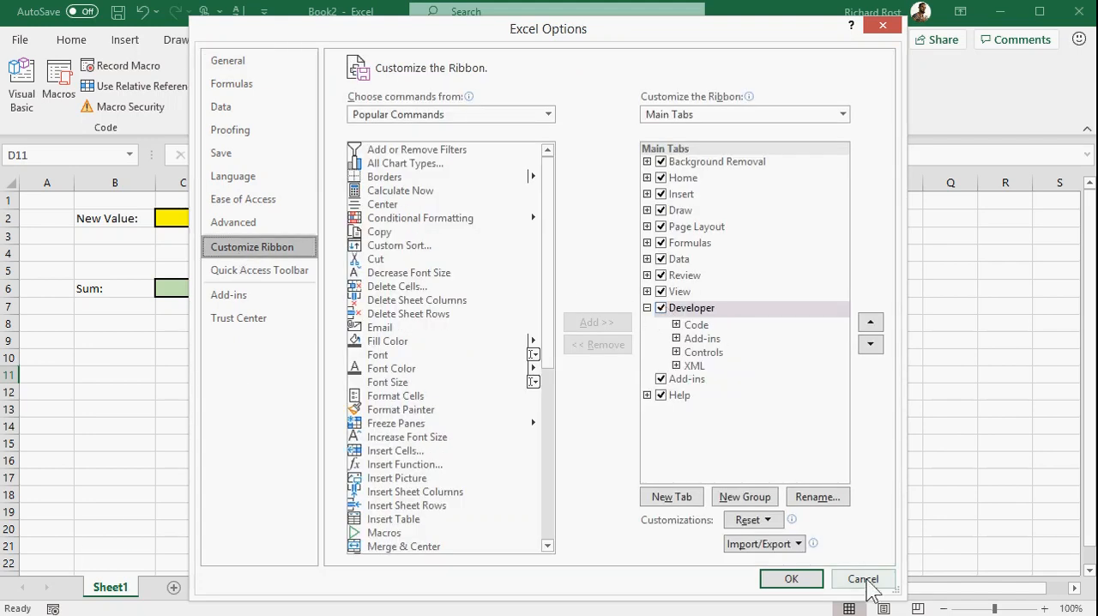
left_click(789, 578)
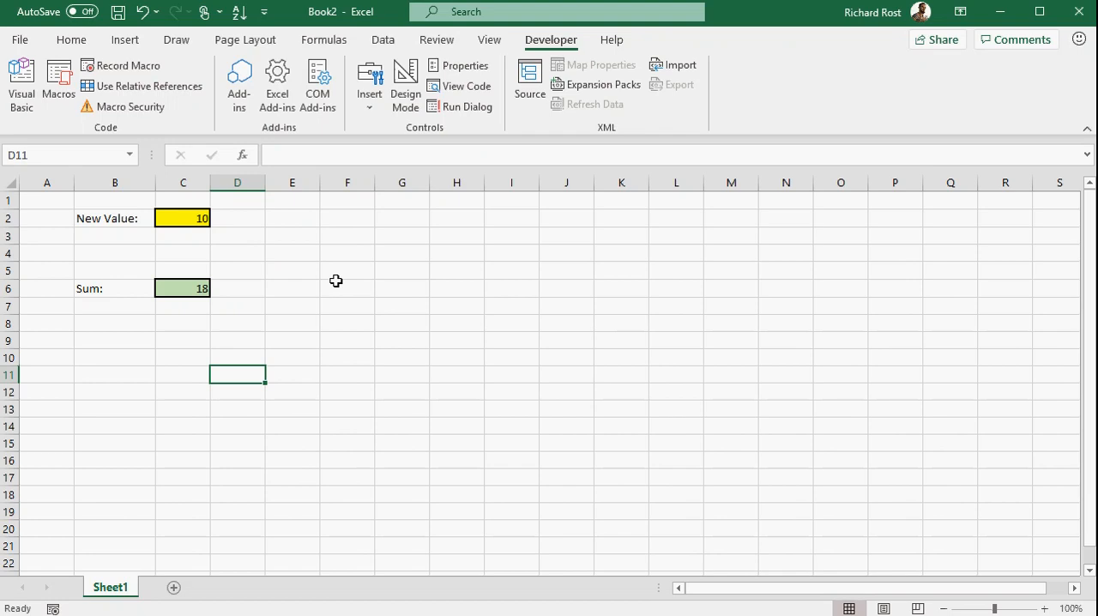
left_click(182, 218)
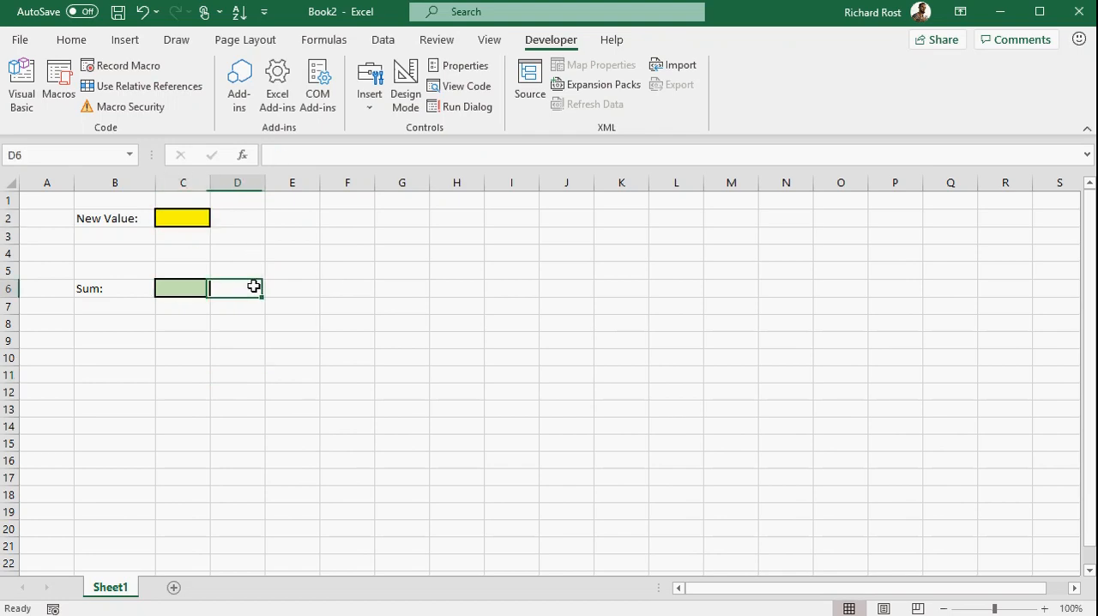
Step: Move the selection away from the cleared New Value and Sum cells
left_click(292, 357)
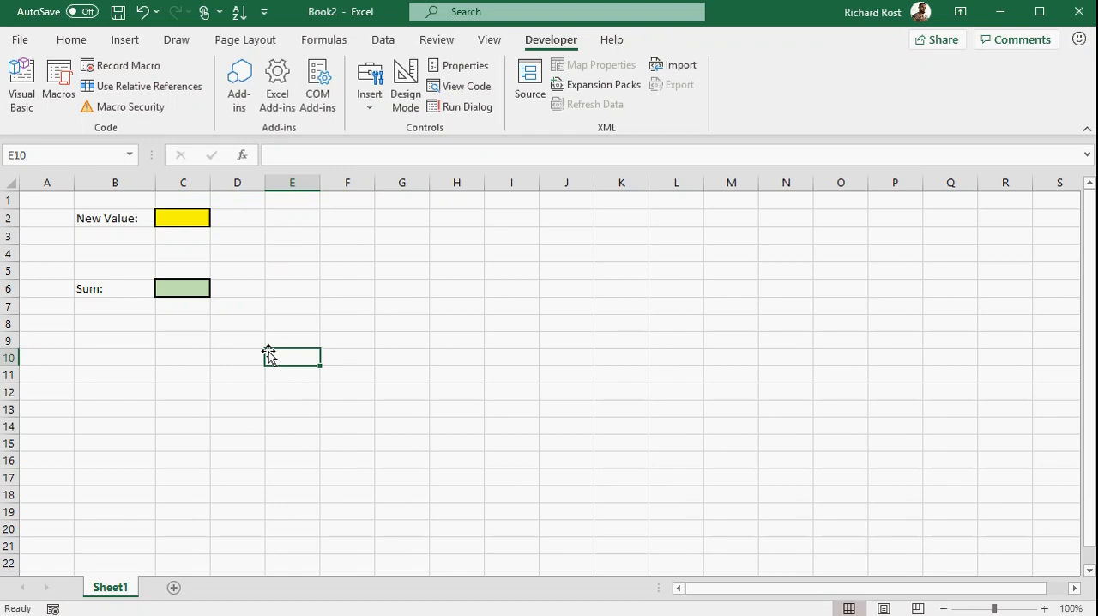
mouse_move(383, 316)
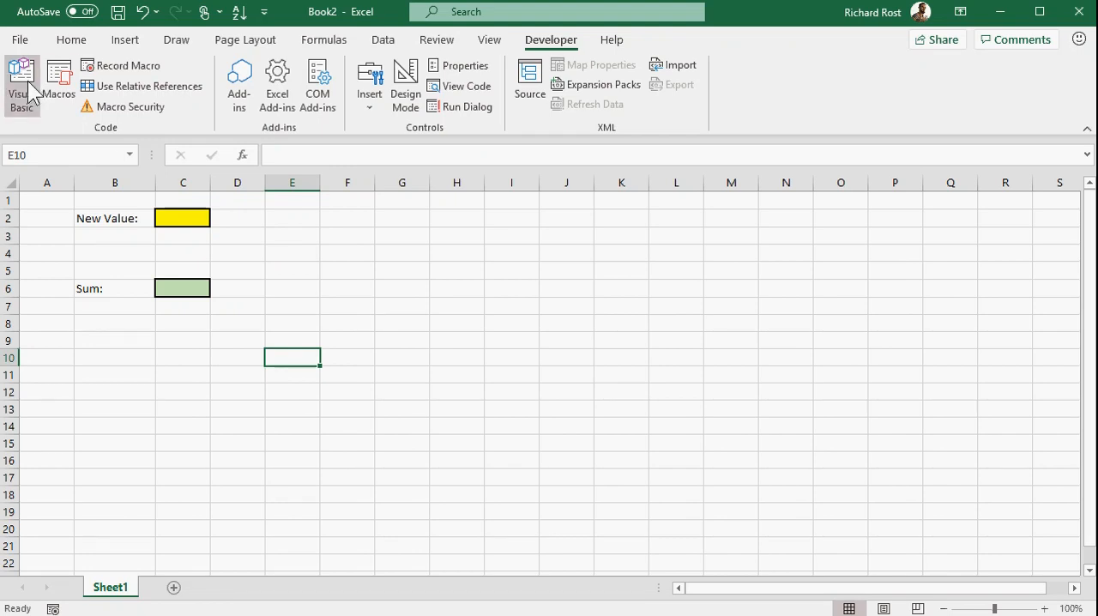
Step: In the VBA editor, create Sheet1's Worksheet_Change event procedure
left_click(21, 83)
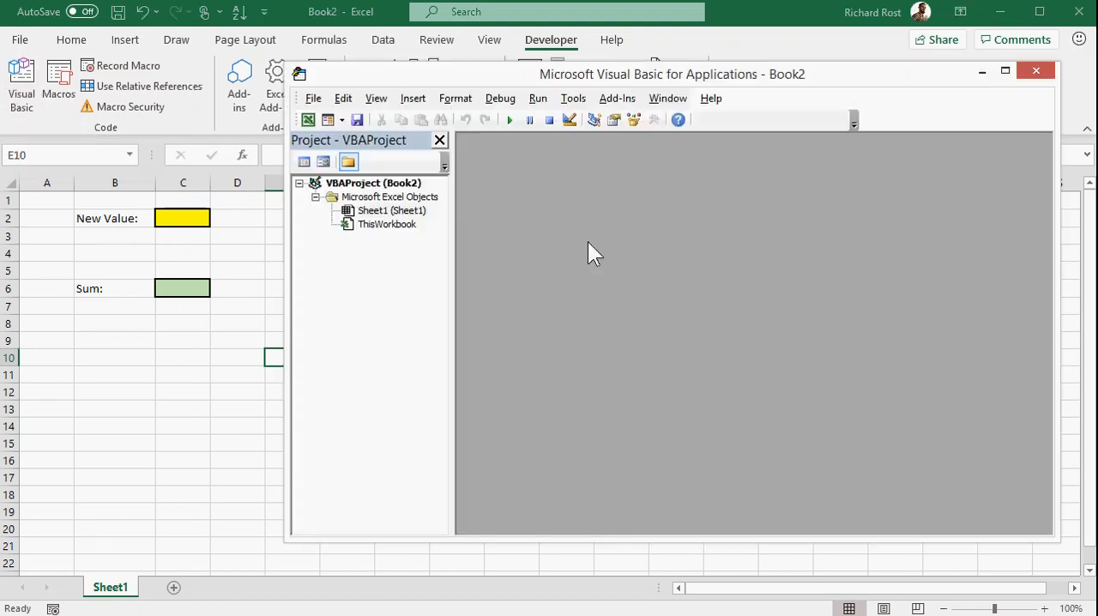
mouse_move(772, 91)
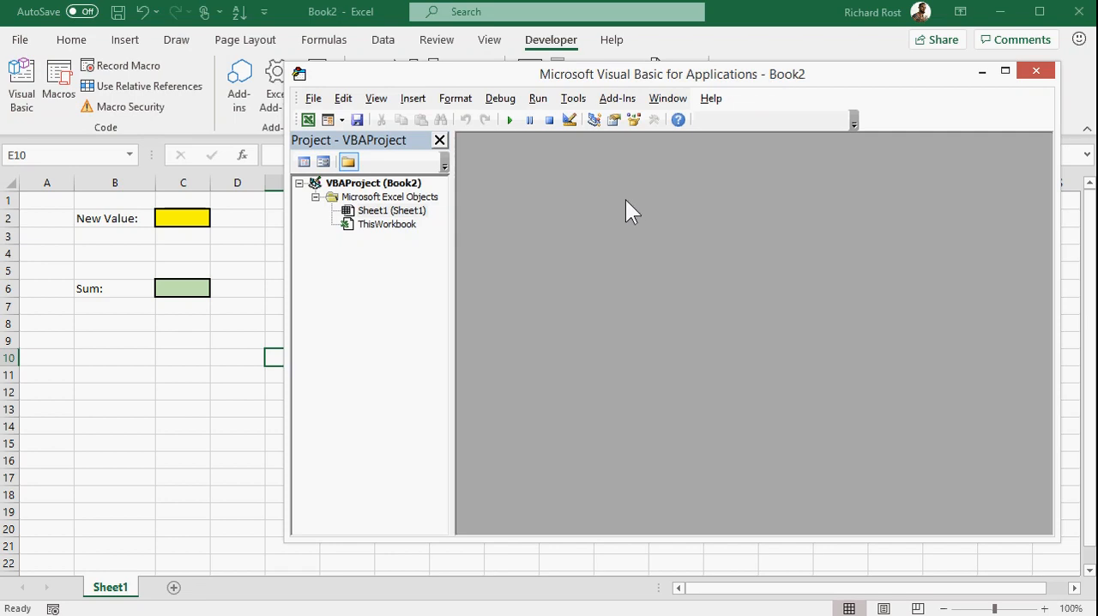
mouse_move(369, 219)
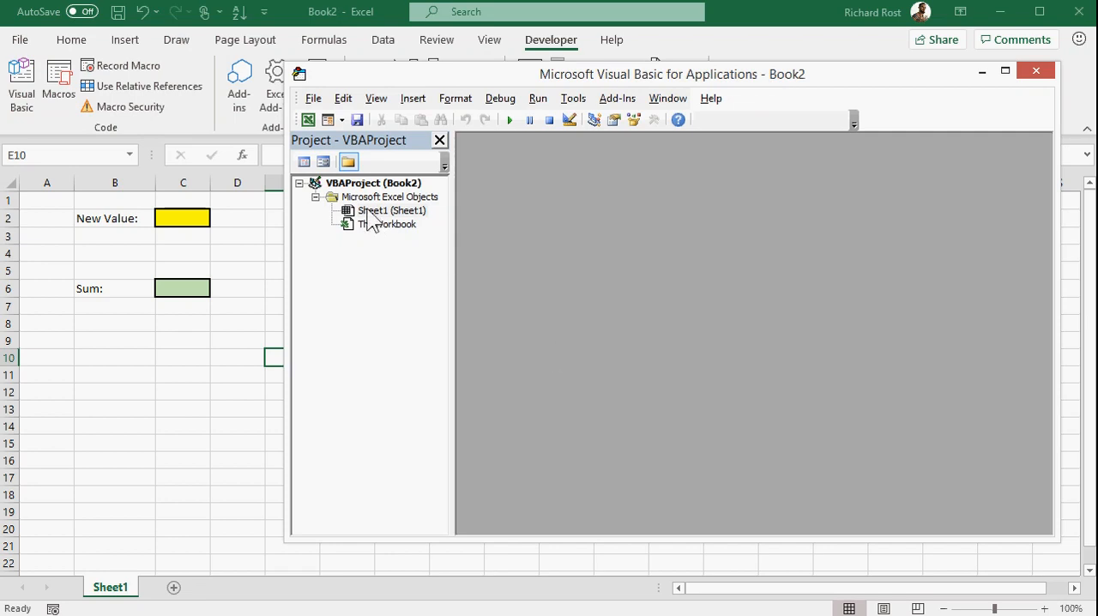
double_click(391, 209)
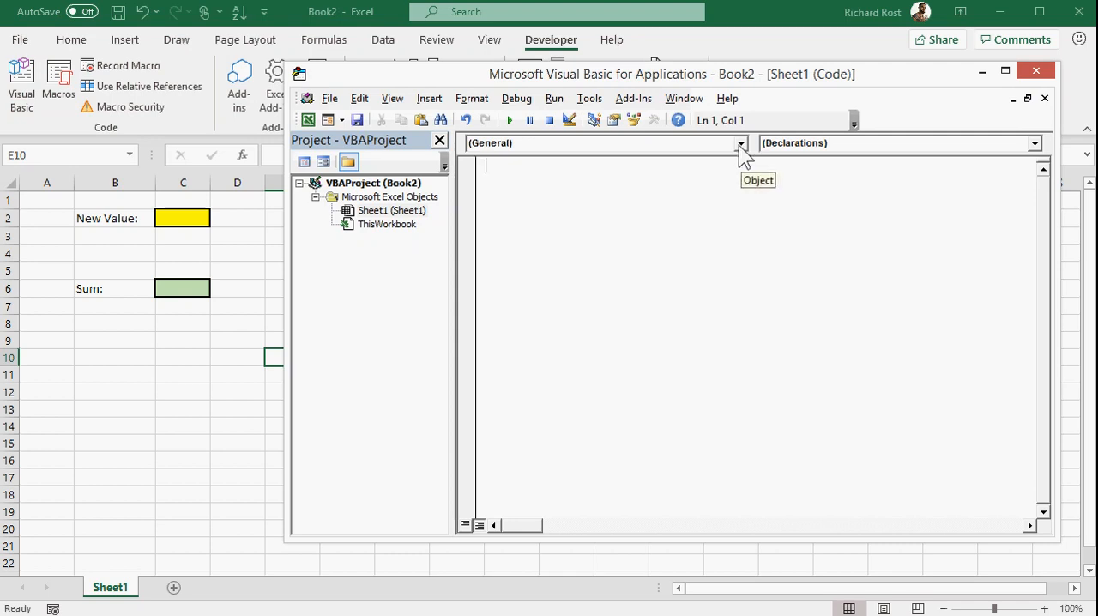
left_click(741, 144)
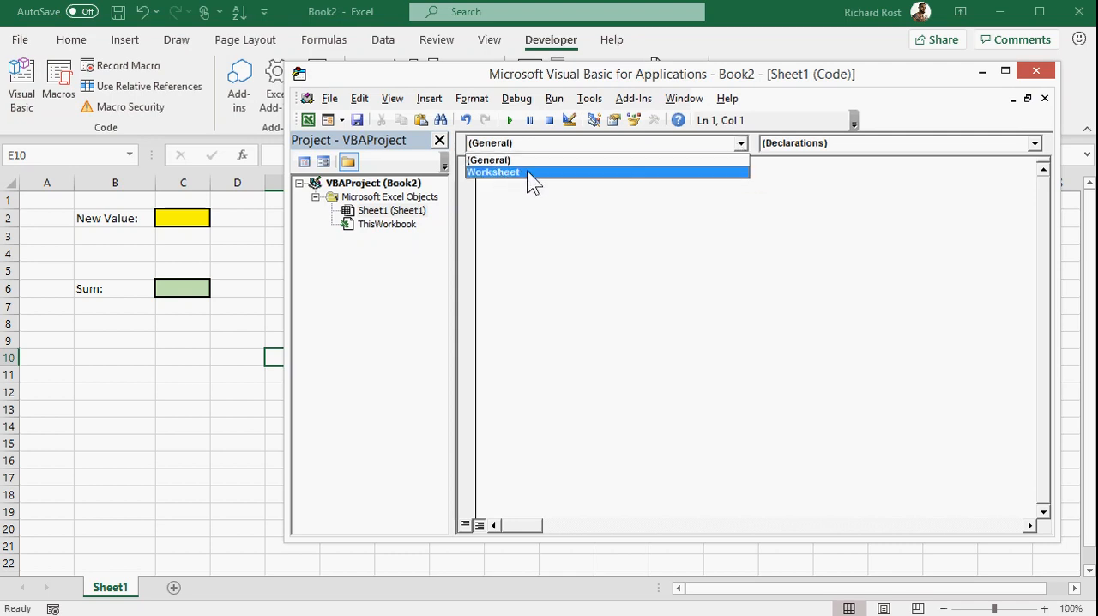
left_click(494, 172)
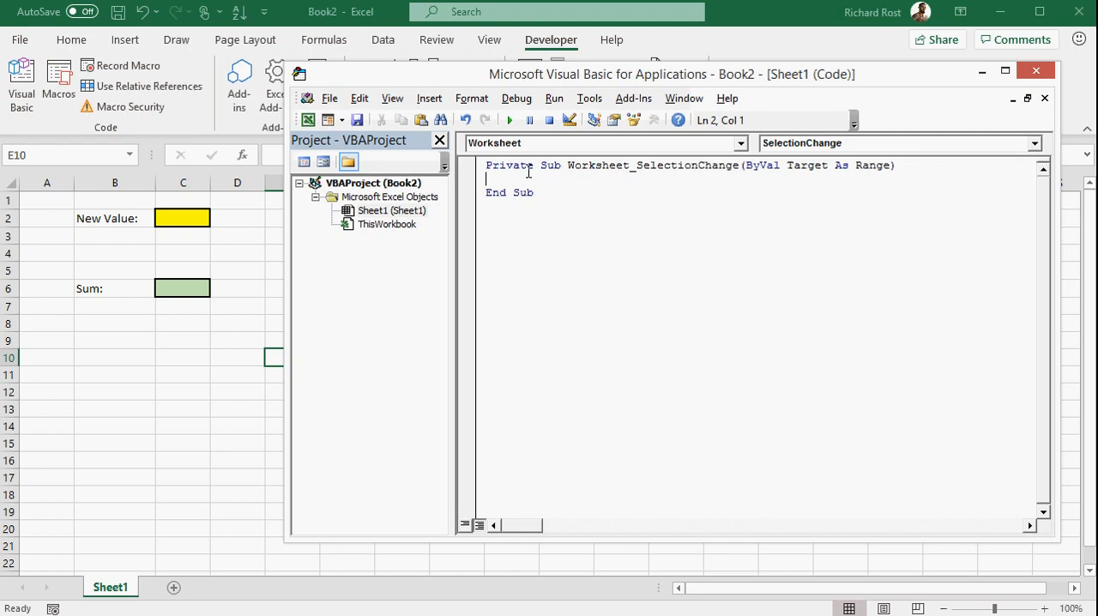
mouse_move(856, 168)
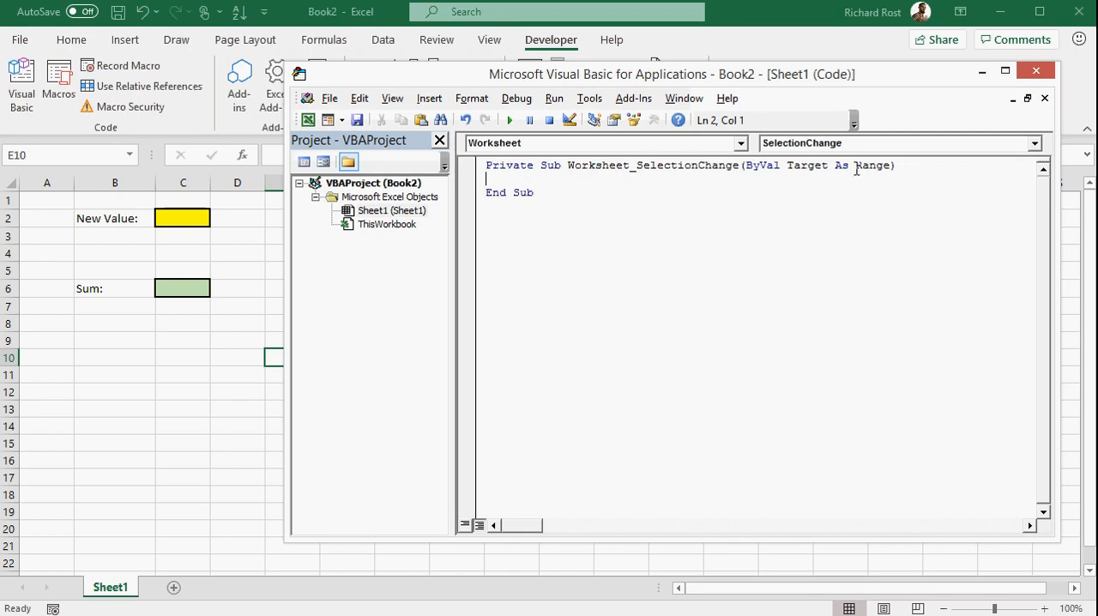
mouse_move(1036, 145)
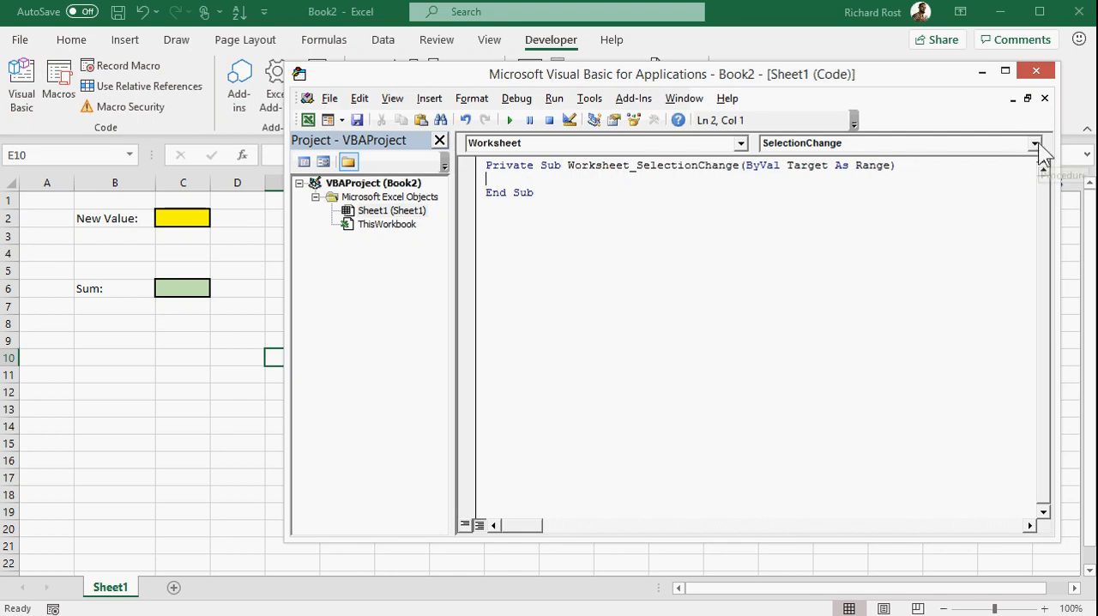
left_click(1034, 144)
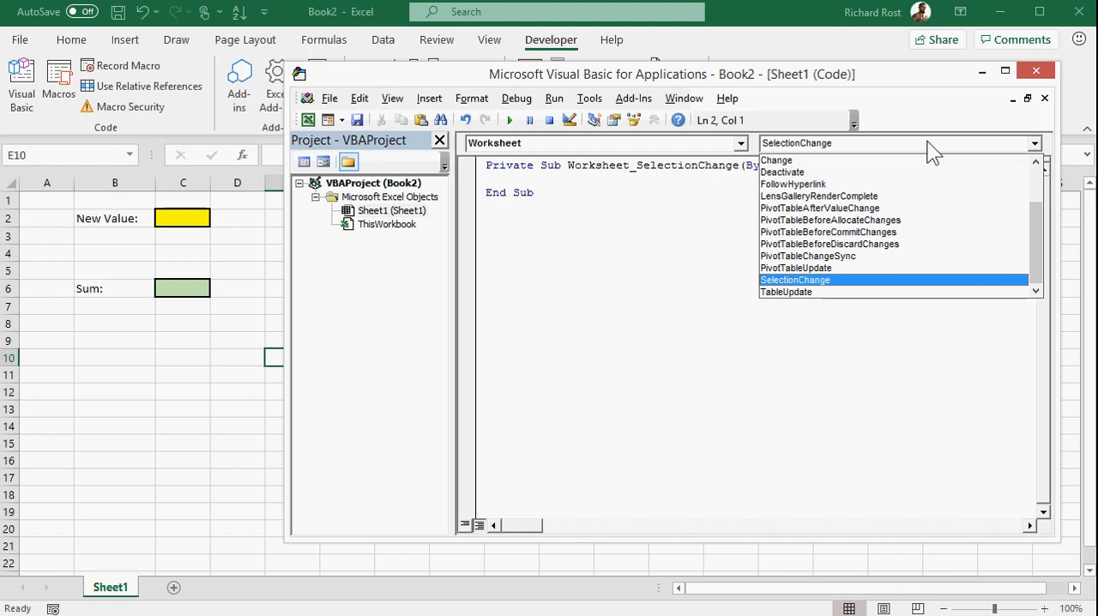
left_click(776, 160)
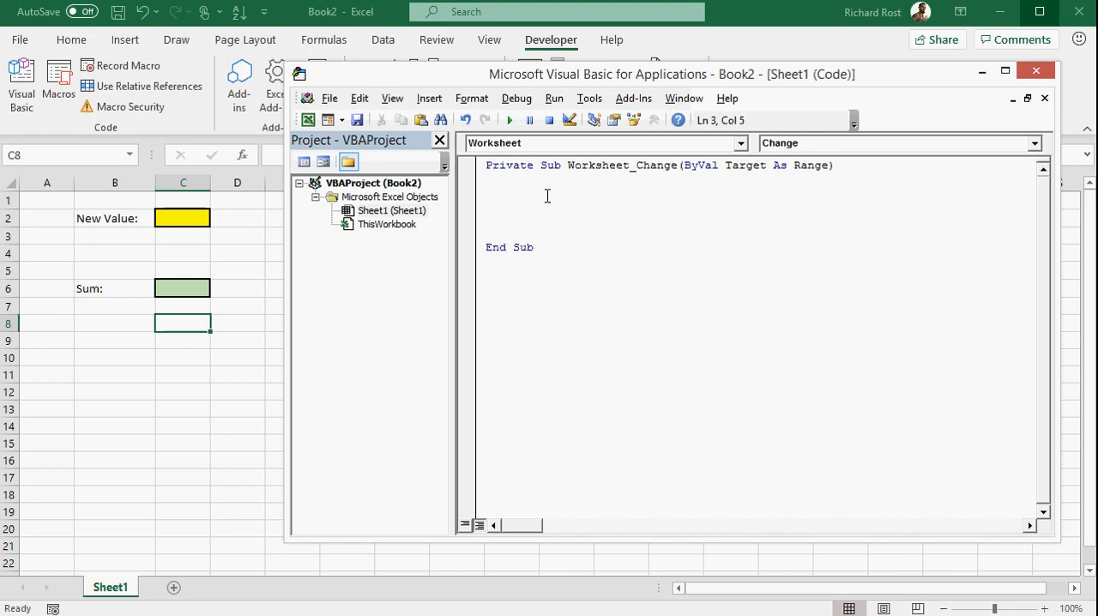
Step: Add MsgBox Target.Address to the Change macro and save as macro-free Book2.xlsx
type("msgbox")
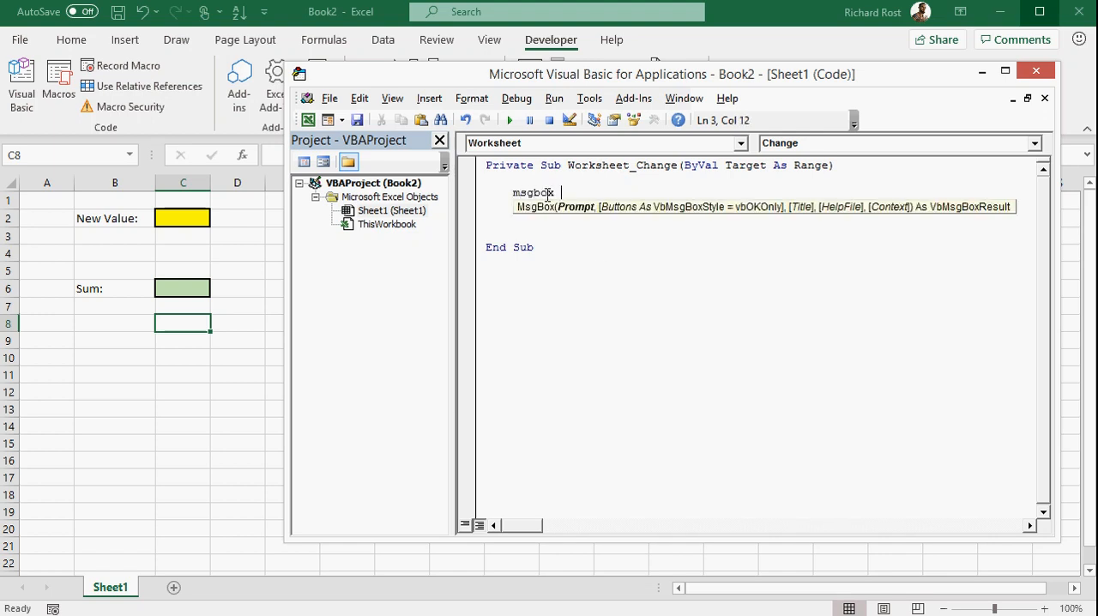
type("target.")
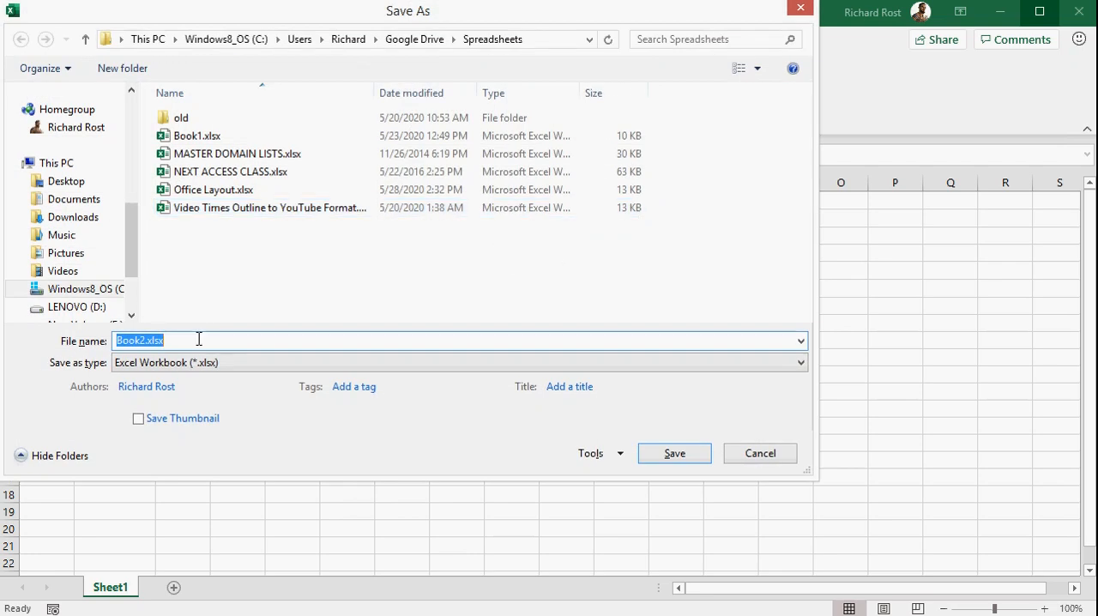
left_click(674, 452)
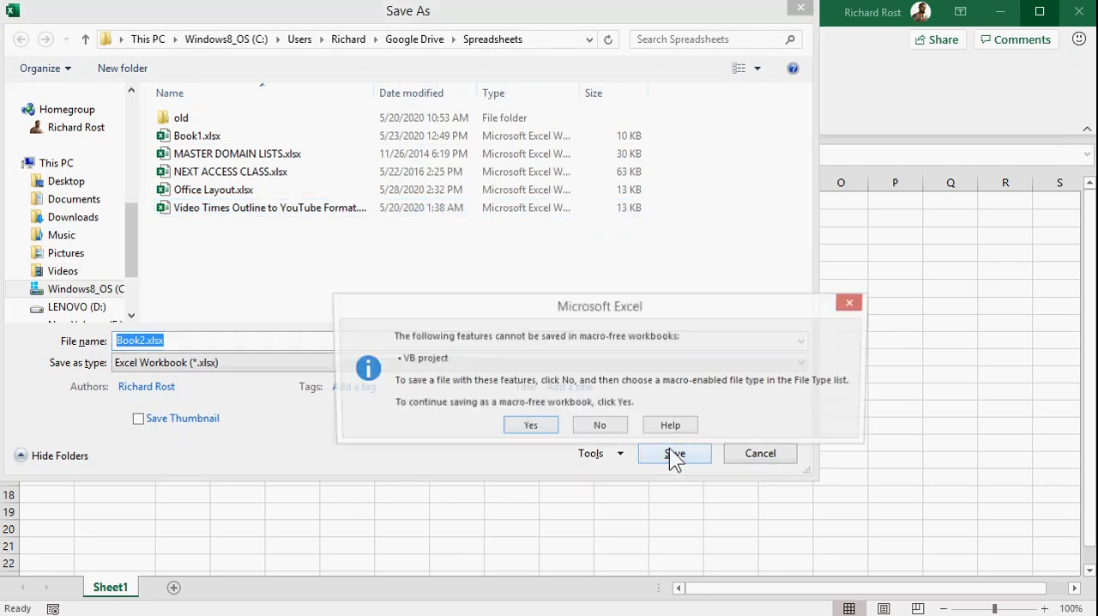
left_click(530, 425)
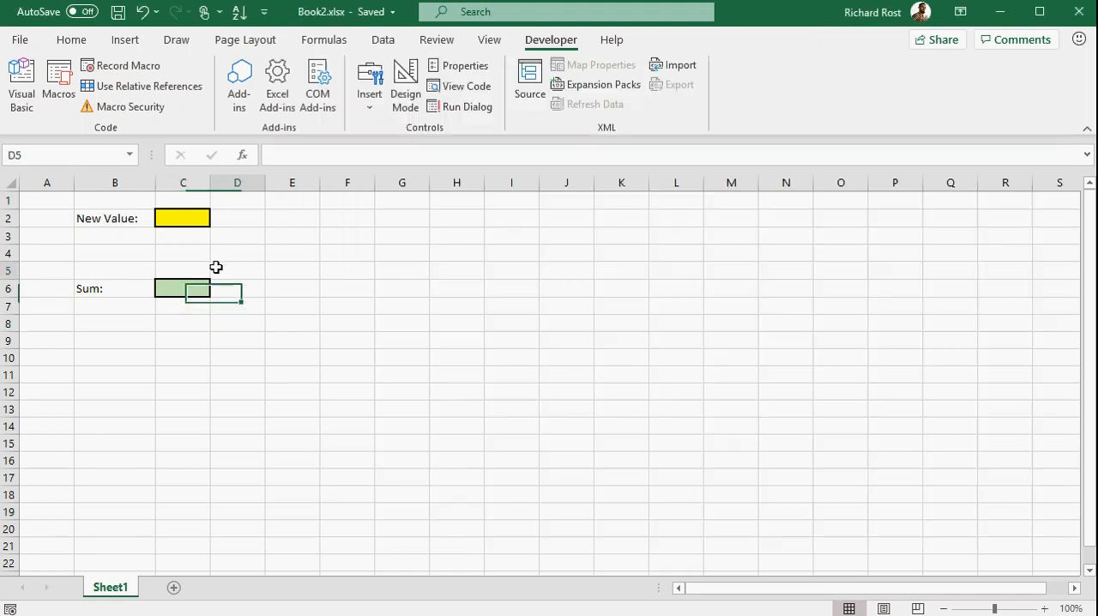
Step: Enter d in F4, acknowledge the $F$4 message, and return to the code editor
type("d")
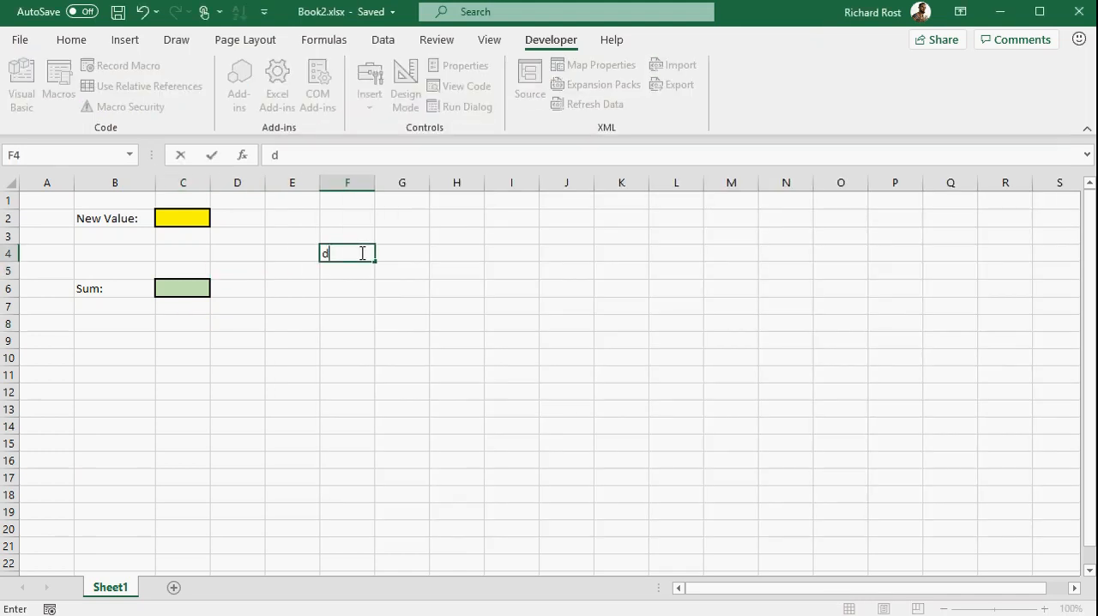
key("Return")
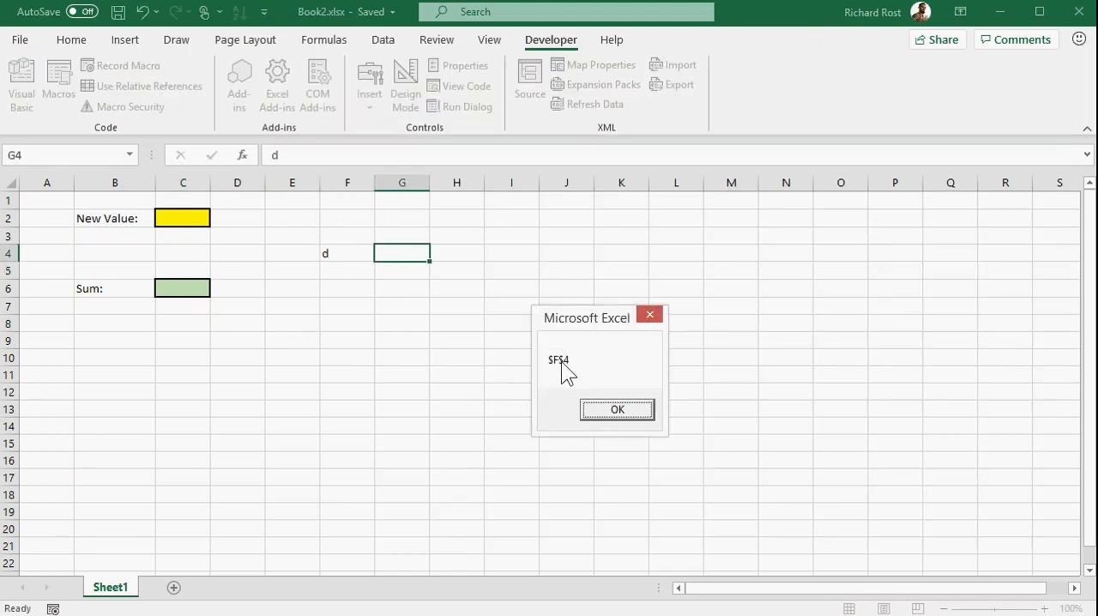
mouse_move(599, 360)
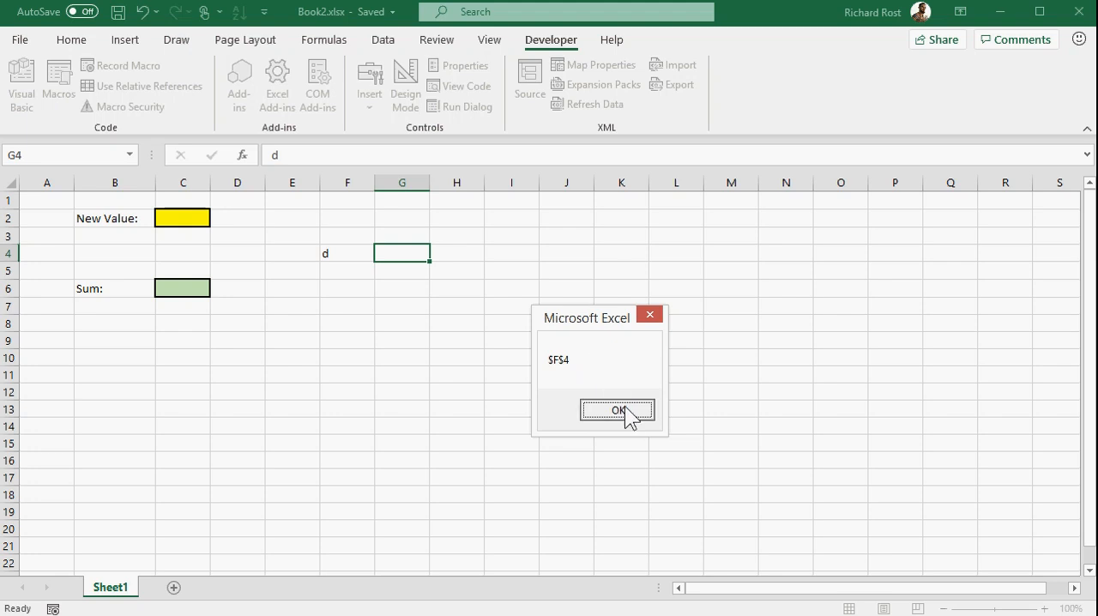
left_click(618, 410)
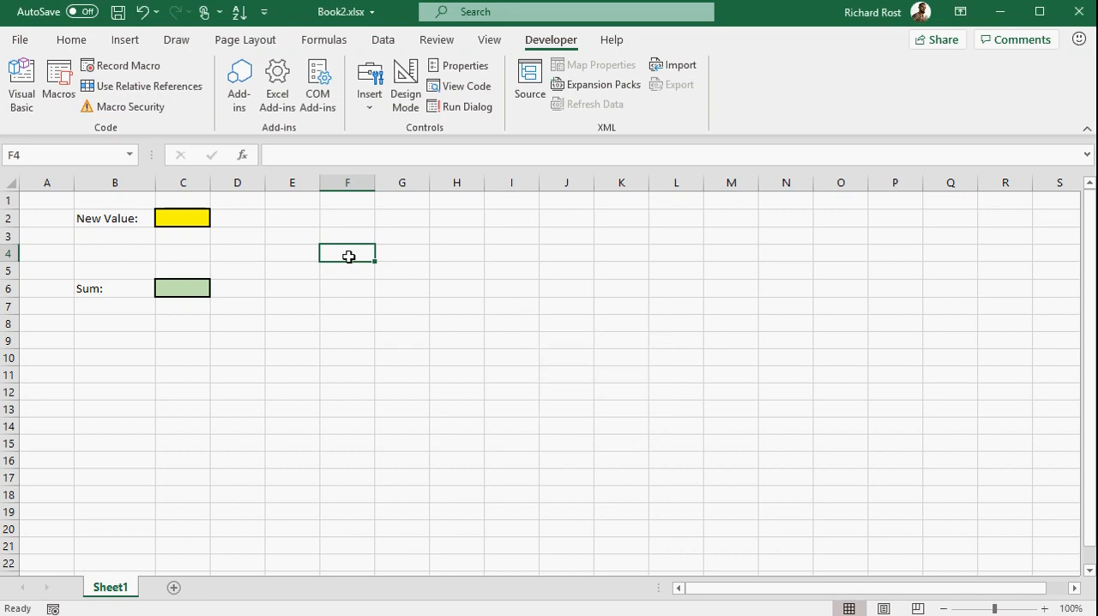
left_click(460, 86)
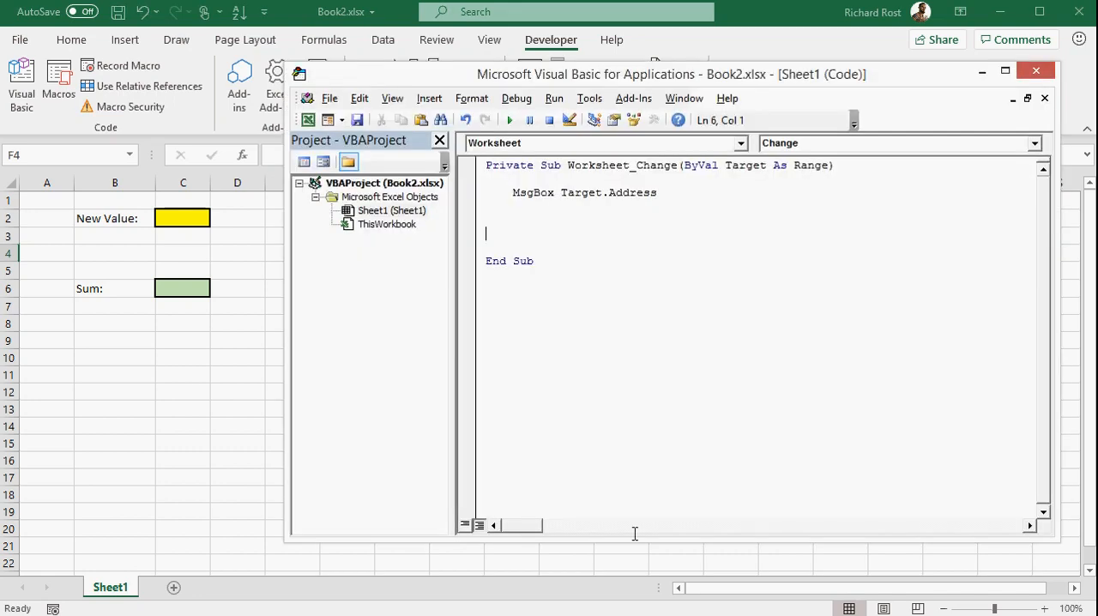
Step: Wrap the MsgBox in If Target.Address = "$C$2" Then
left_click(237, 322)
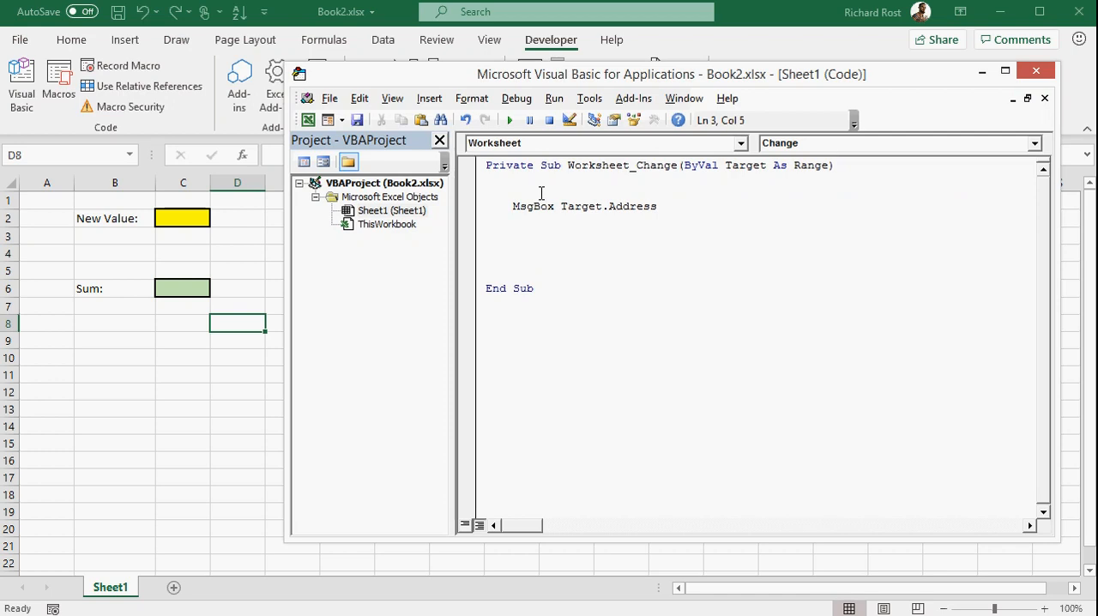
type("if")
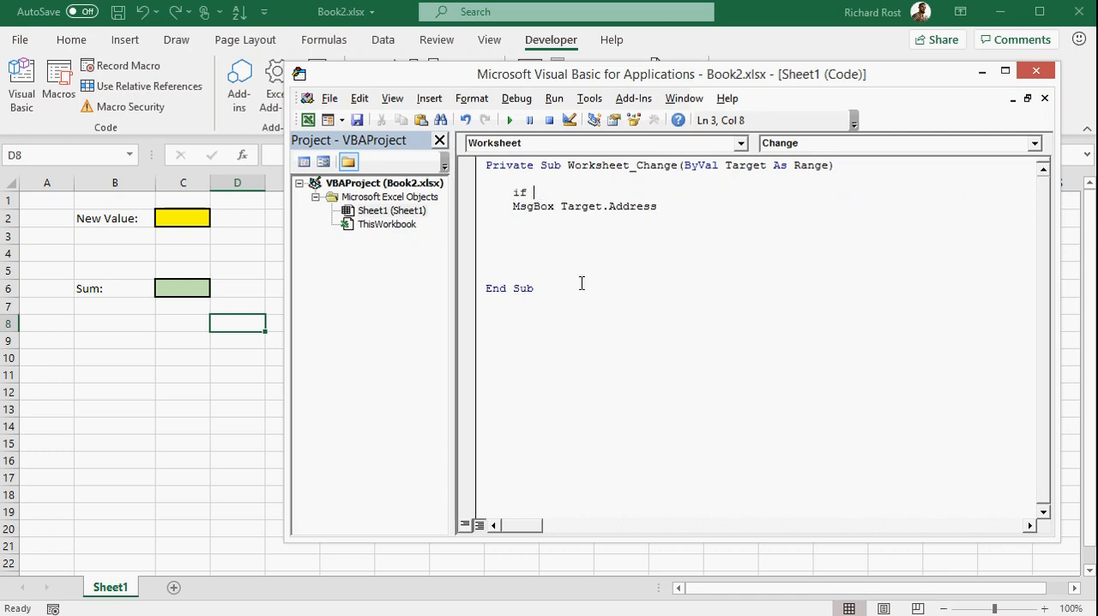
type("target.ad")
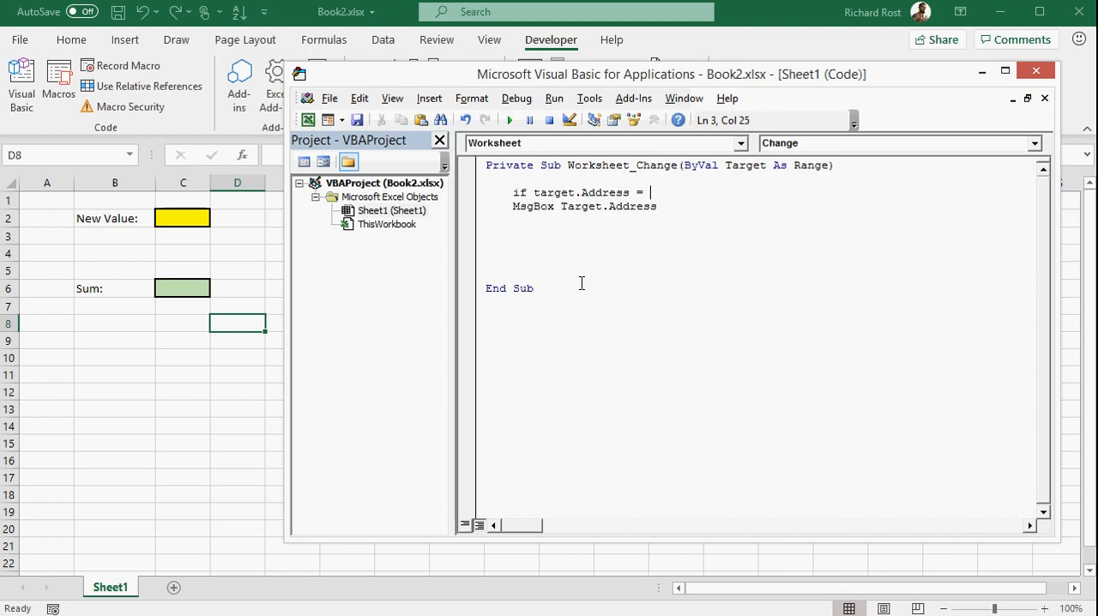
type("\"")
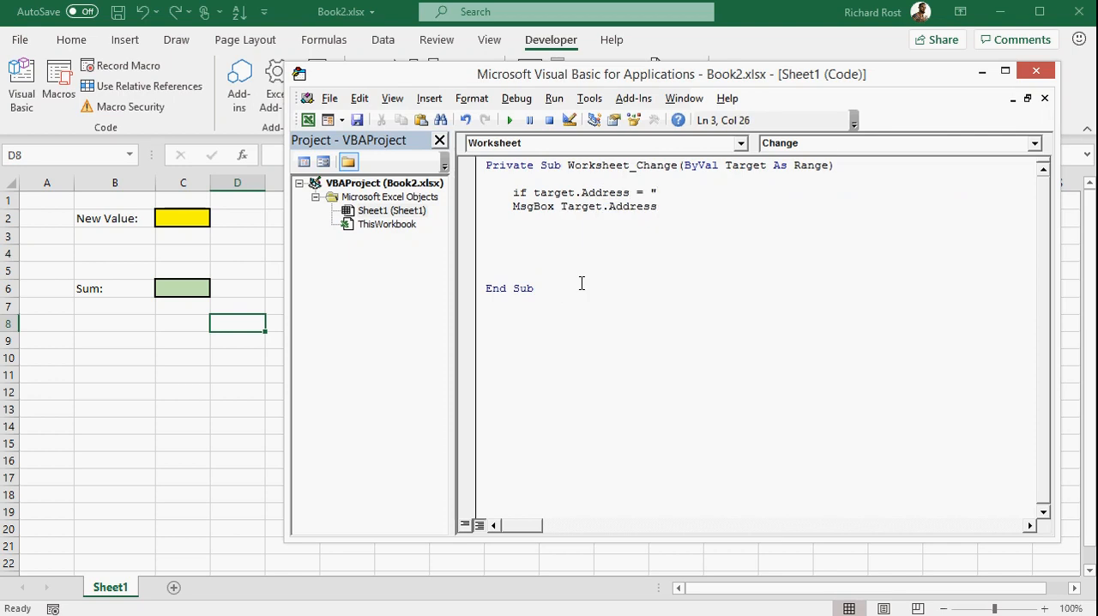
type("$C$")
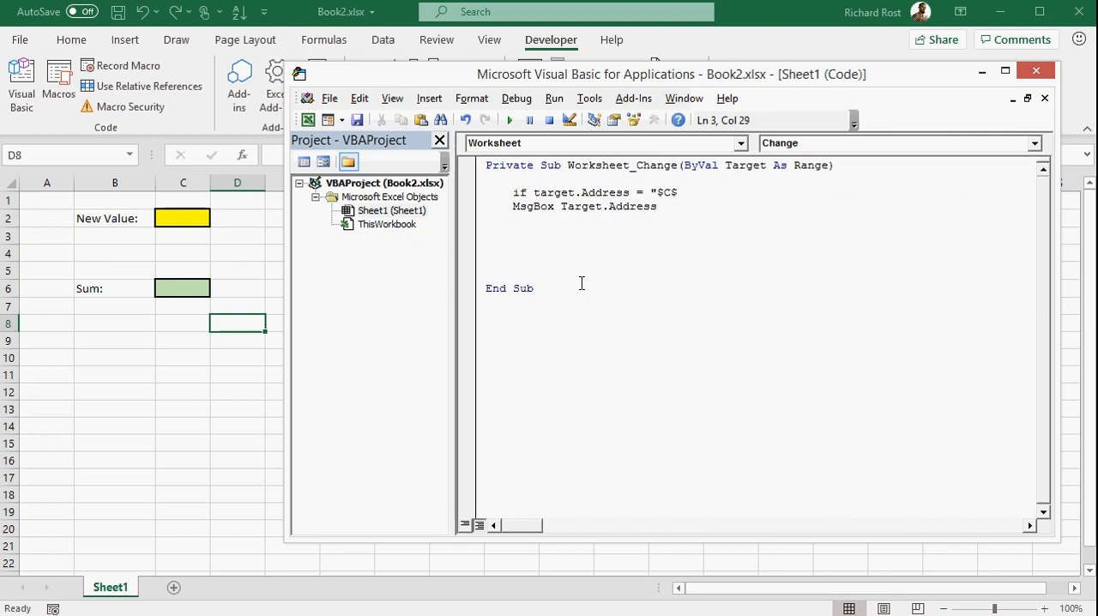
type("2\"")
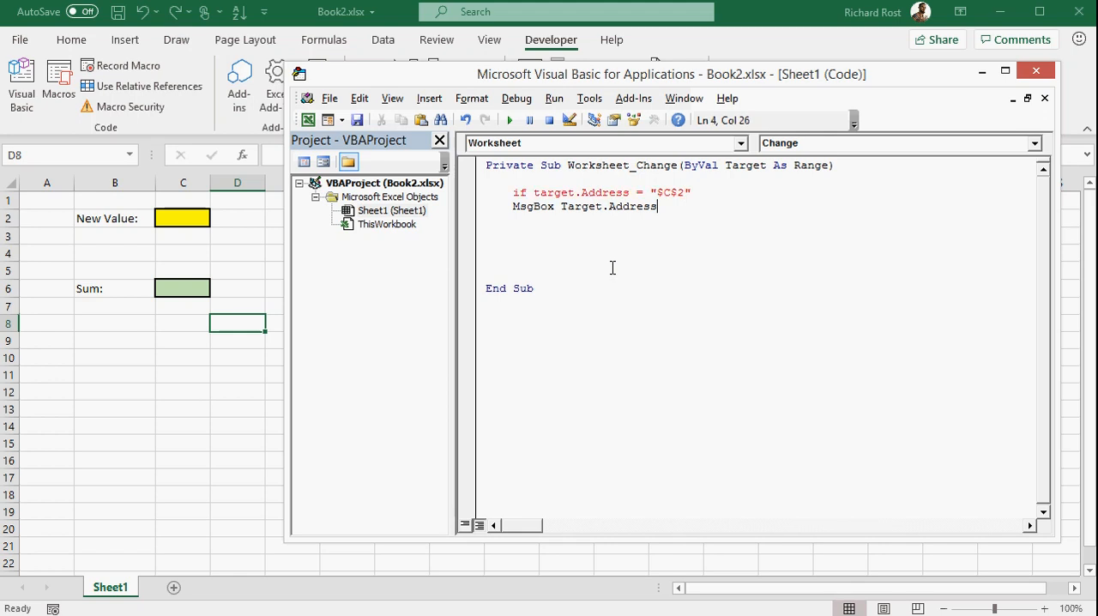
type("then")
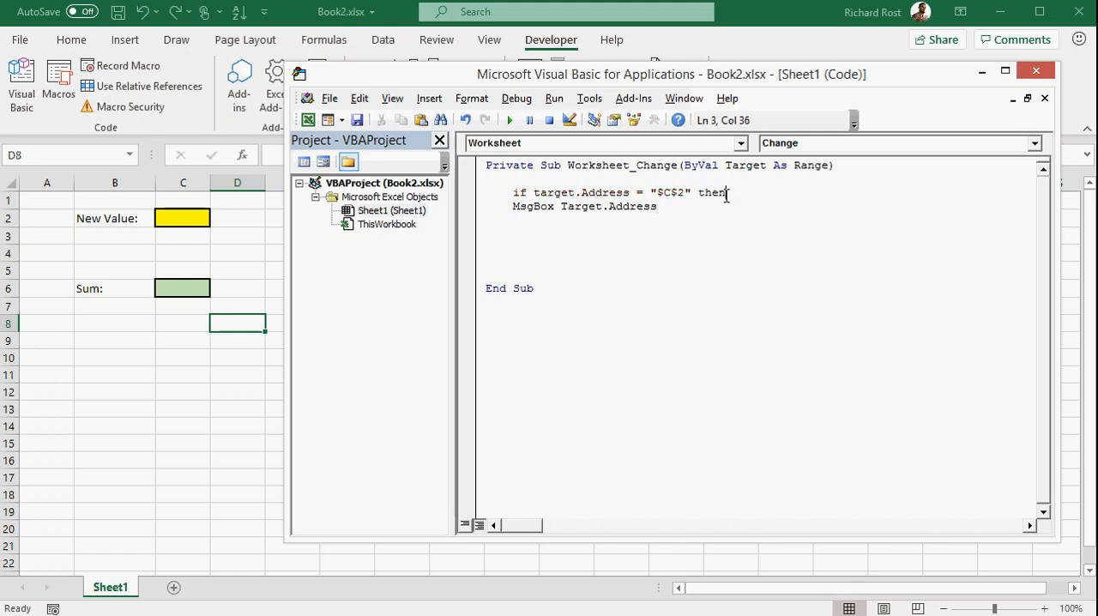
key("Return")
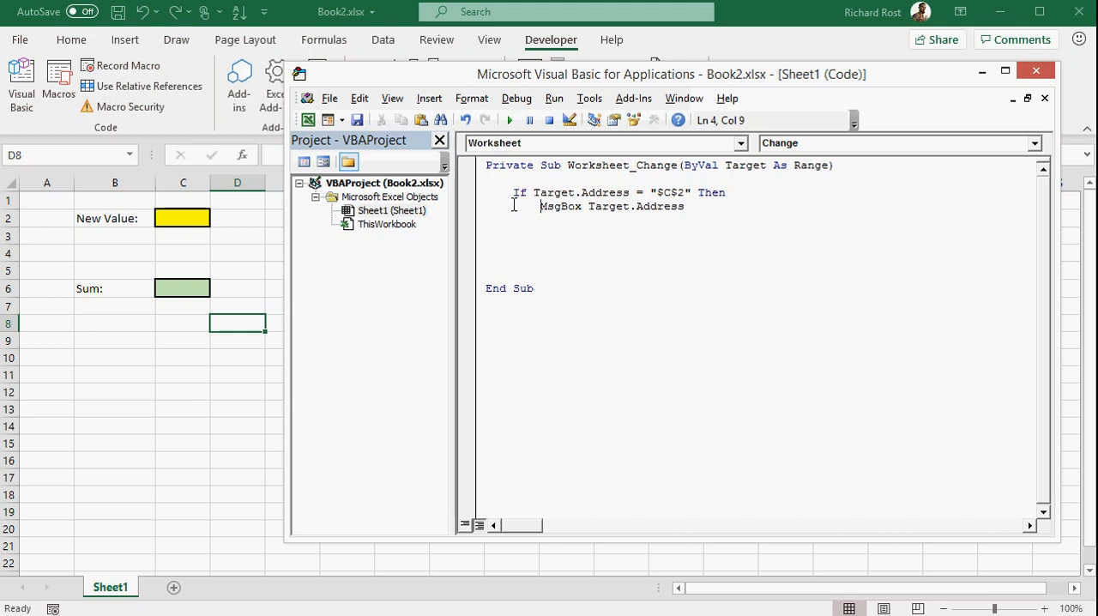
Step: Change the message to Target.Value and close the block with End If
double_click(659, 206)
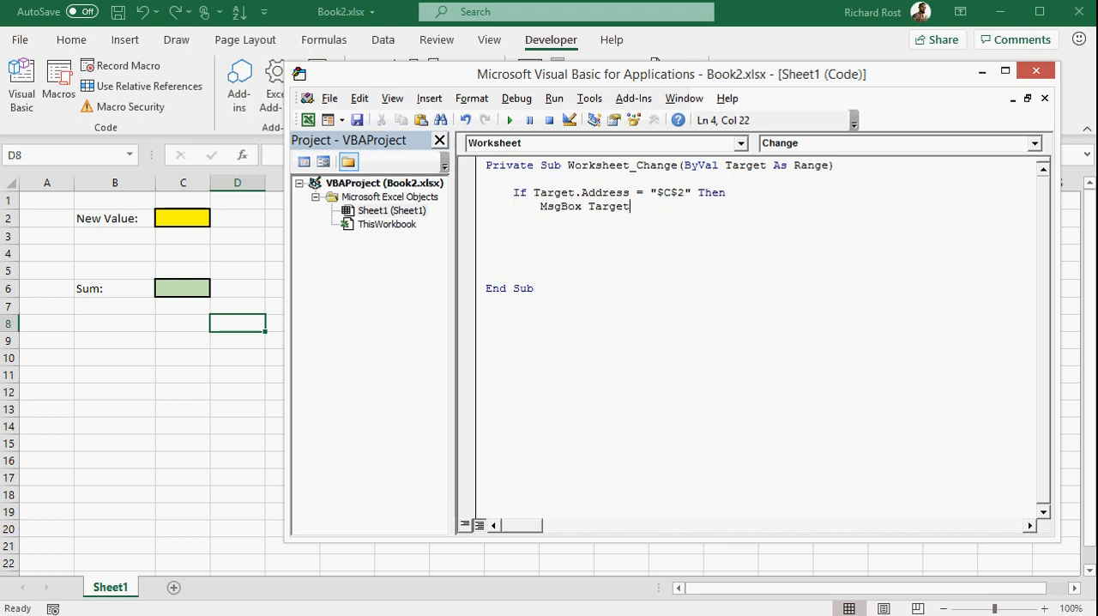
type(".Valu")
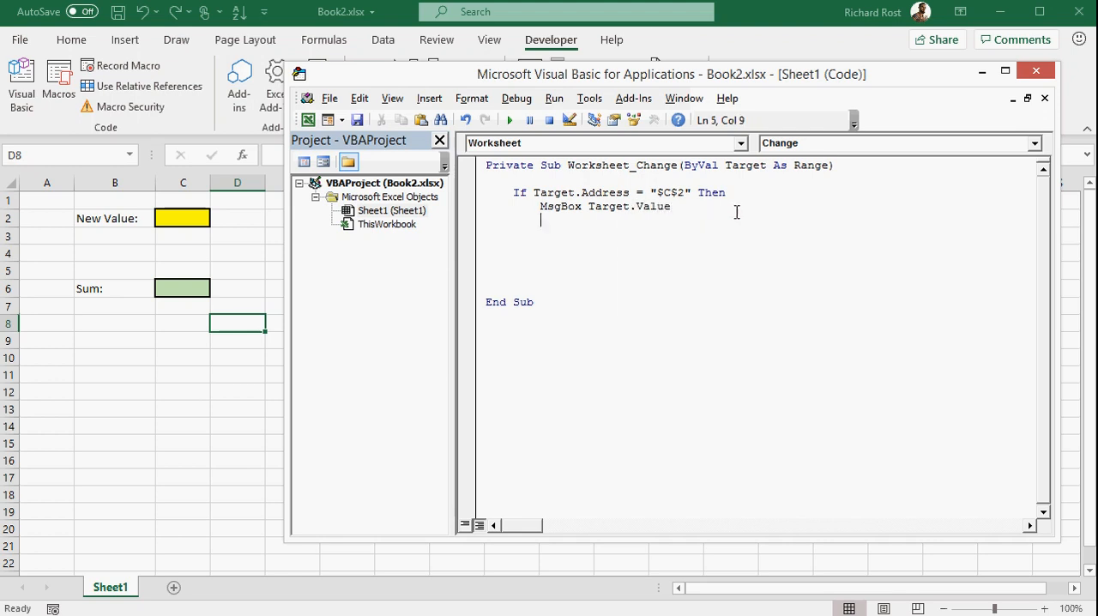
type("end if")
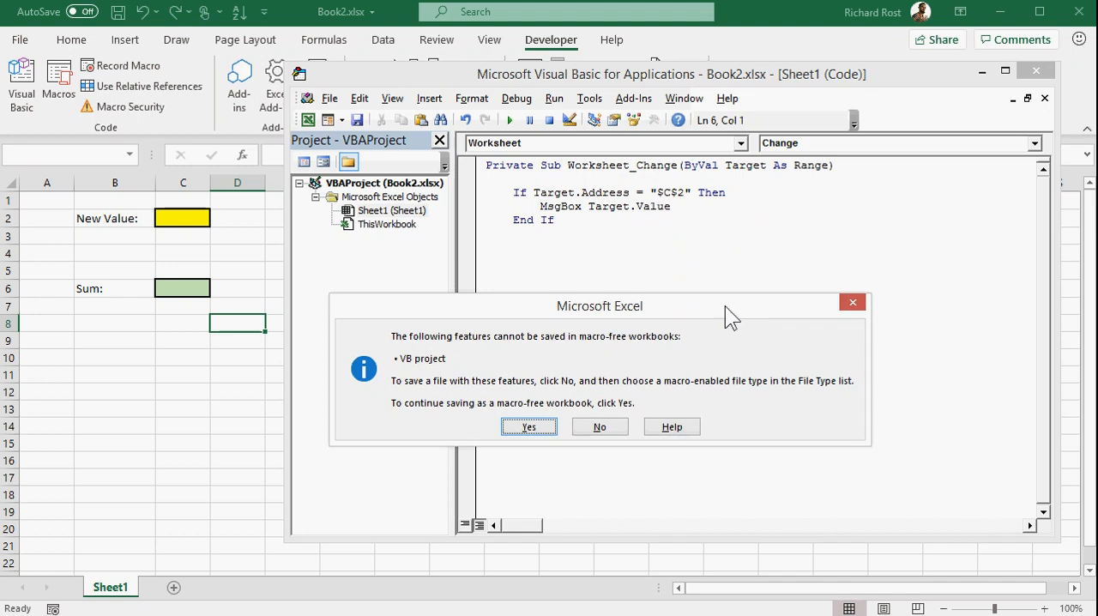
mouse_move(525, 359)
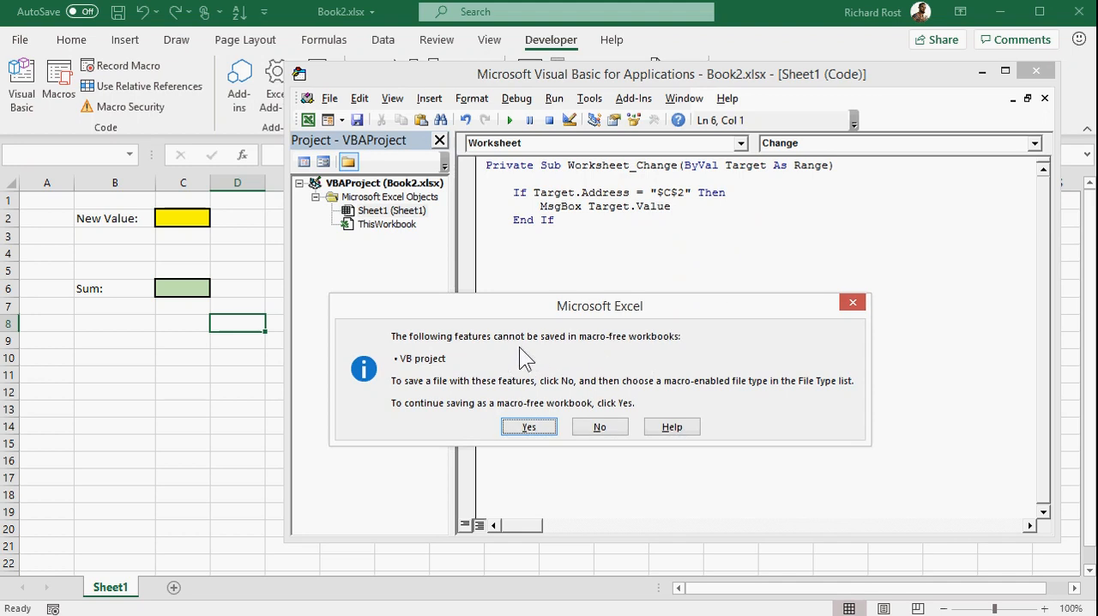
mouse_move(618, 352)
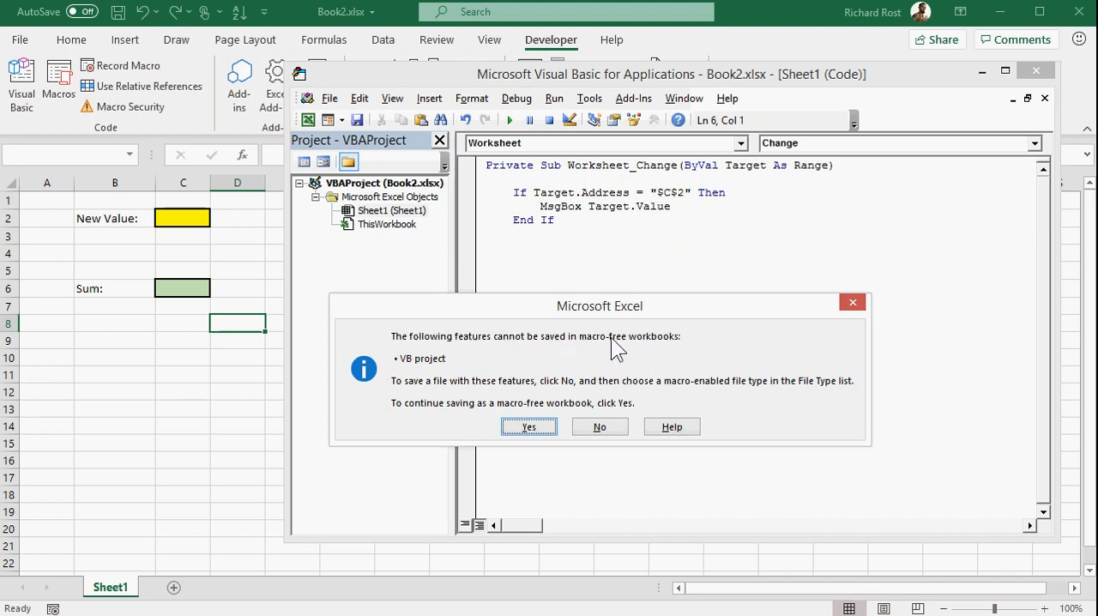
mouse_move(668, 350)
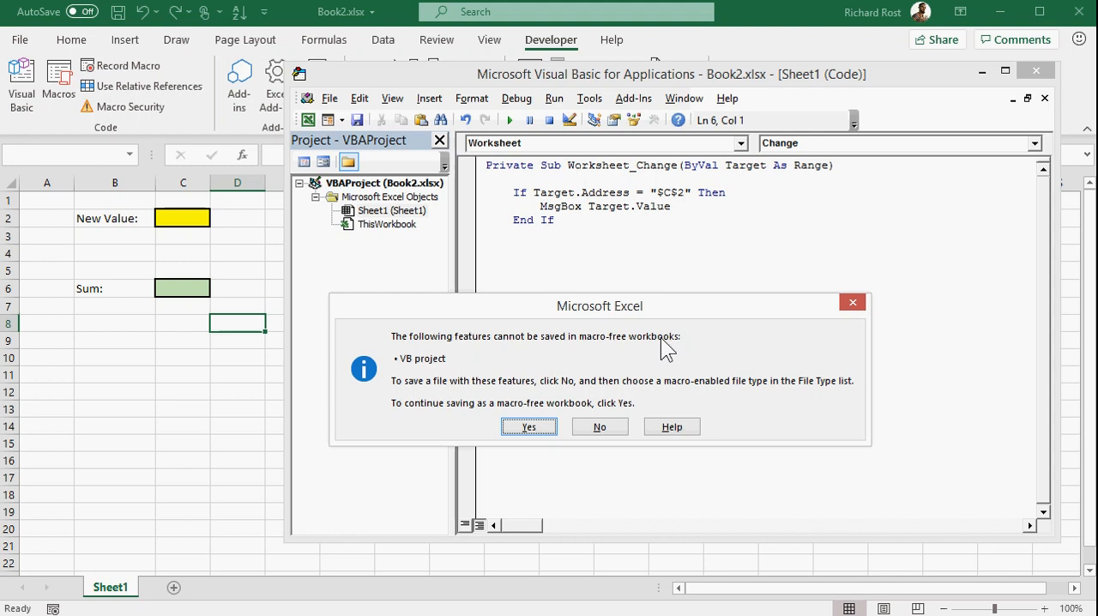
mouse_move(583, 376)
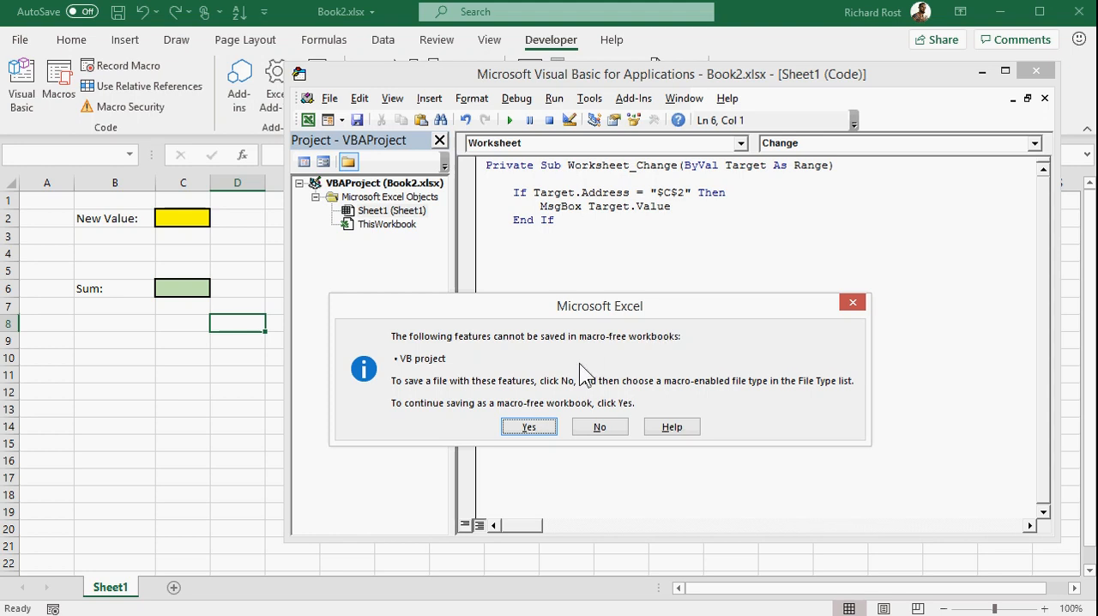
mouse_move(521, 359)
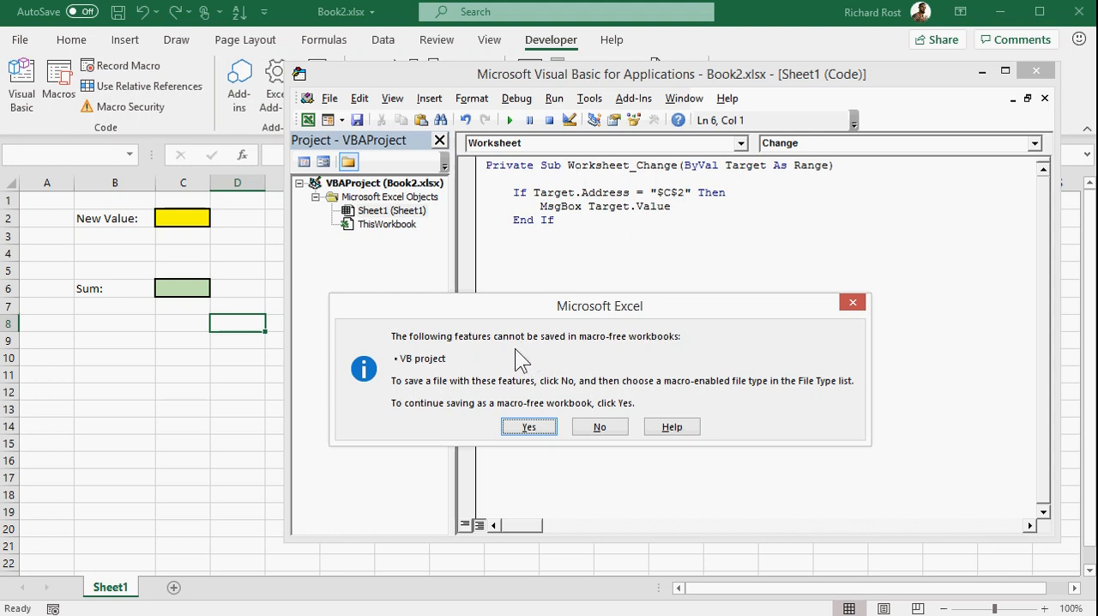
mouse_move(364, 25)
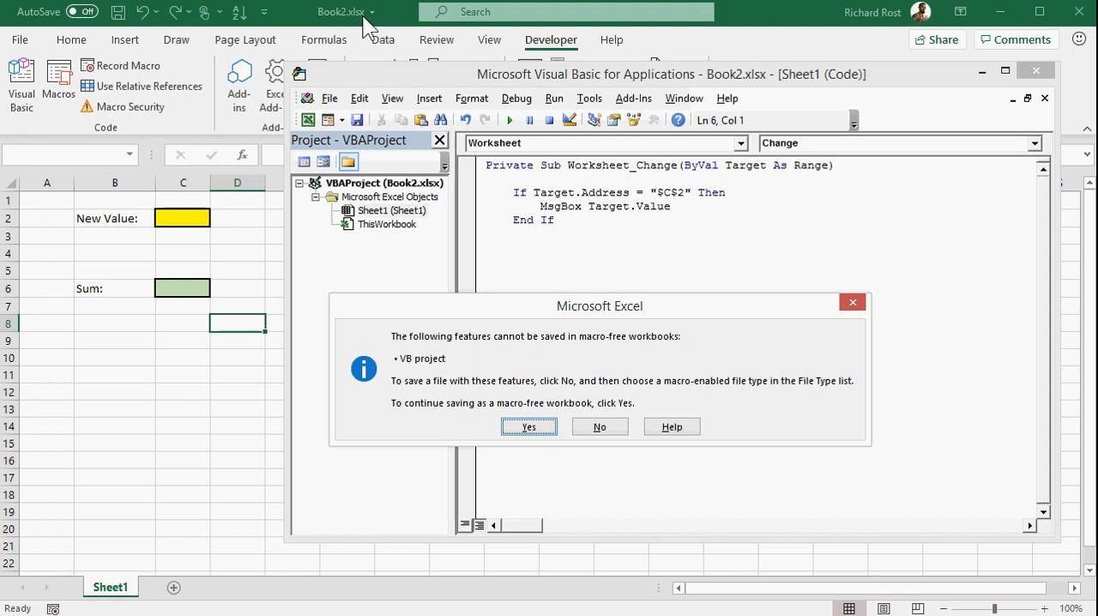
mouse_move(689, 403)
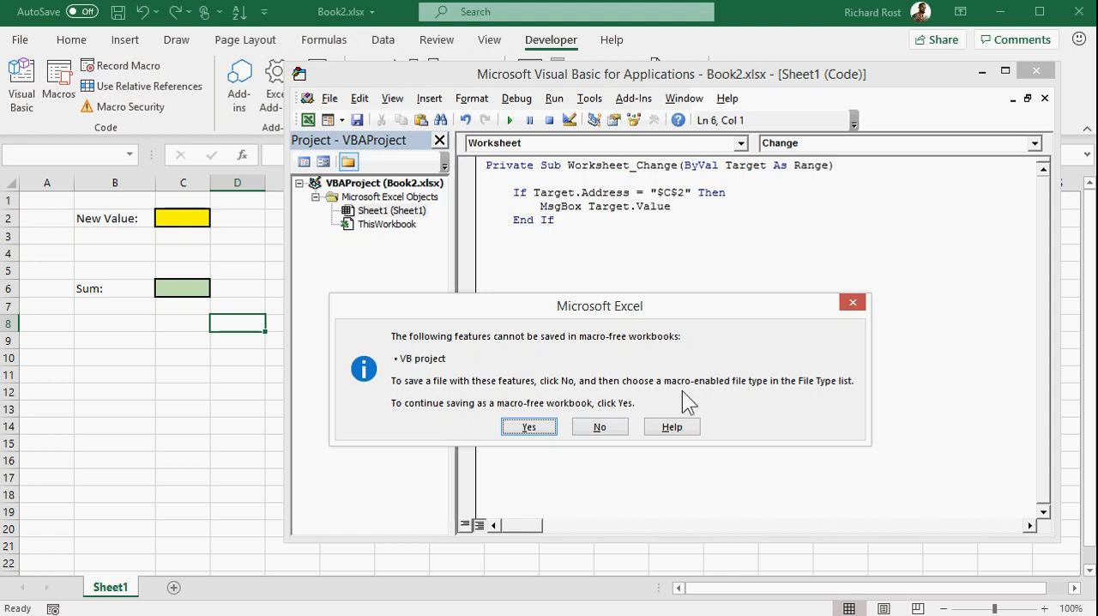
mouse_move(638, 393)
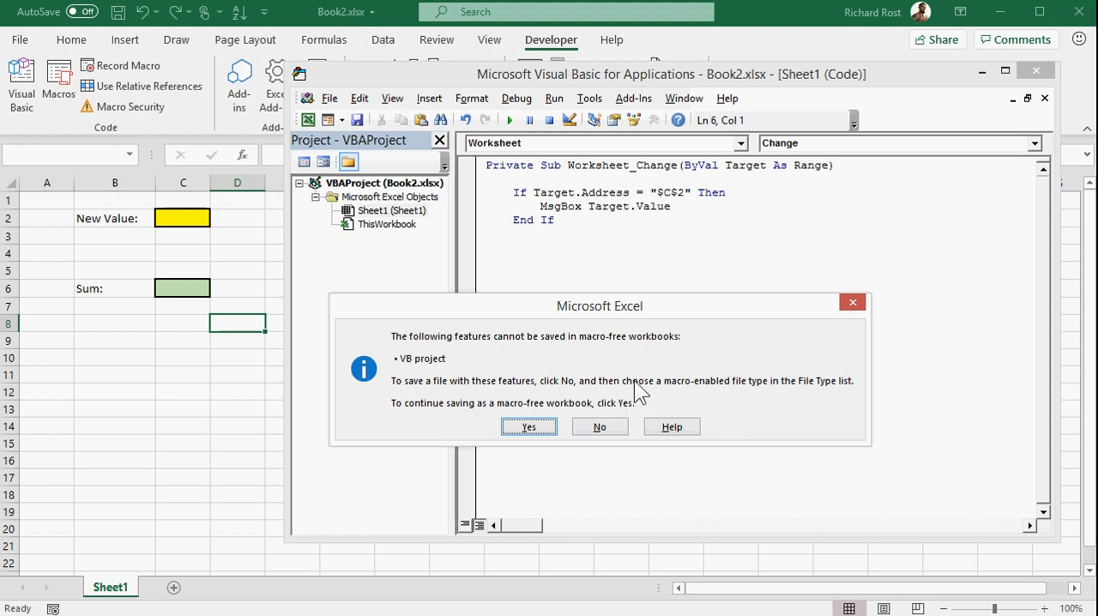
Step: Decline the macro-free save warning to keep the VB project
left_click(528, 426)
type("3")
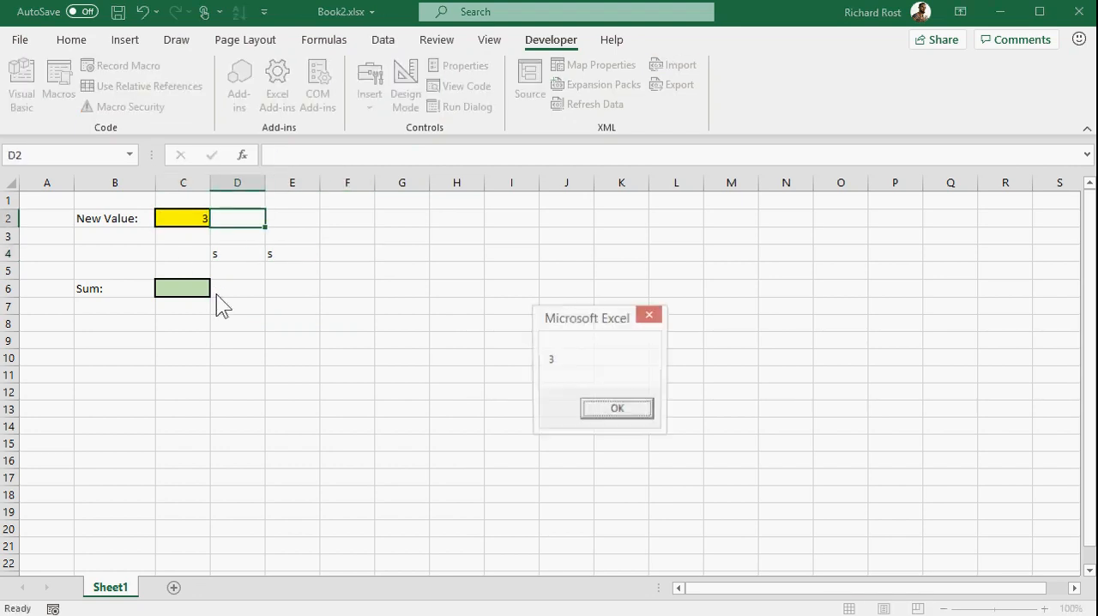
mouse_move(535, 484)
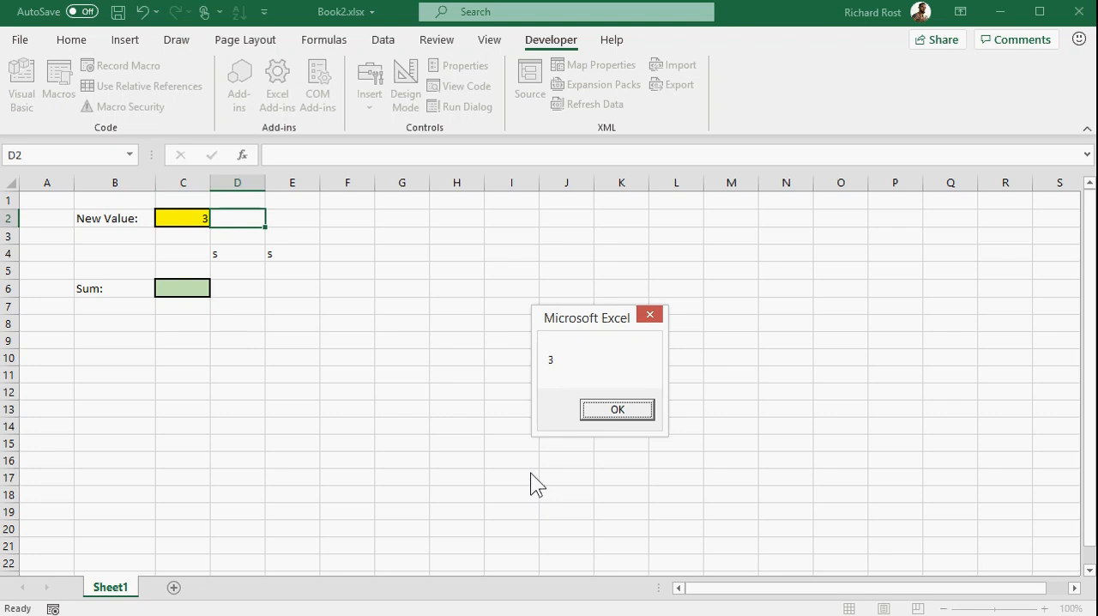
Step: Acknowledge the pop-up showing 3, reselect C2, and return to the code editor
left_click(618, 408)
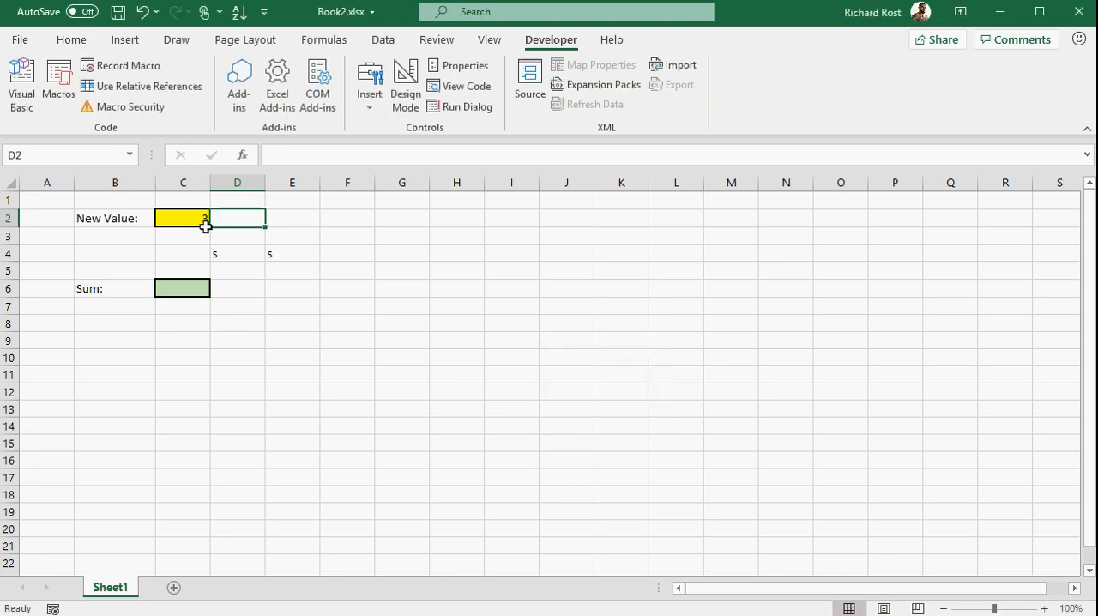
left_click(182, 218)
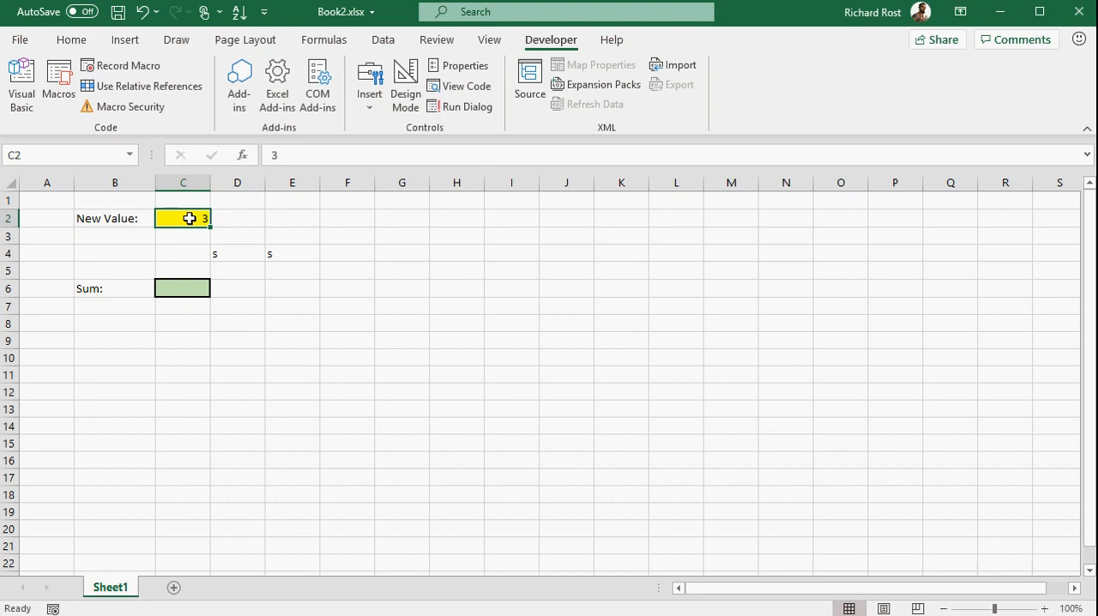
mouse_move(195, 230)
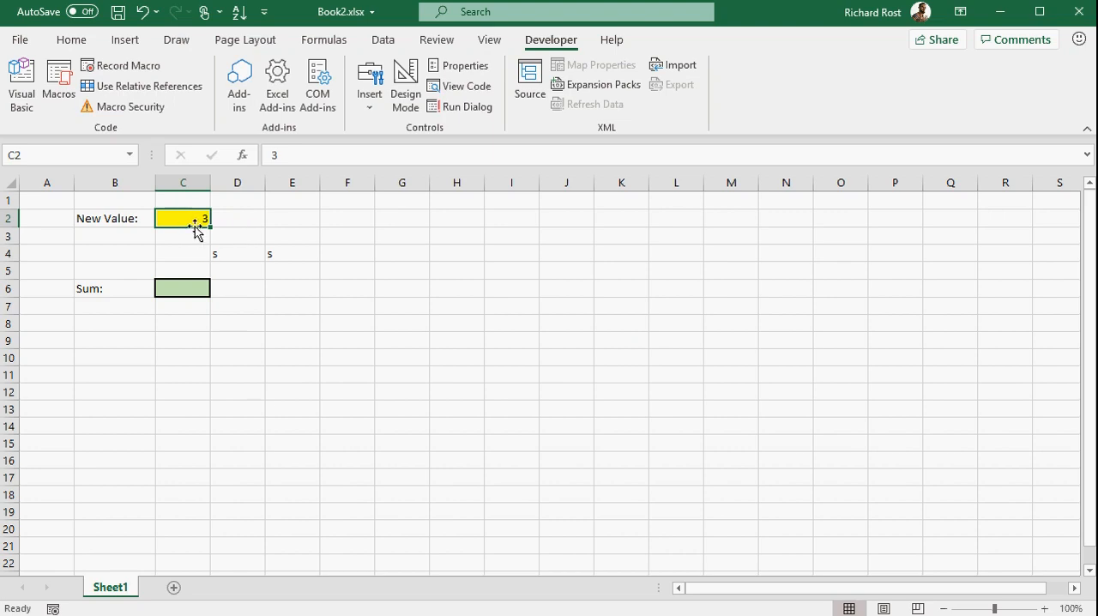
mouse_move(188, 288)
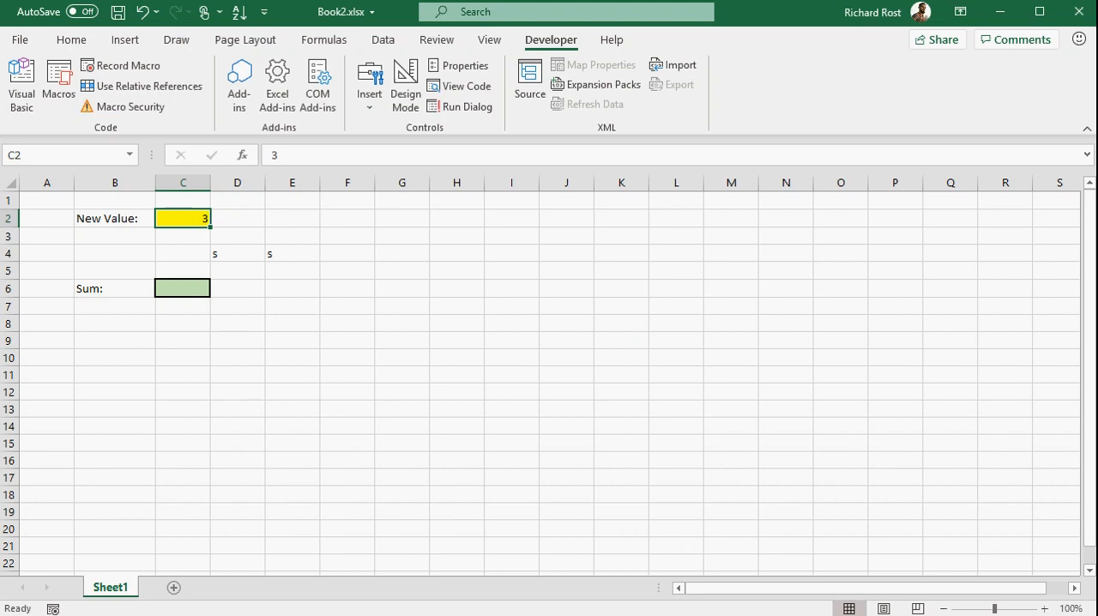
left_click(460, 86)
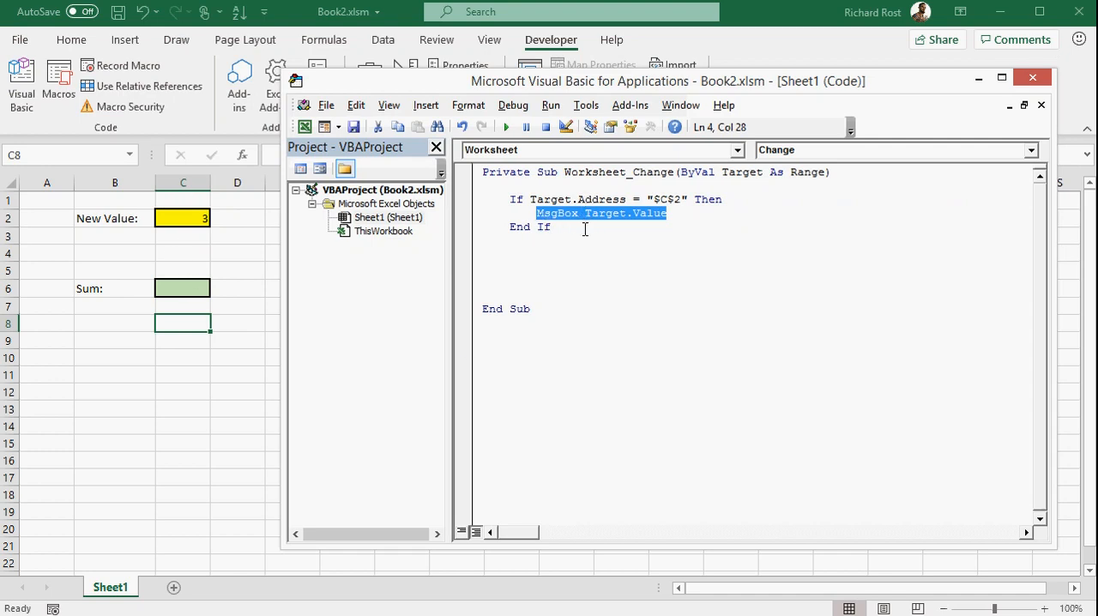
Step: Replace the MsgBox line with Range("c6") = Range("c6") + Target.Value inside the If block
key("Delete")
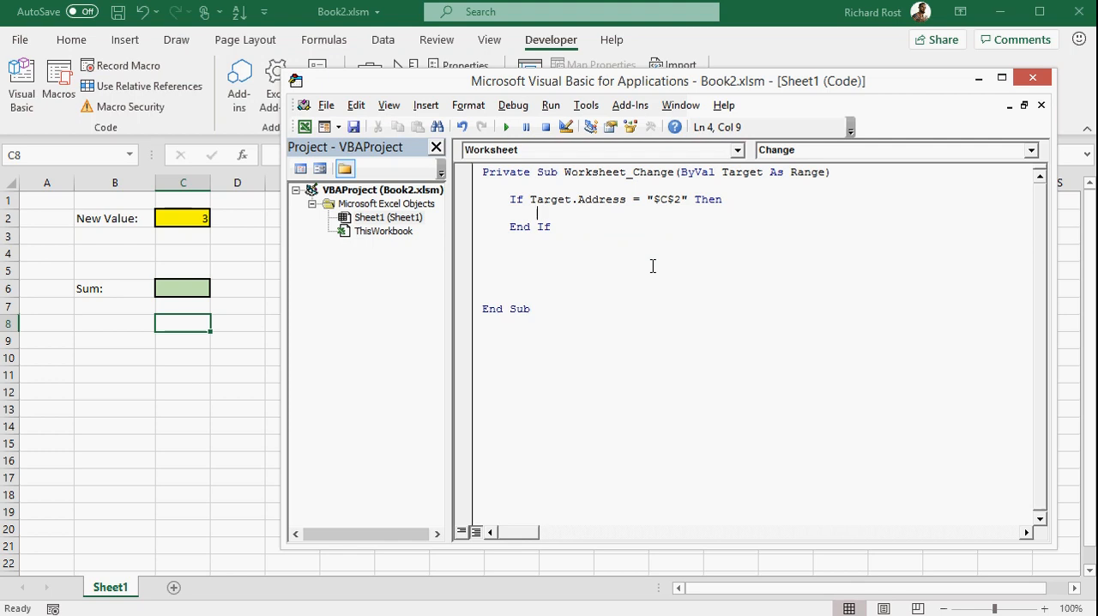
type("r")
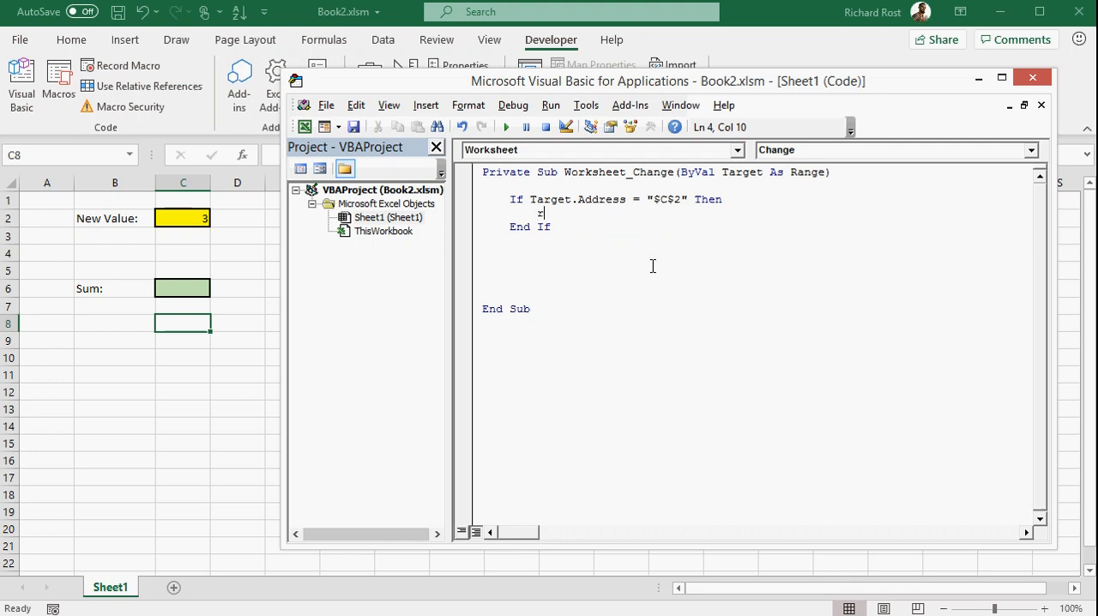
type("range (")
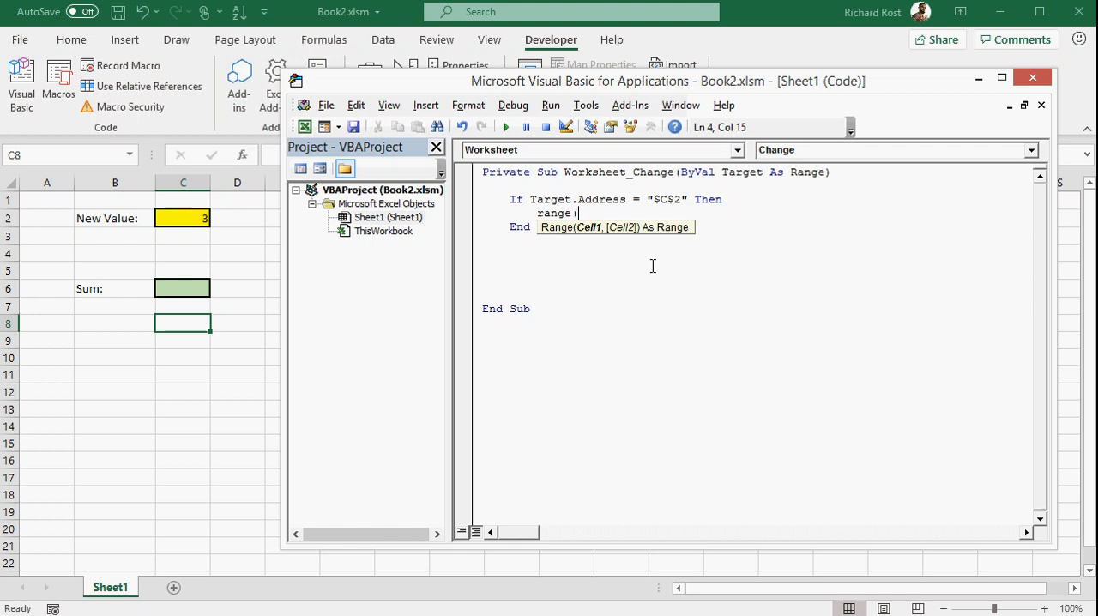
type("\"")
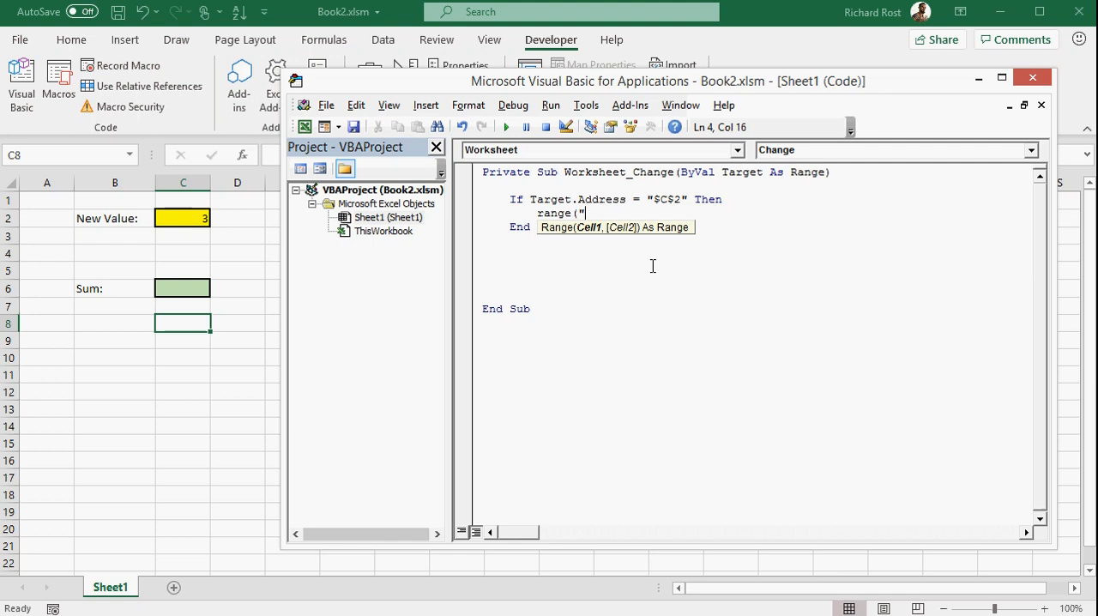
type("c6\")")
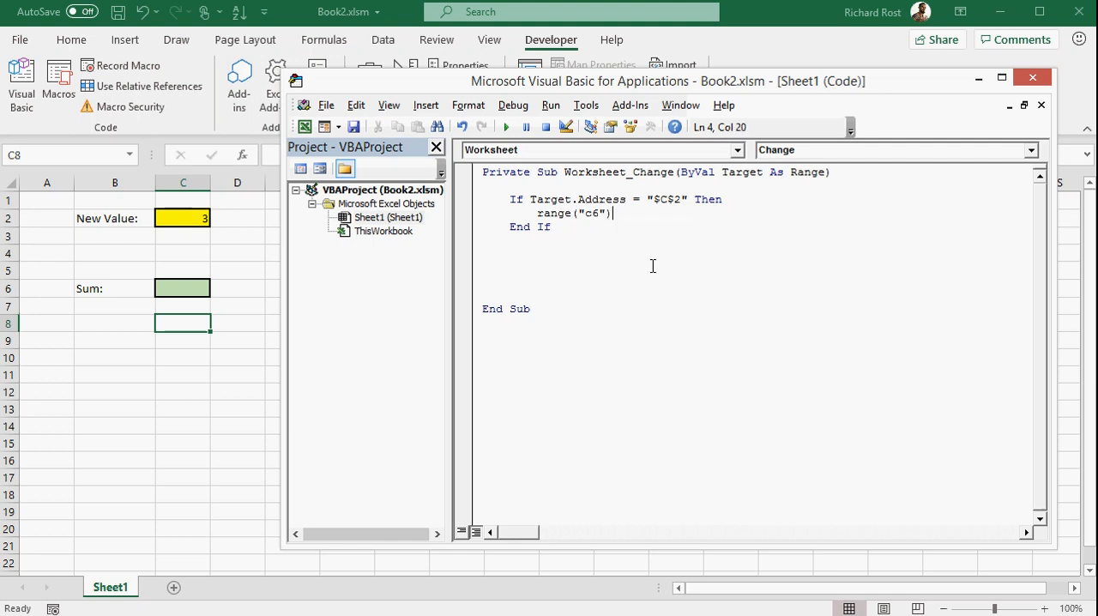
type("= range")
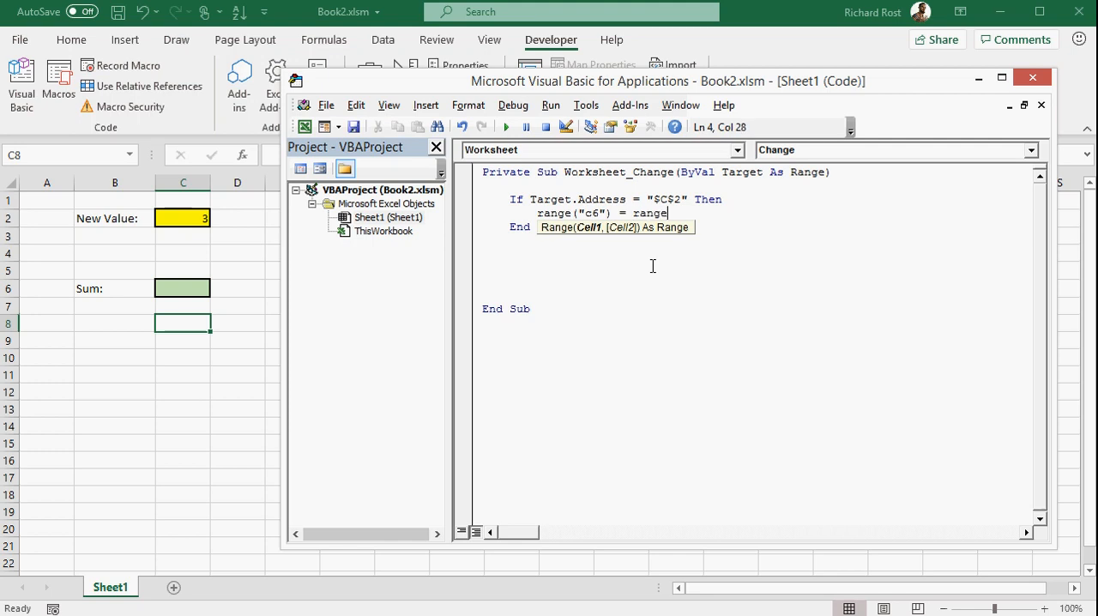
type("(\"c6\")")
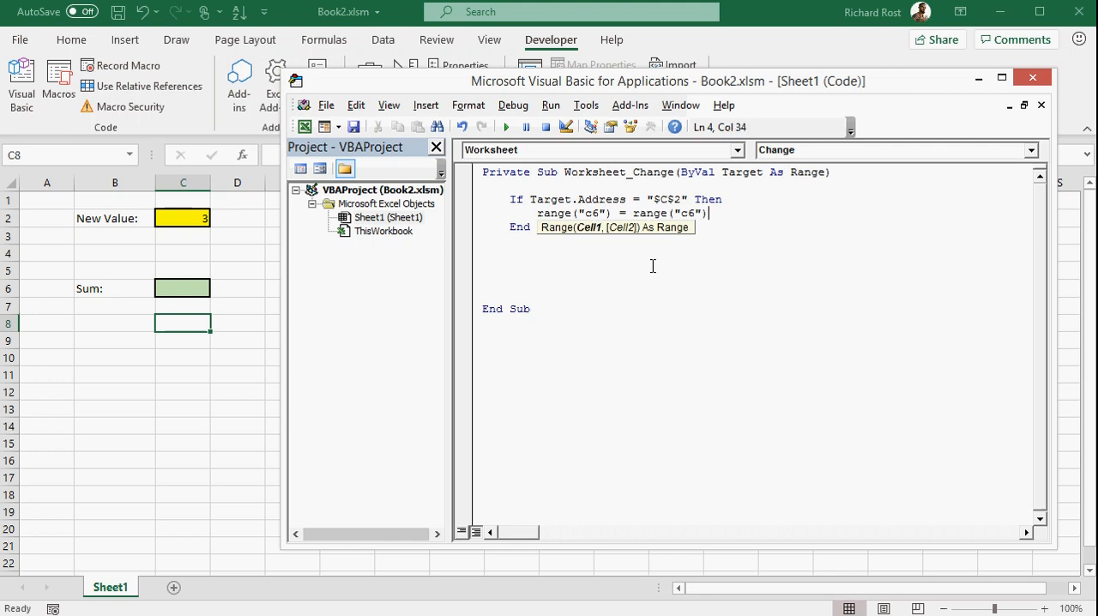
type("+")
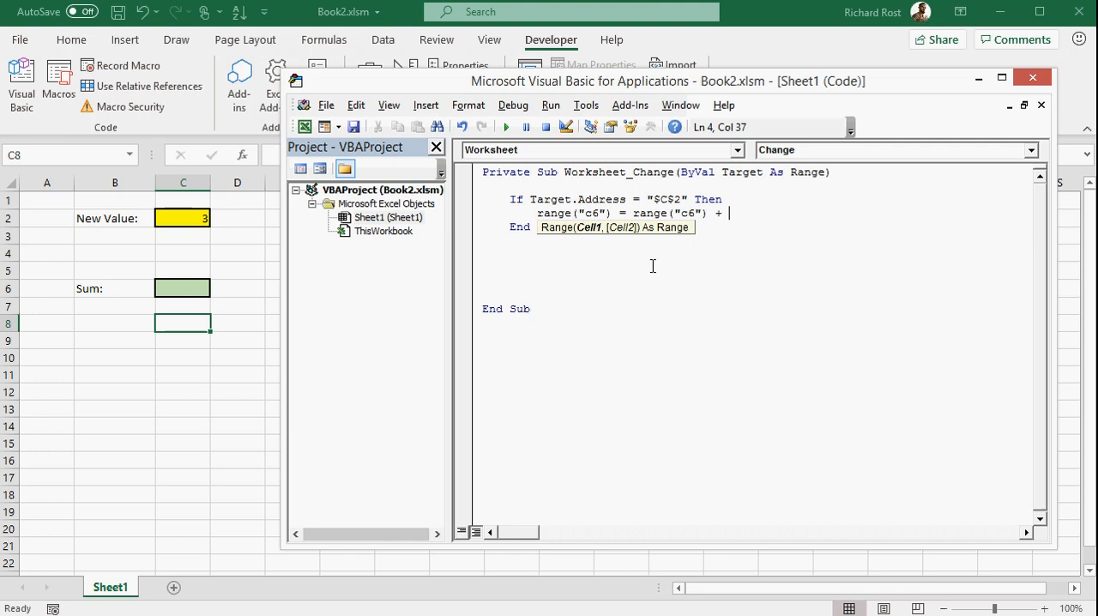
type("tar")
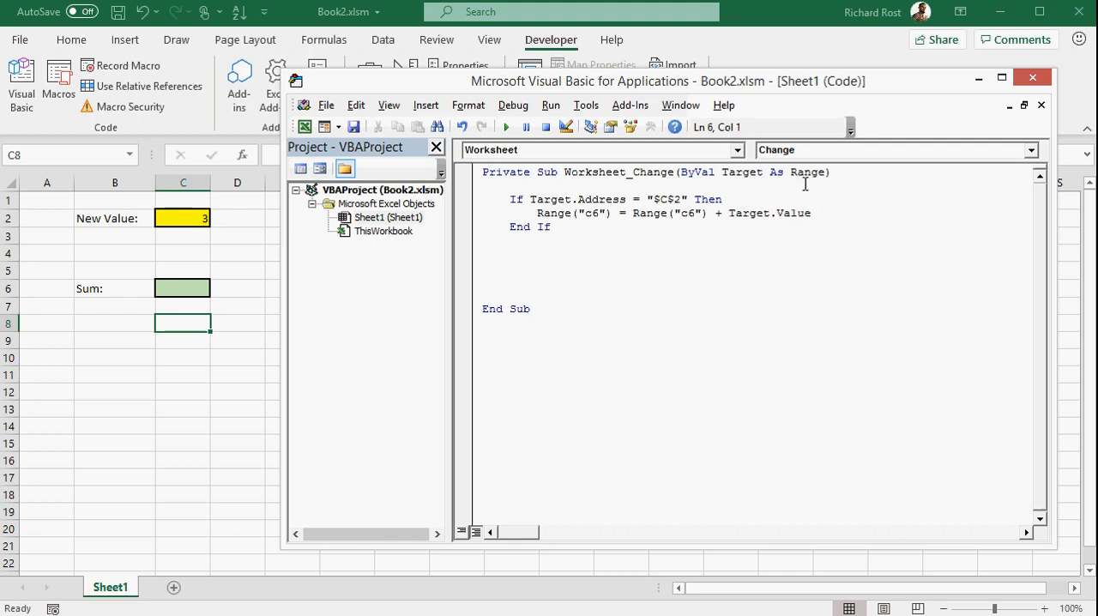
Step: Review the C2 address in the If condition of the change handler
double_click(665, 199)
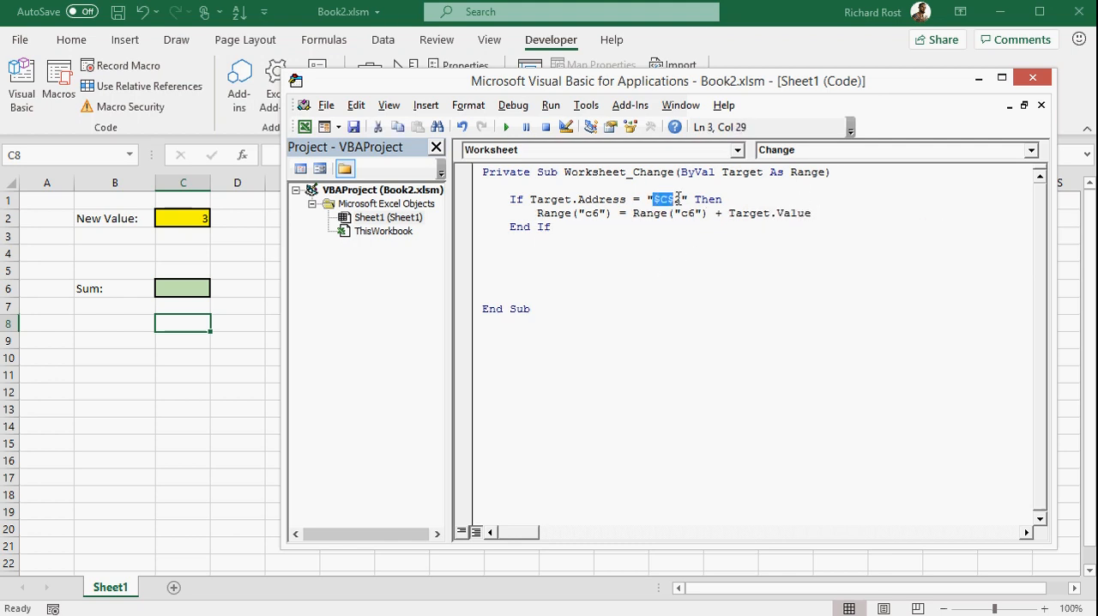
left_click(512, 268)
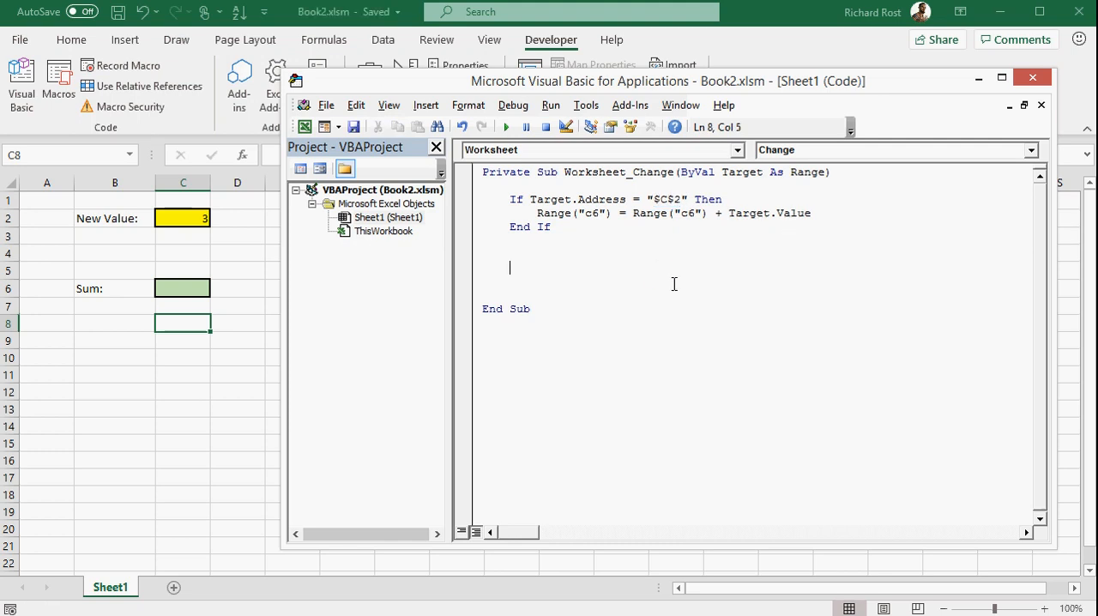
mouse_move(347, 20)
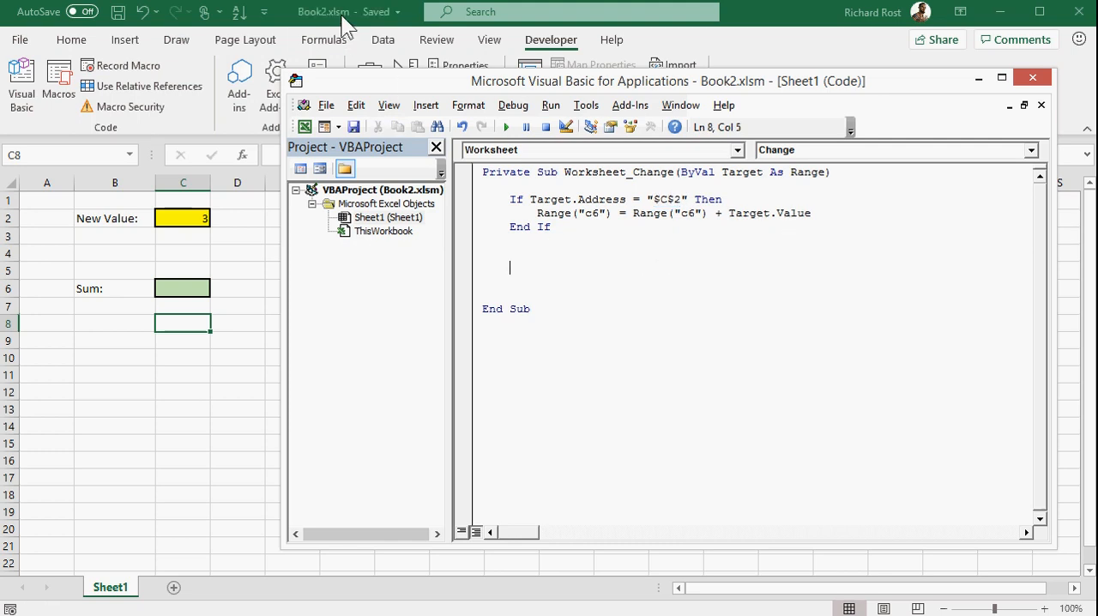
mouse_move(597, 290)
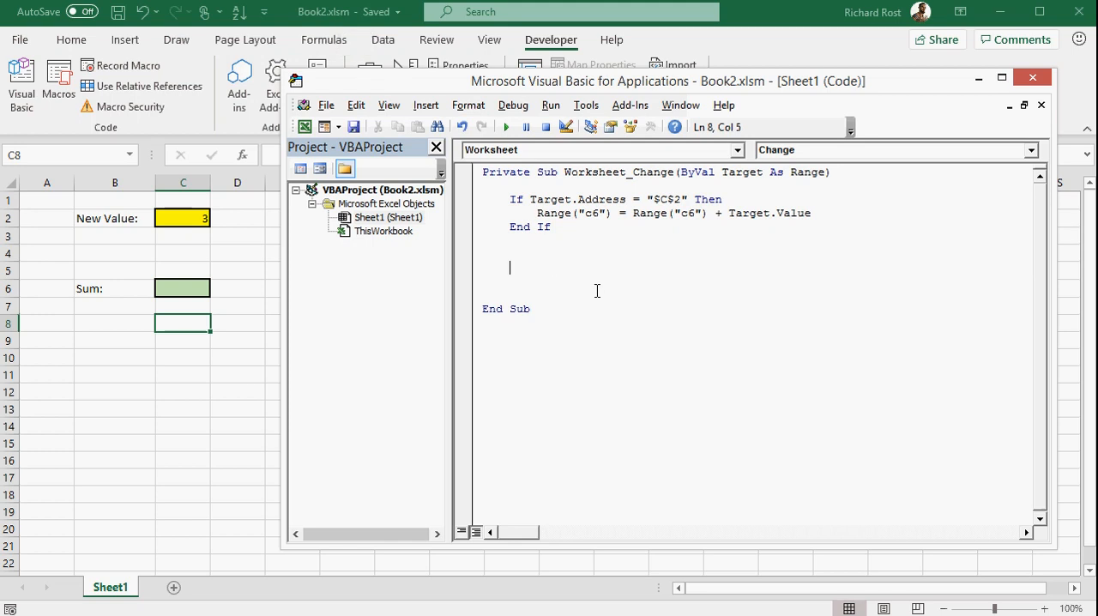
mouse_move(189, 218)
type("5")
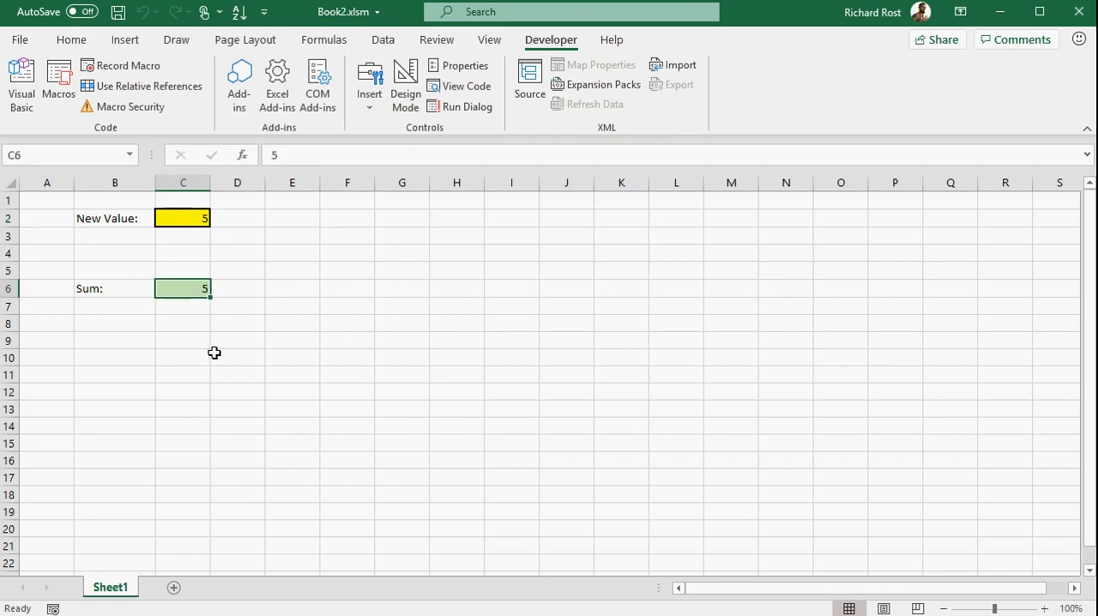
mouse_move(187, 219)
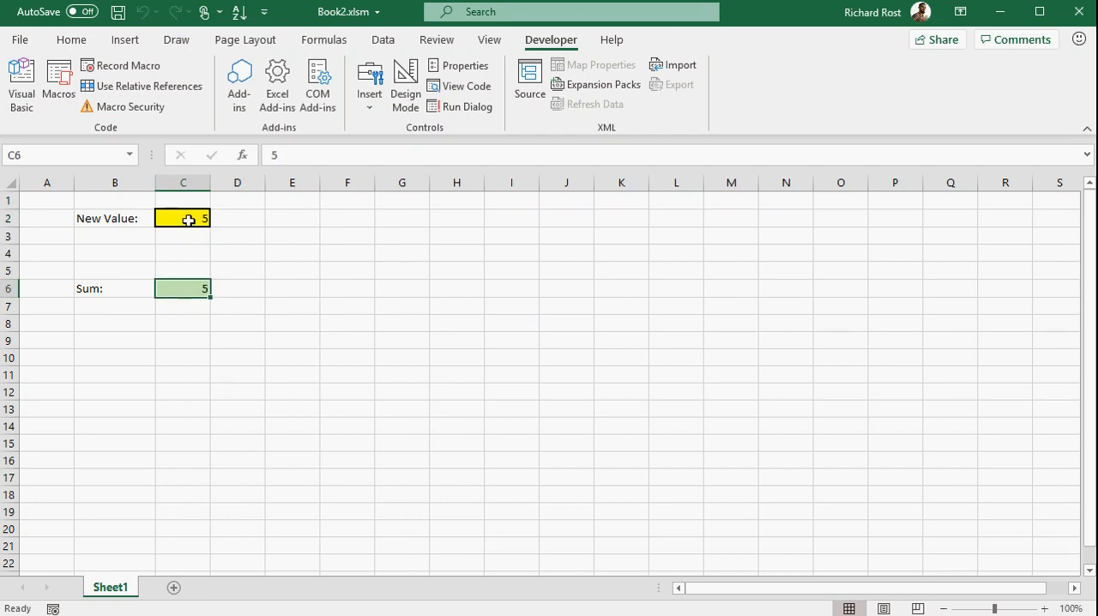
Step: Enter 2 and then 3 in the New Value cell C2 so the Sum accumulates them
type("2")
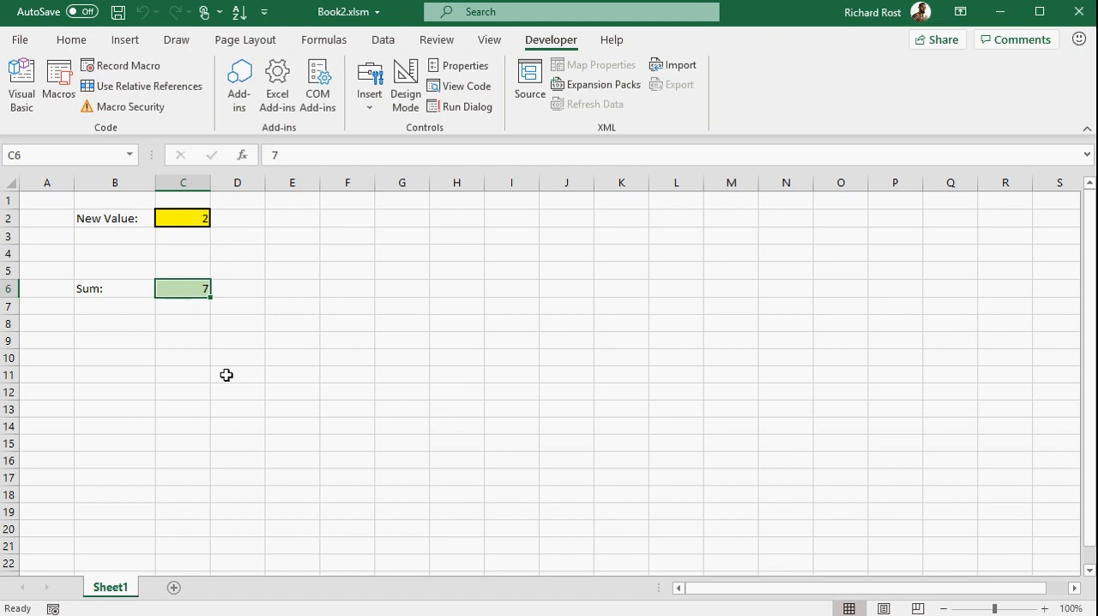
left_click(182, 218)
type("30")
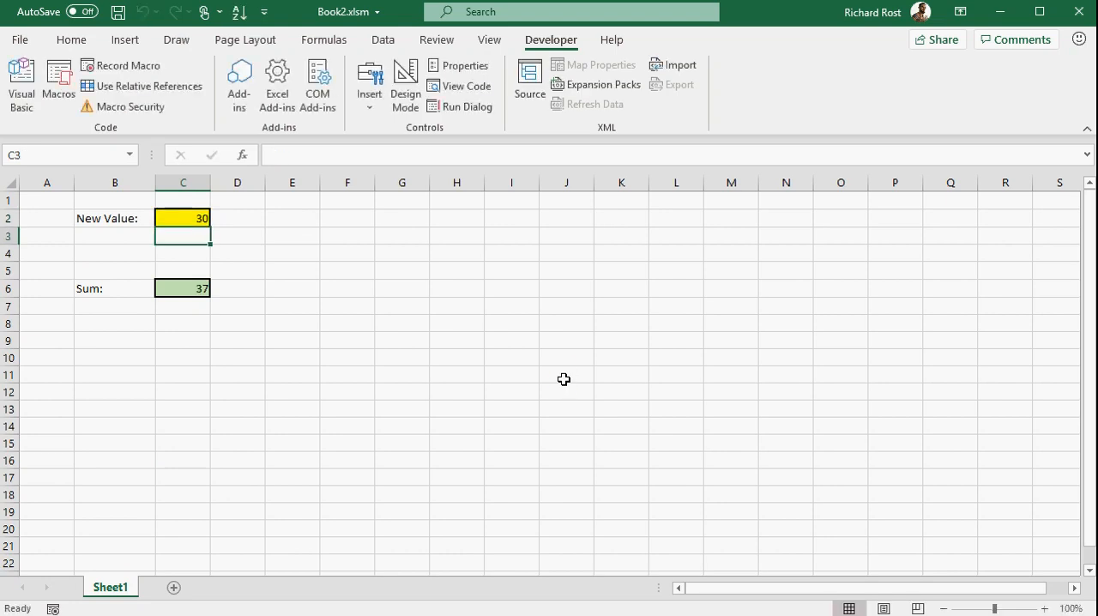
left_click(182, 218)
type("1")
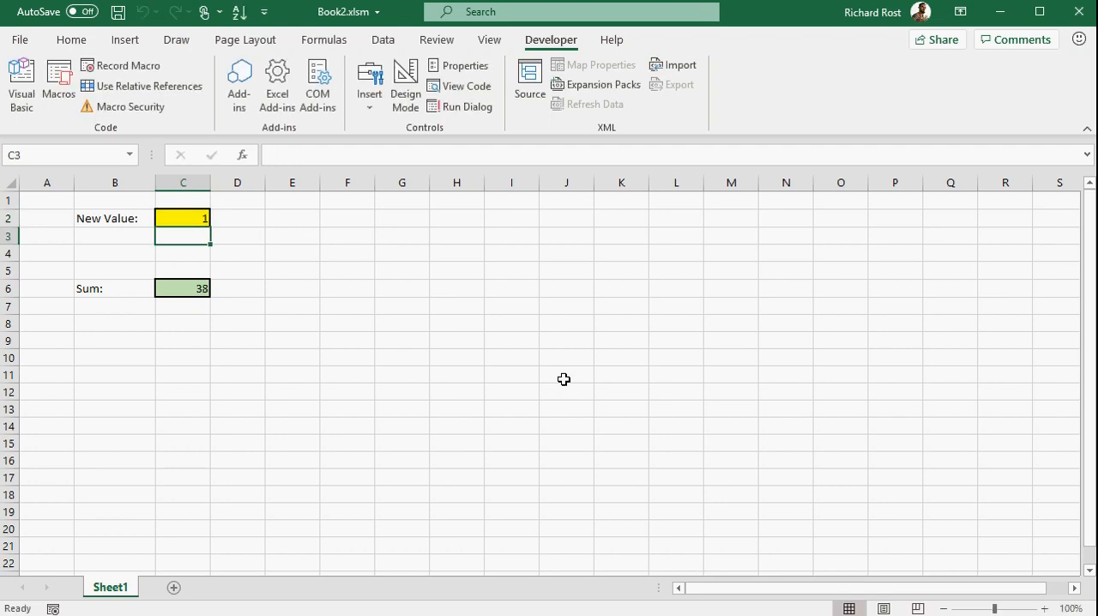
type("3")
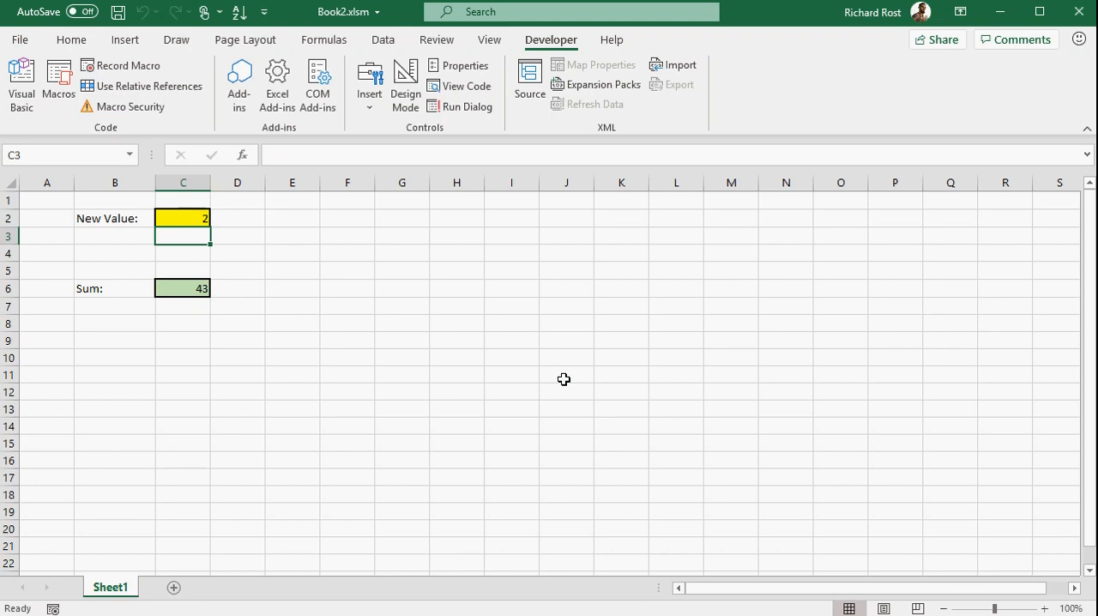
Step: Enter another 3 in C2 and watch the Sum in C6 grow again
left_click(347, 340)
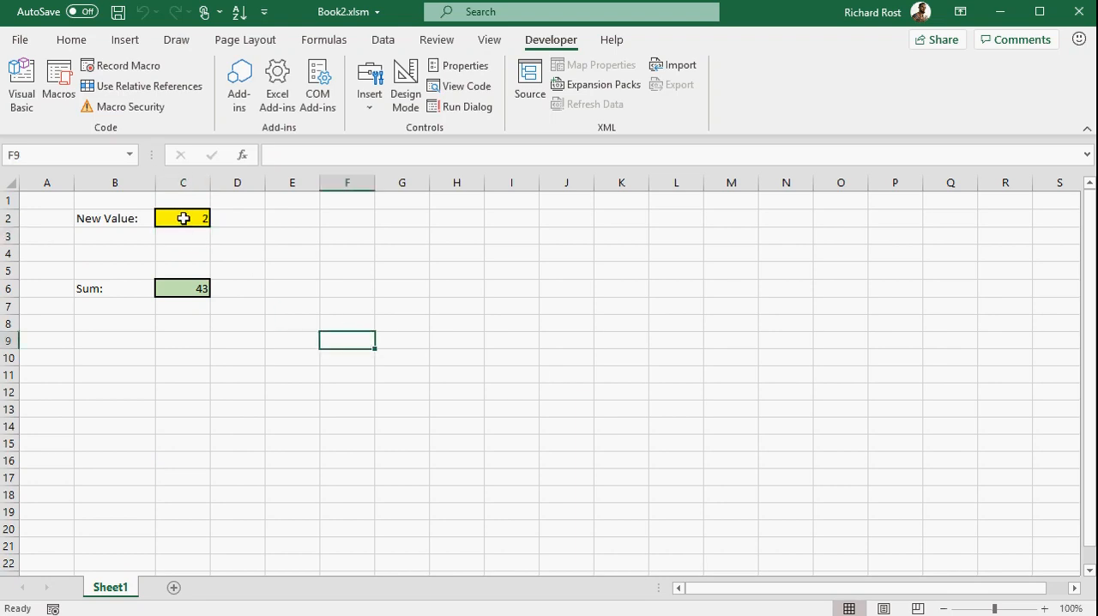
left_click(182, 218)
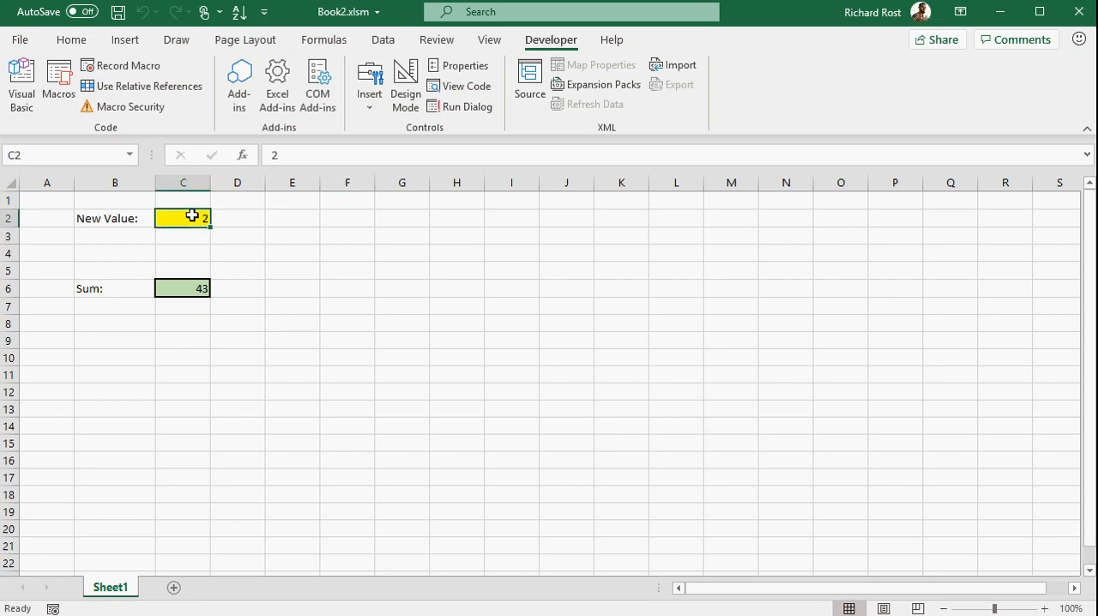
type("3")
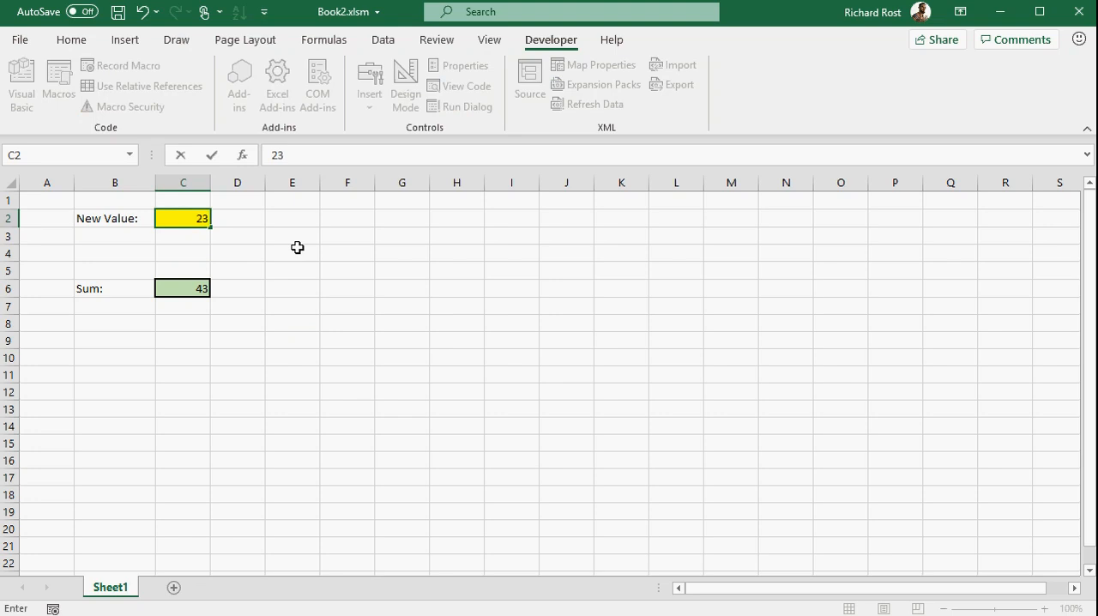
left_click(731, 218)
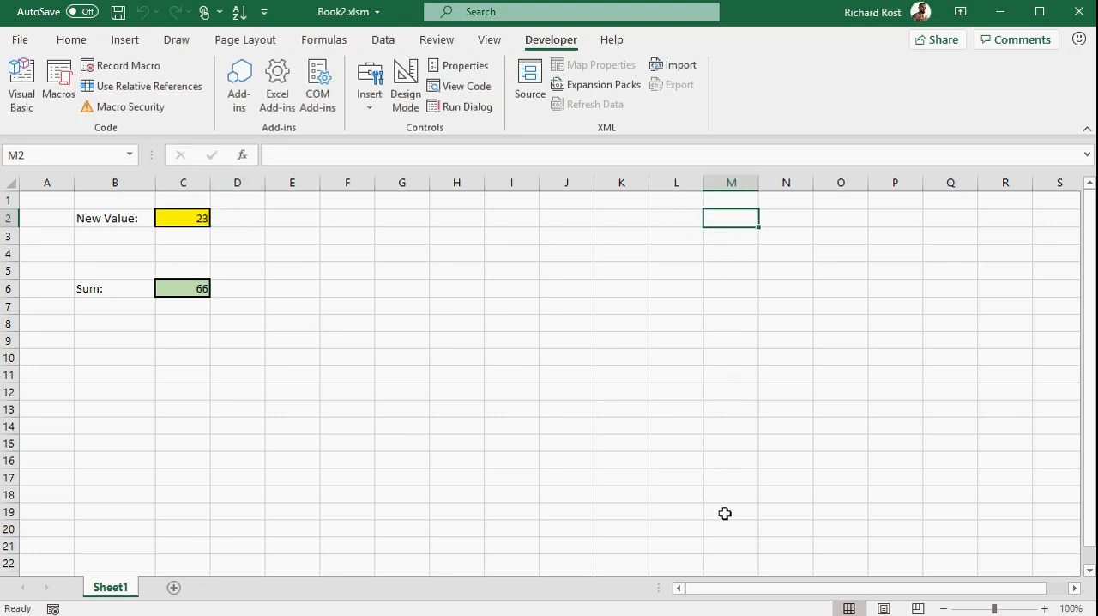
mouse_move(740, 494)
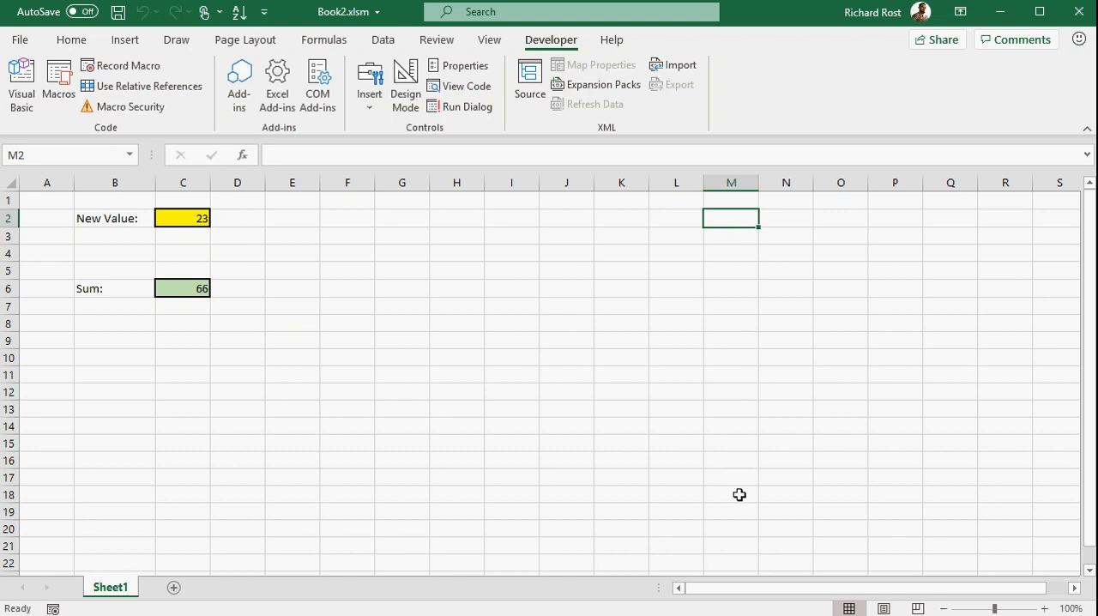
mouse_move(759, 213)
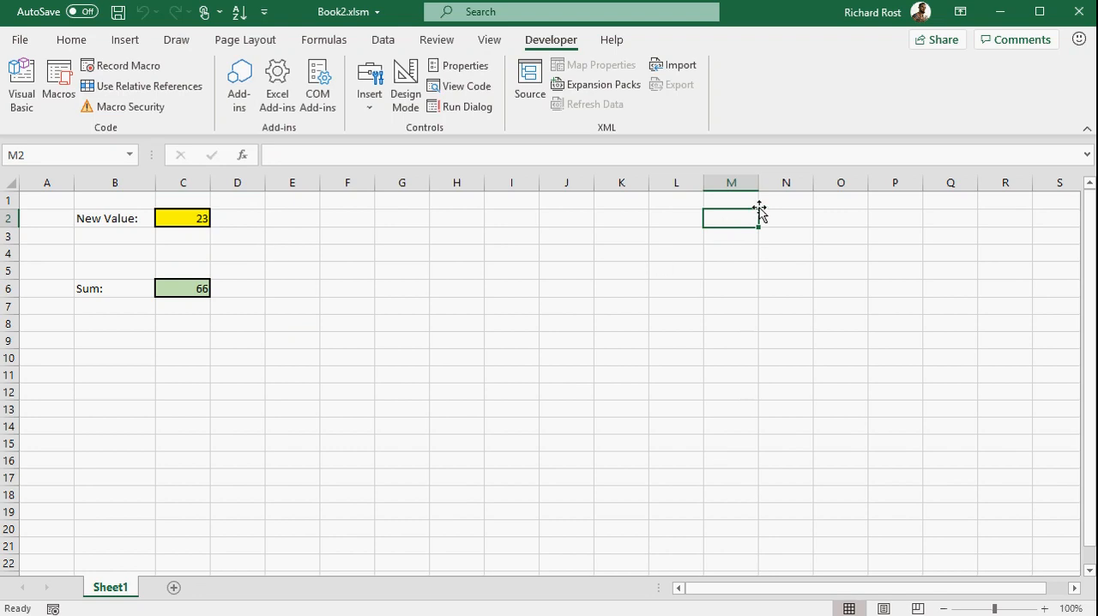
mouse_move(735, 291)
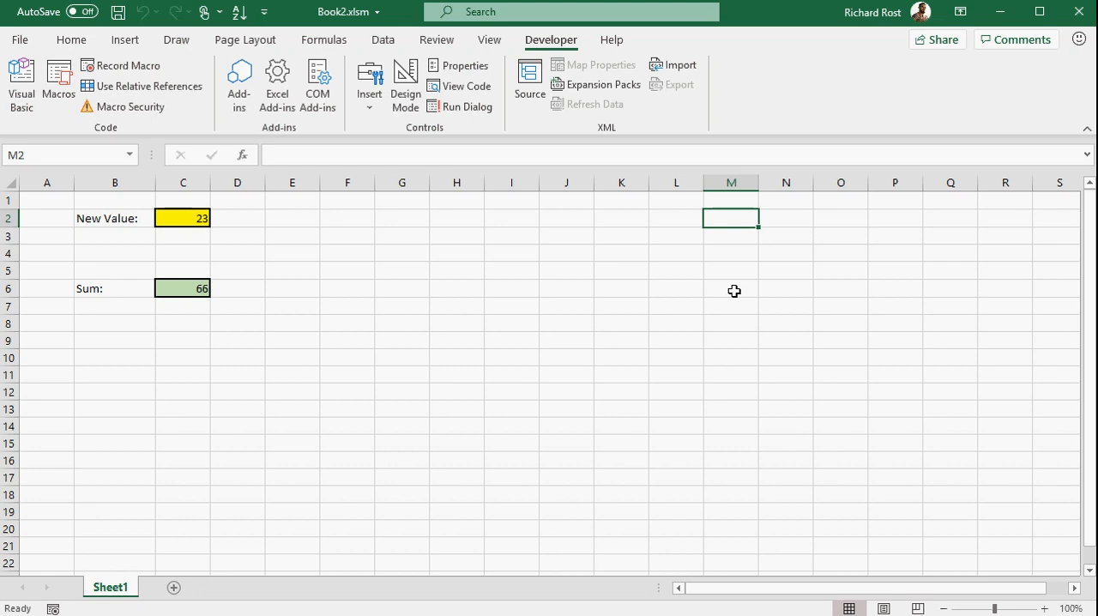
mouse_move(467, 343)
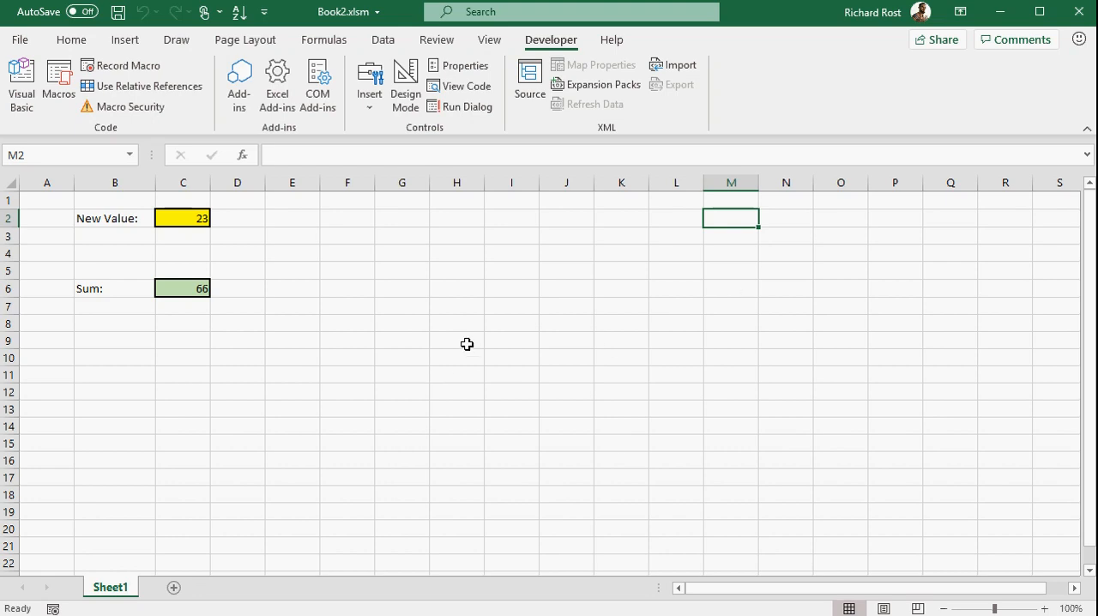
Step: Enter 14 in C2 raising the Sum to 80, then return to the worksheet change macro code
left_click(182, 218)
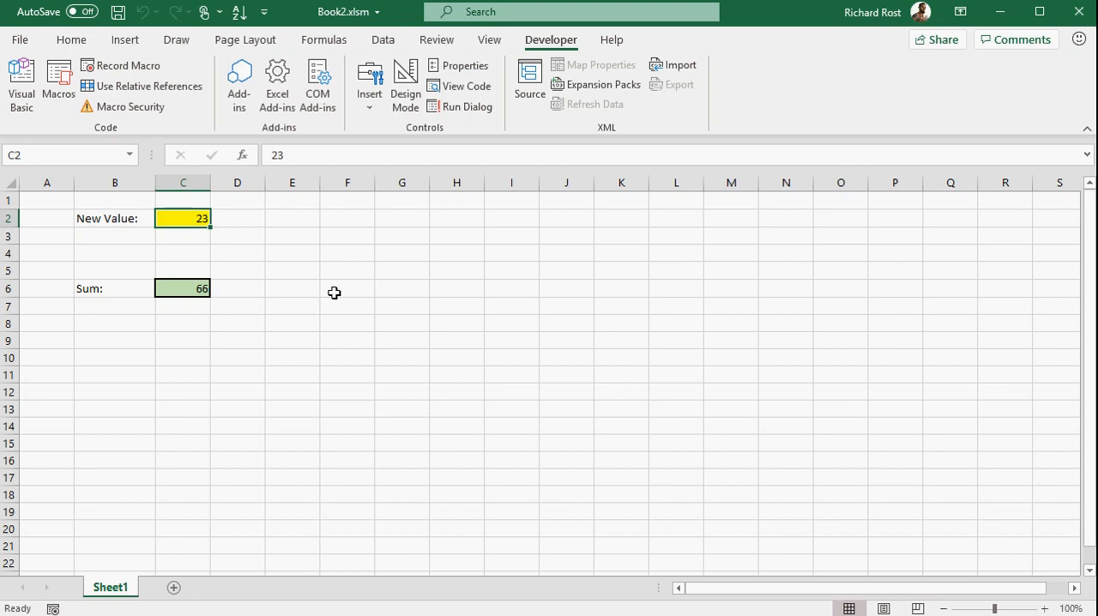
type("14")
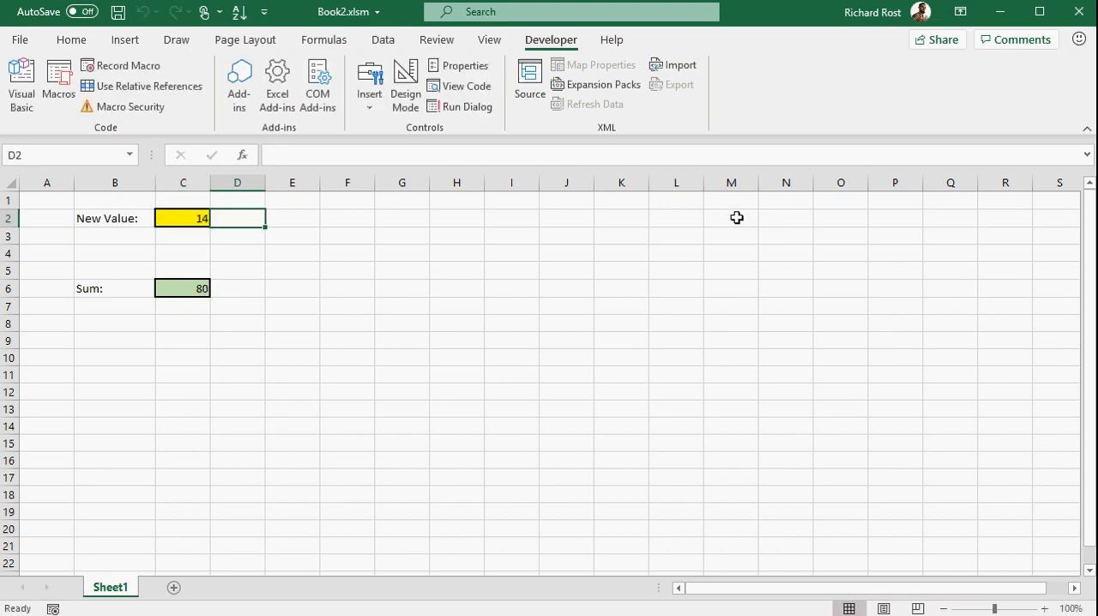
left_click(895, 373)
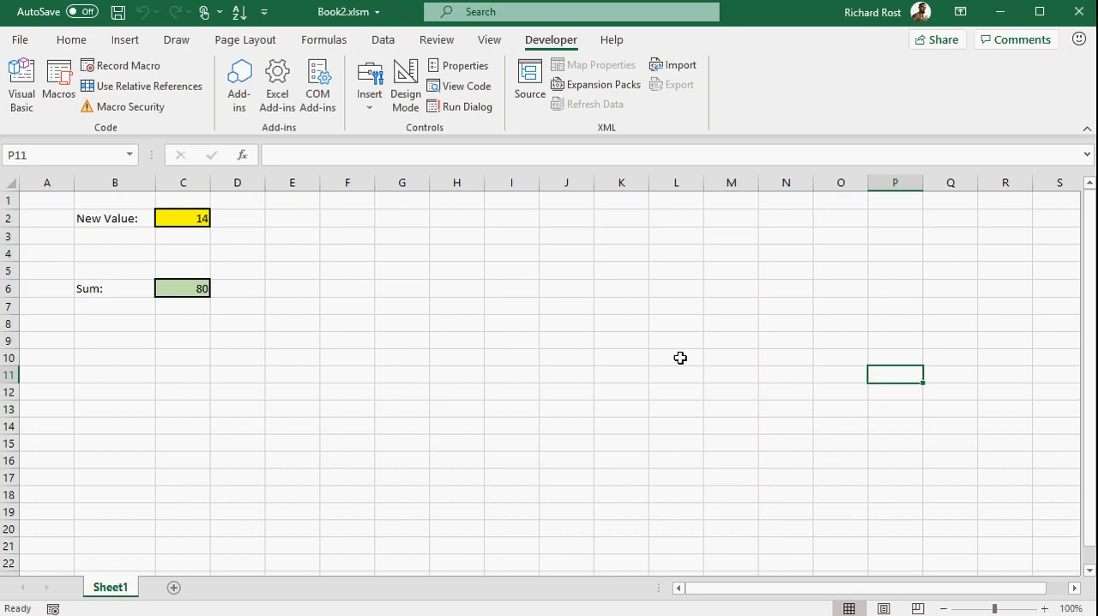
left_click(237, 252)
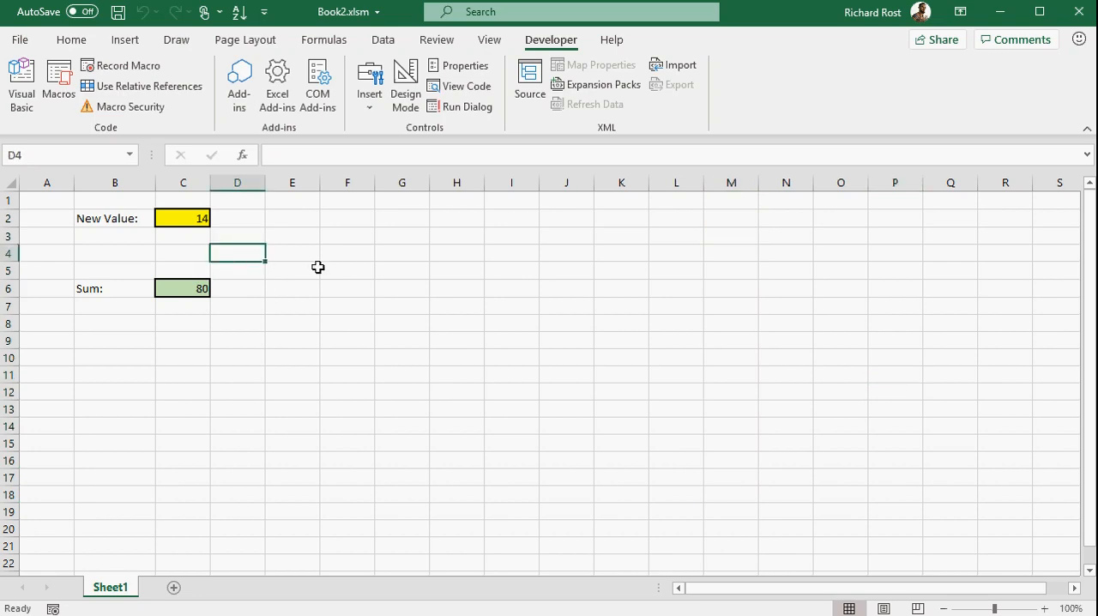
left_click(292, 271)
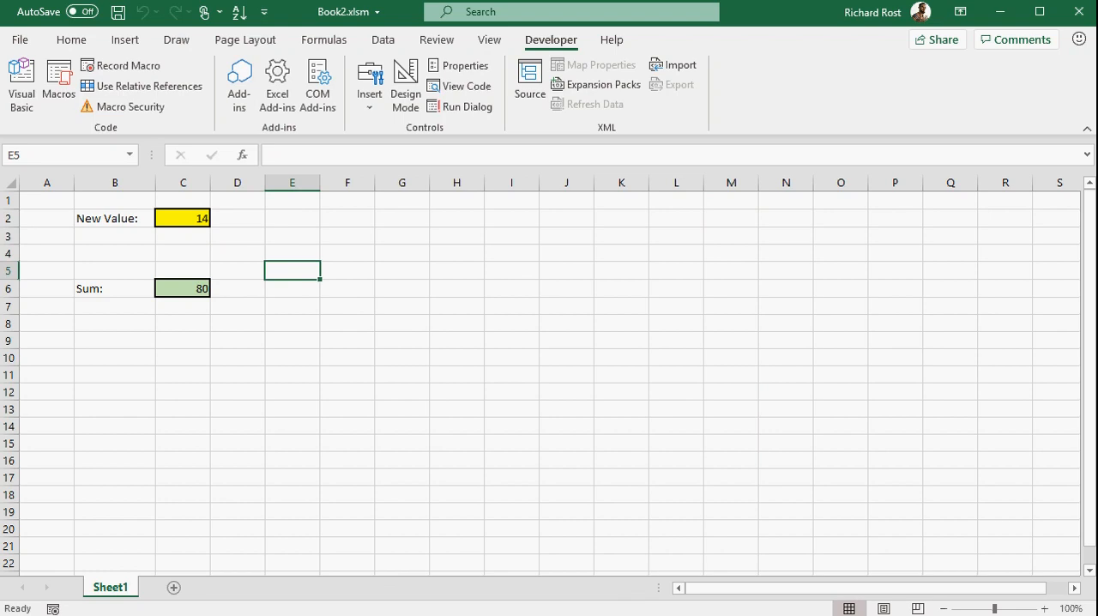
left_click(460, 85)
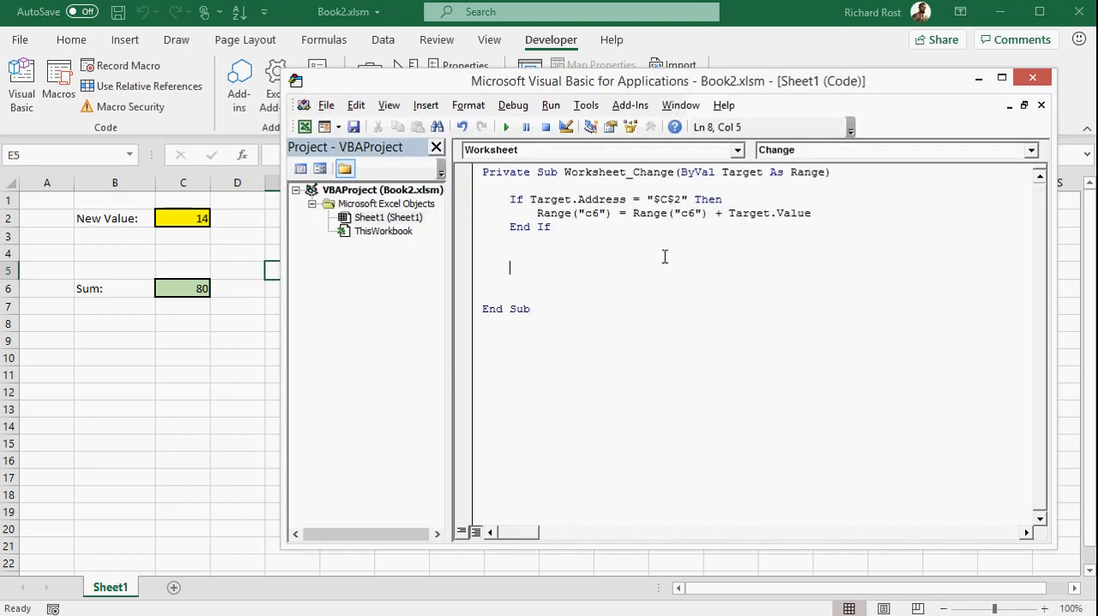
mouse_move(981, 110)
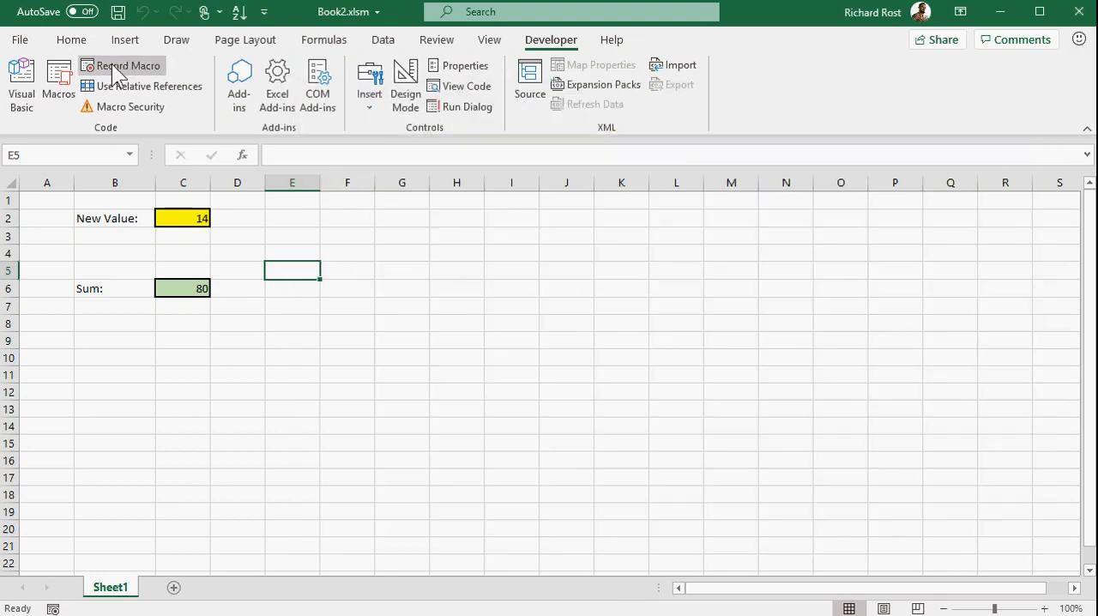
mouse_move(71, 39)
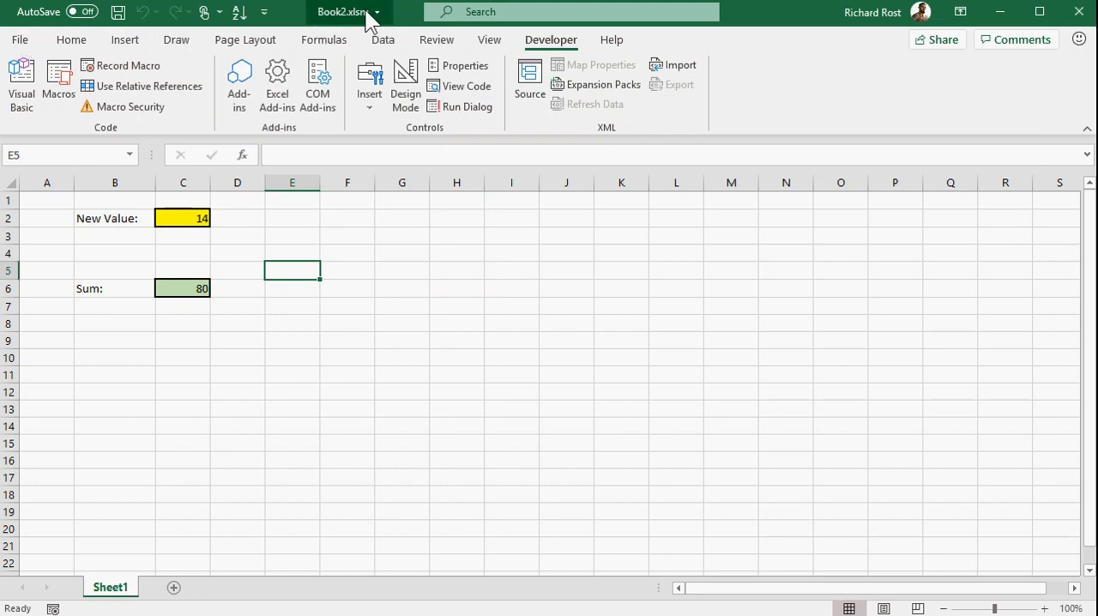
mouse_move(408, 195)
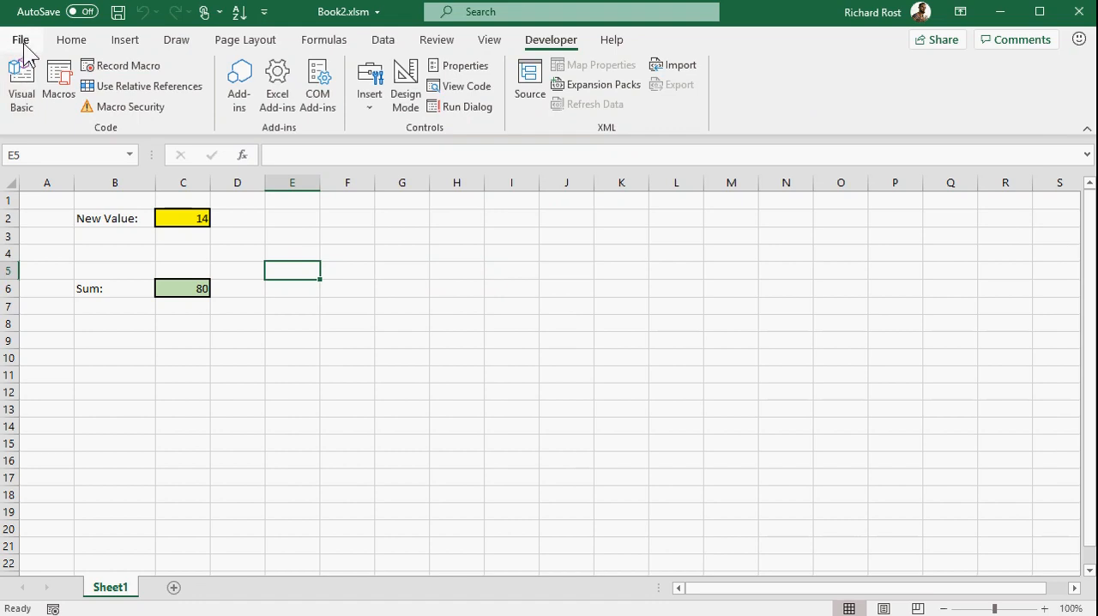
Step: Save as Excel Macro-Enabled Workbook Book2.xlsm, replacing the existing file
left_click(20, 39)
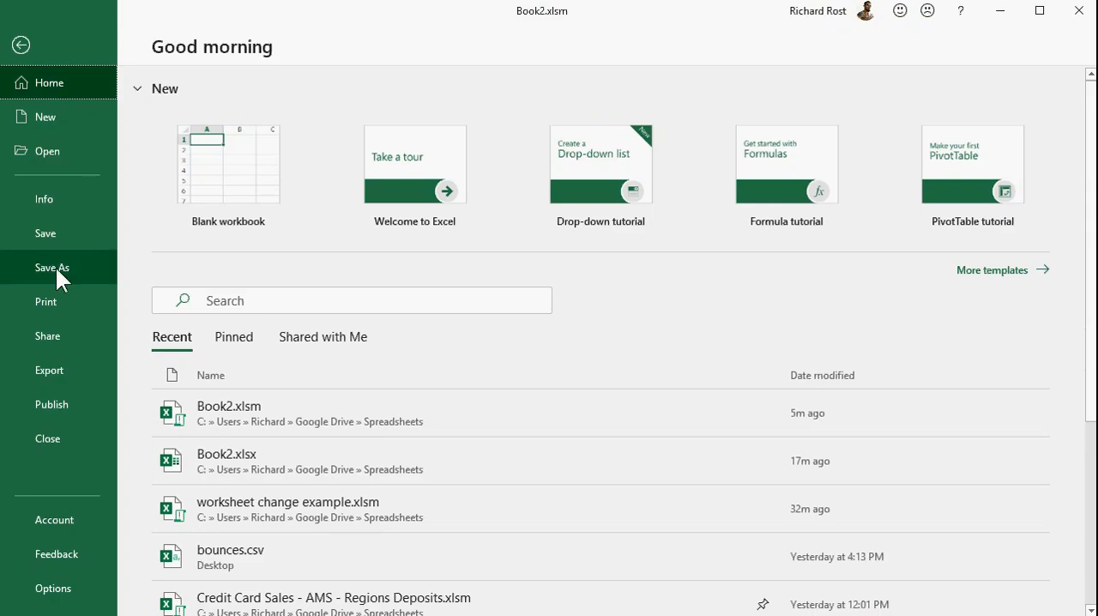
left_click(51, 268)
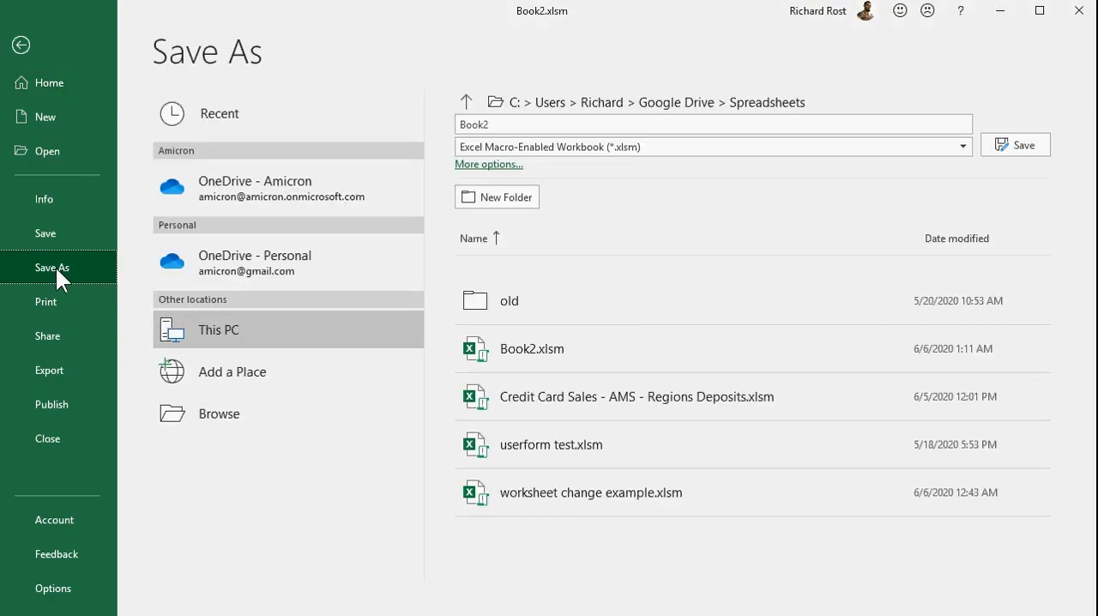
left_click(963, 148)
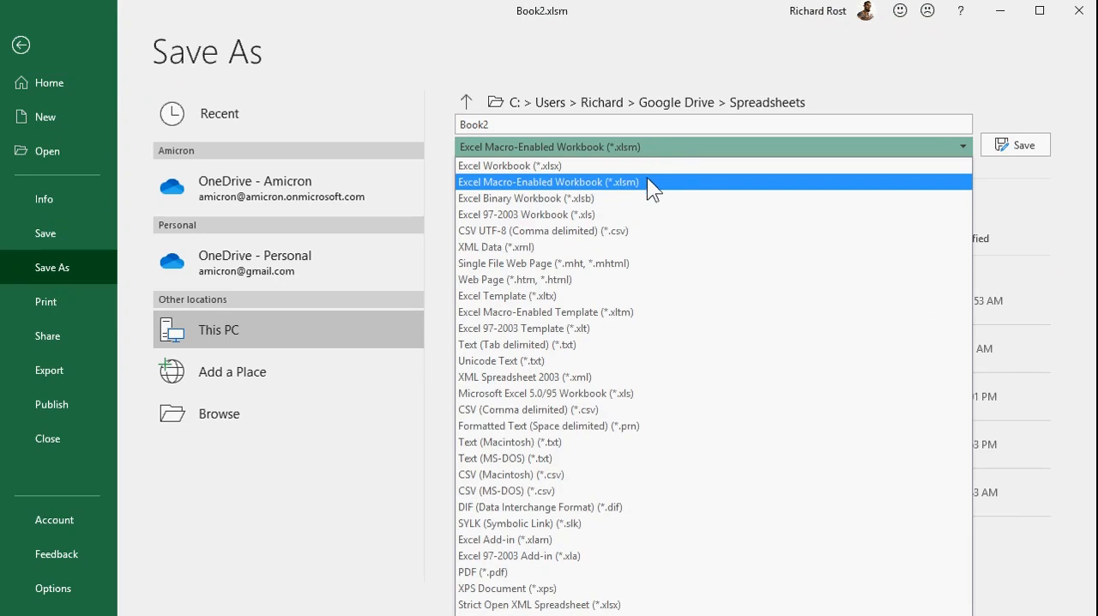
left_click(549, 182)
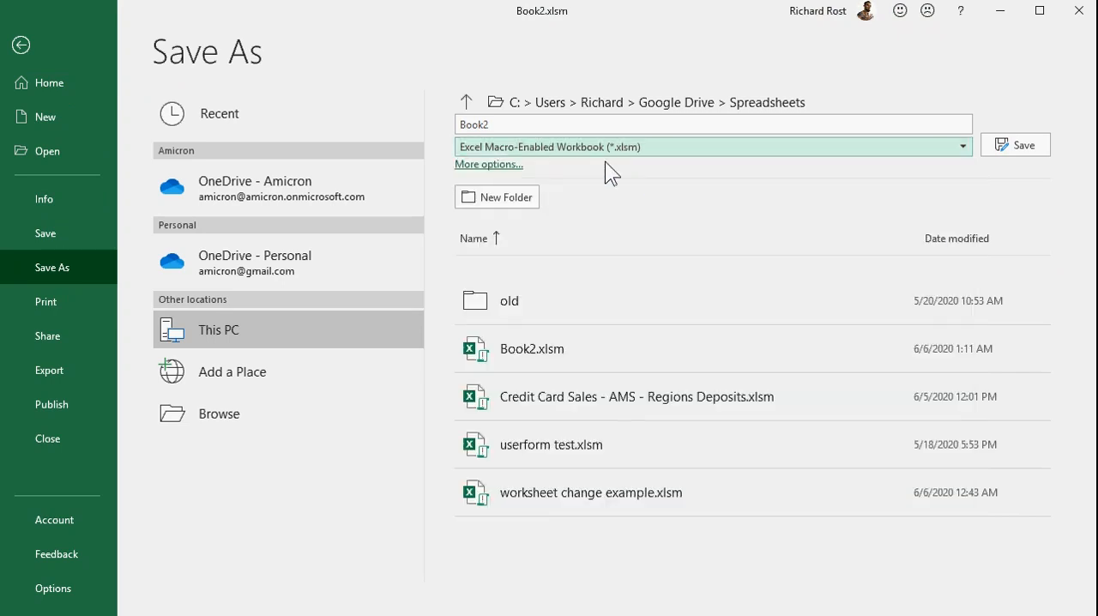
left_click(1015, 144)
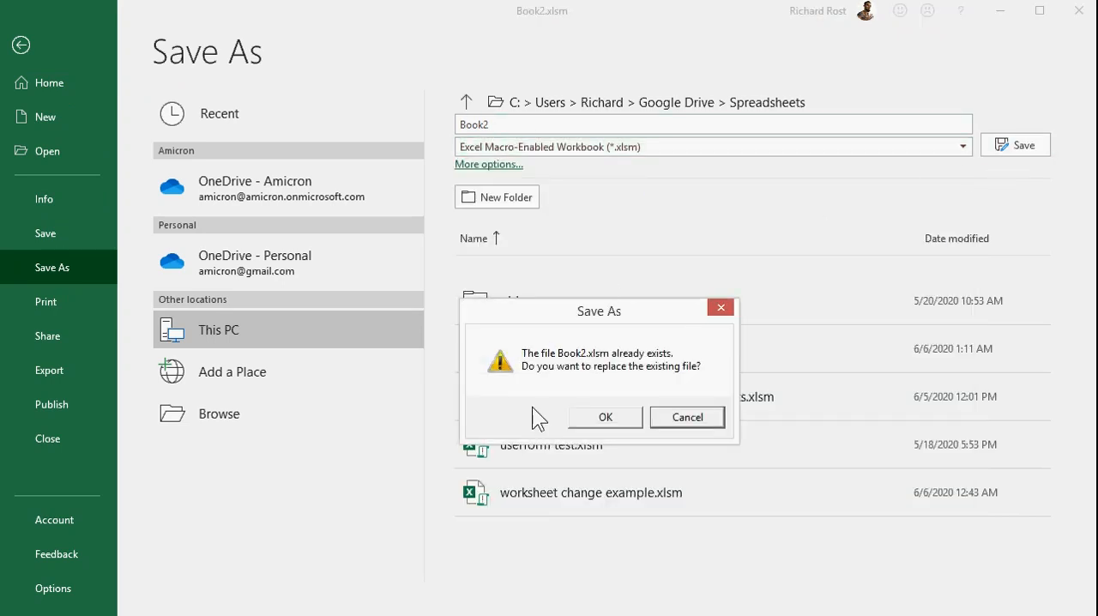
left_click(604, 417)
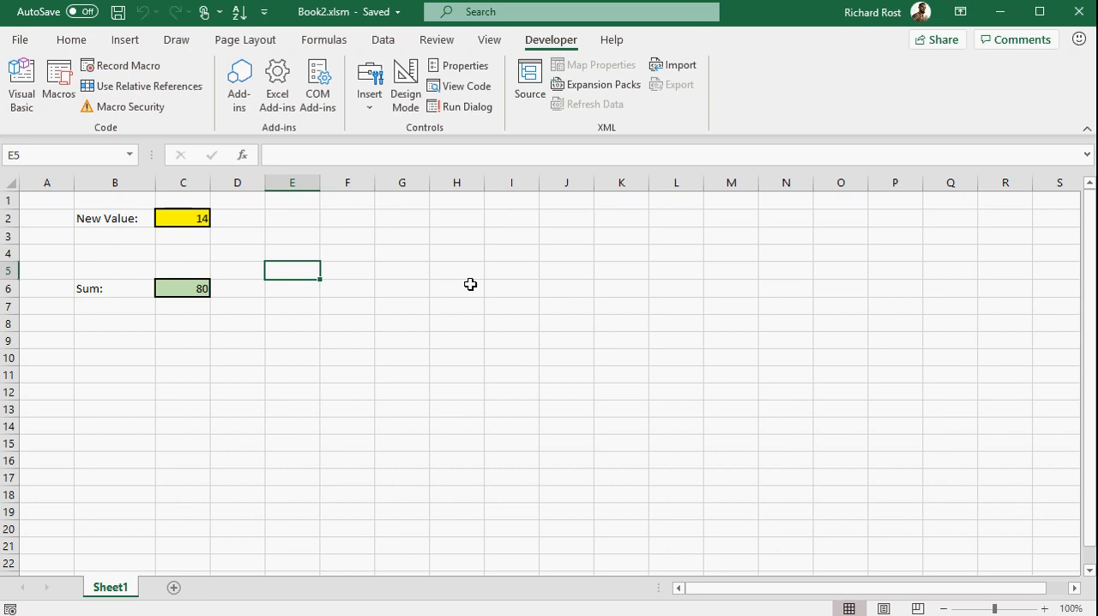
mouse_move(424, 288)
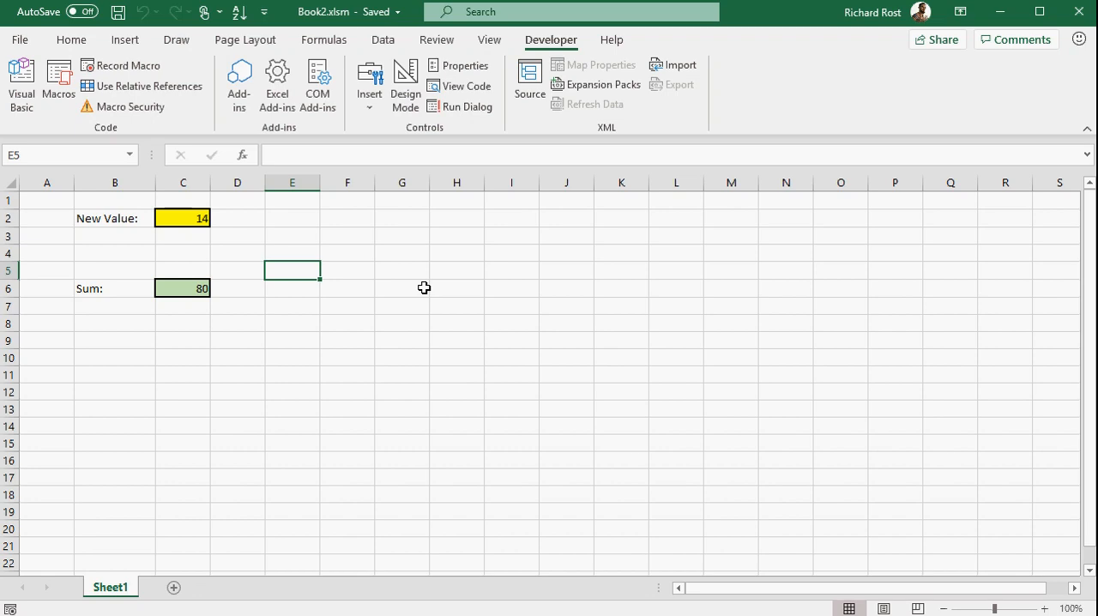
mouse_move(324, 39)
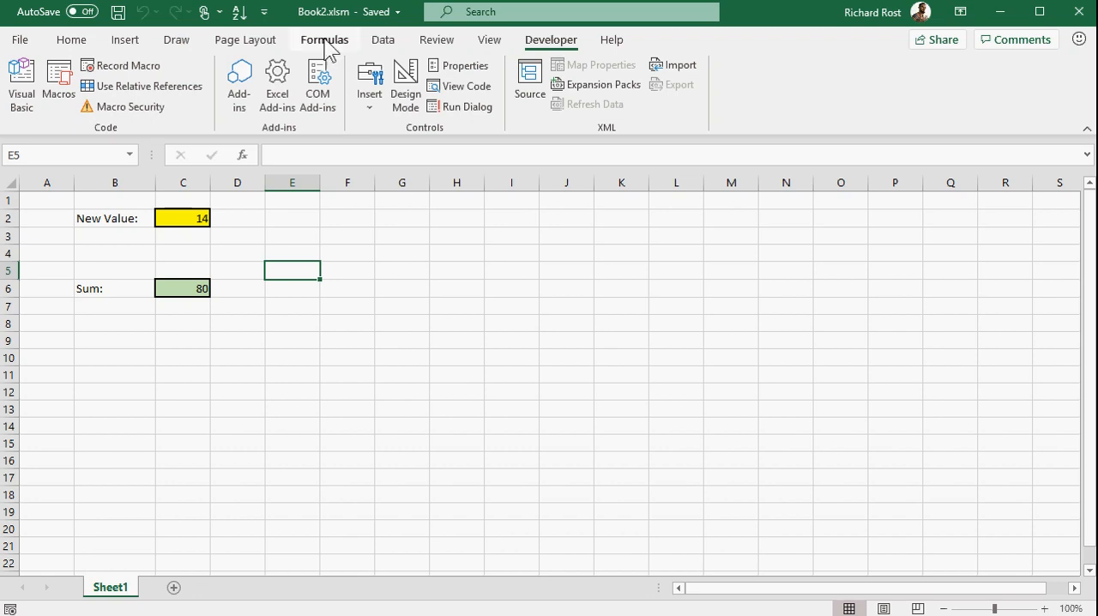
mouse_move(392, 311)
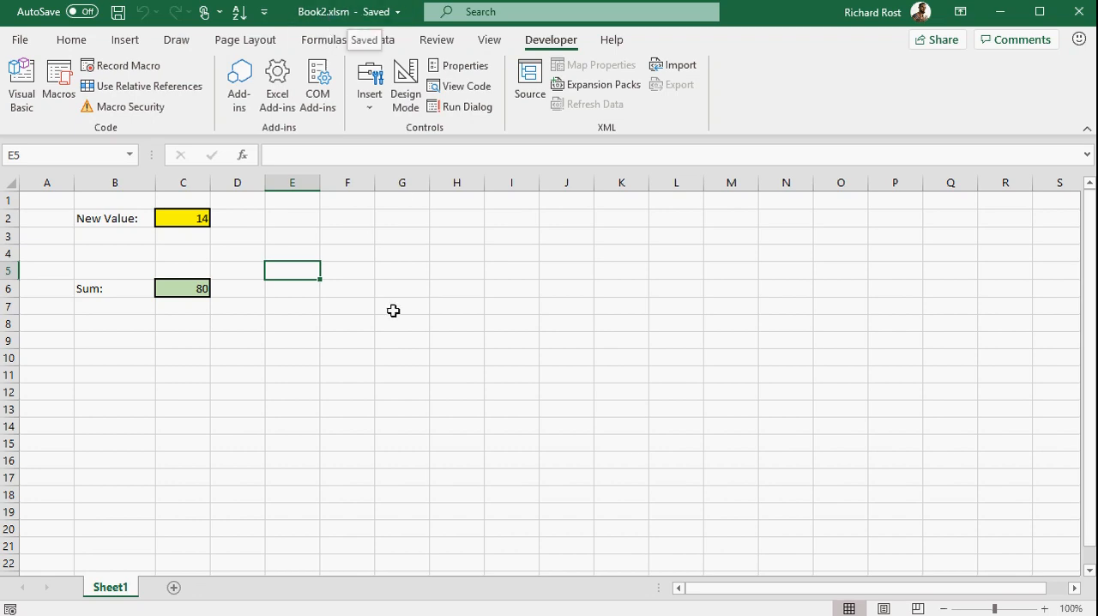
left_click(401, 271)
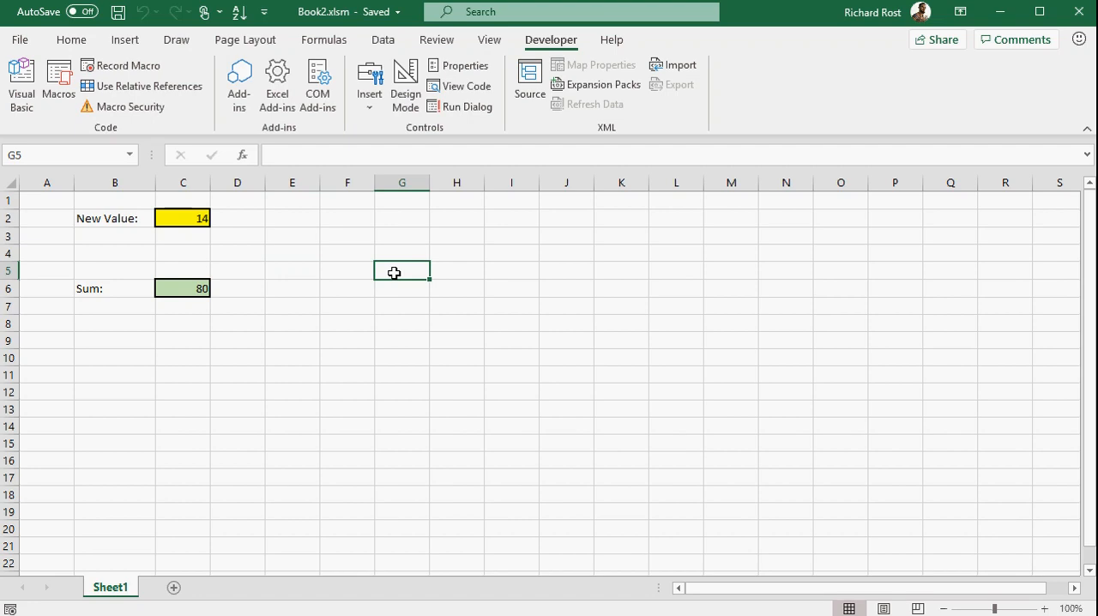
mouse_move(324, 12)
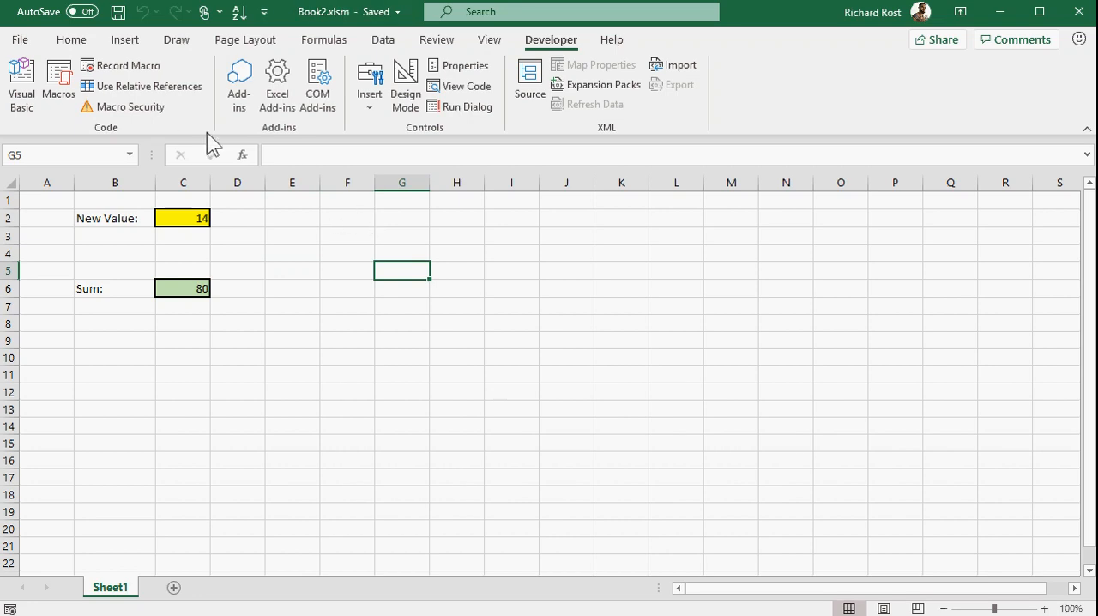
left_click(456, 237)
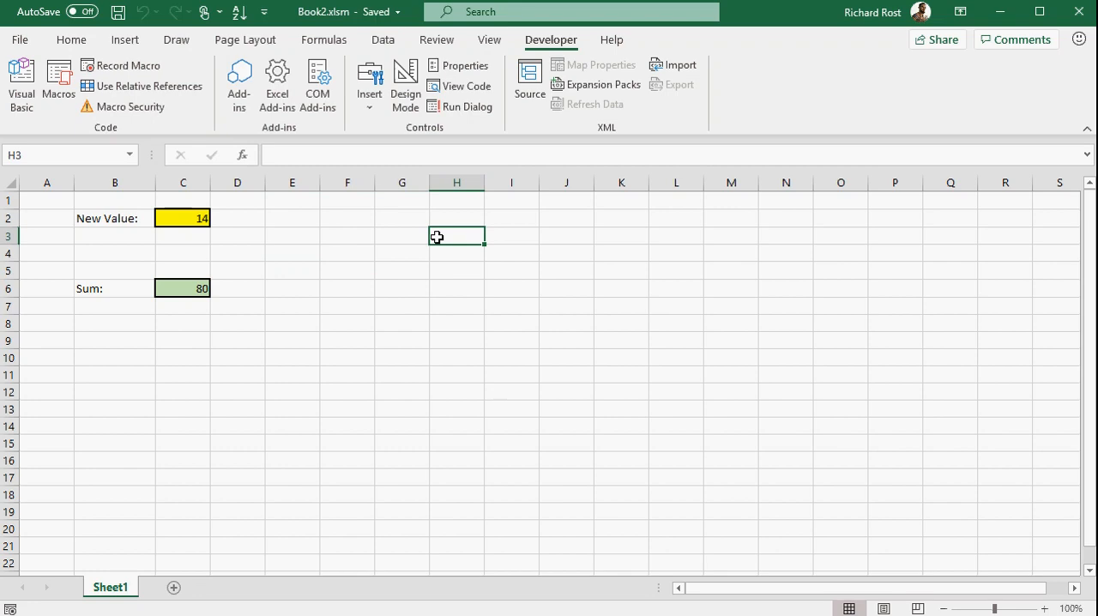
mouse_move(172, 288)
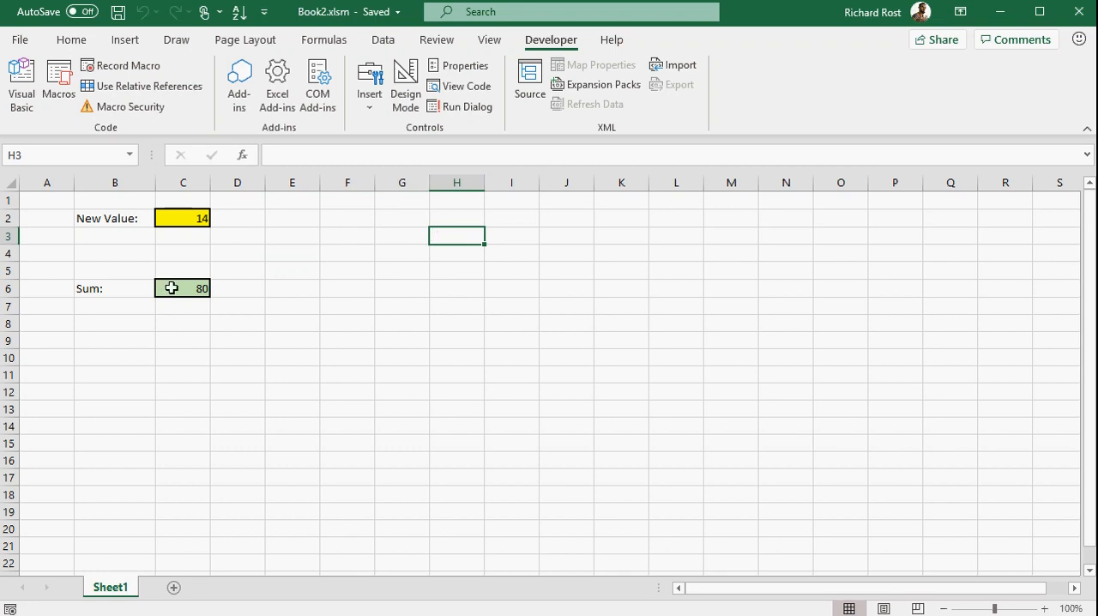
mouse_move(311, 290)
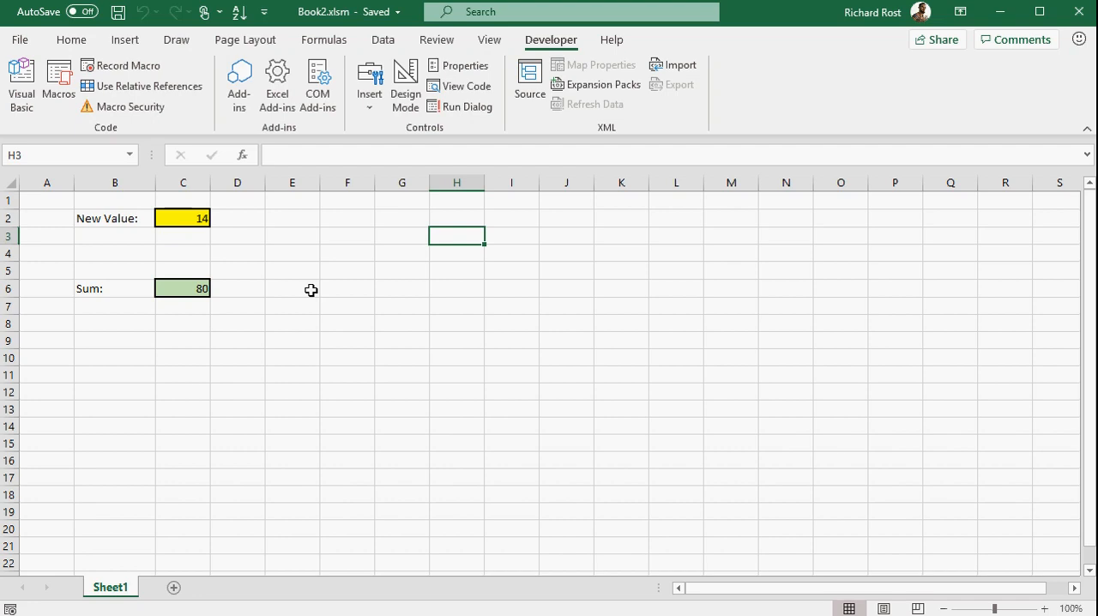